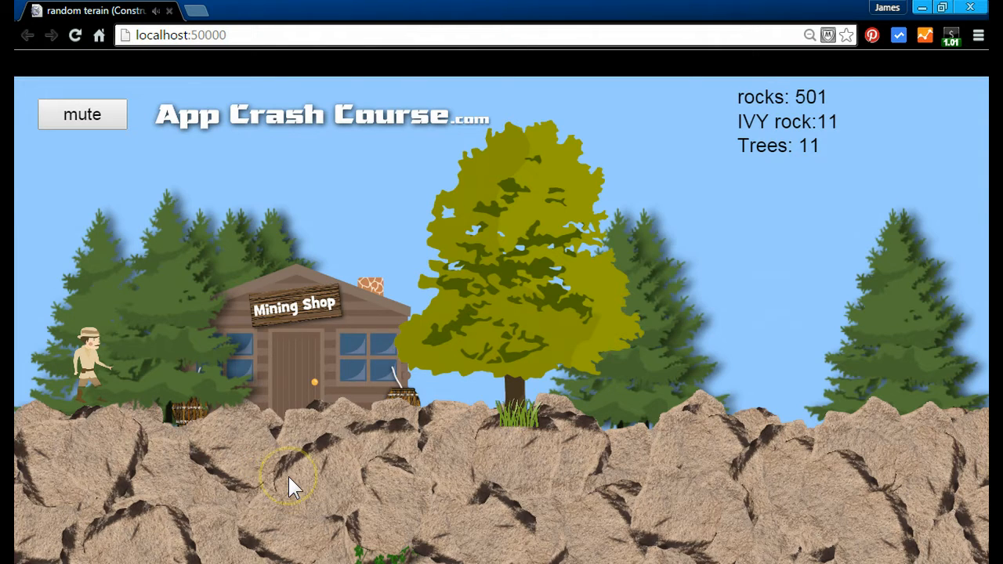
mouse_move(741, 454)
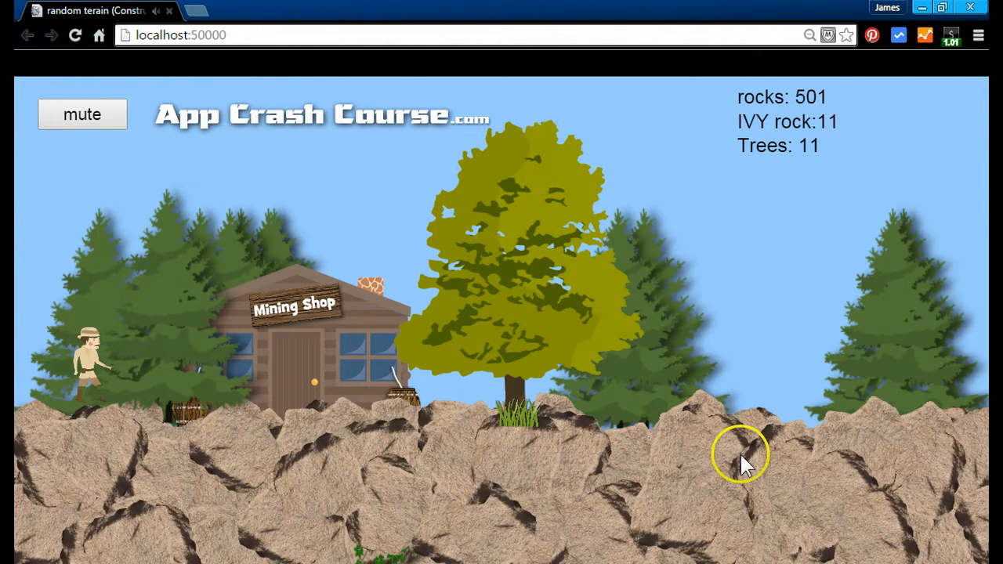
mouse_move(497, 498)
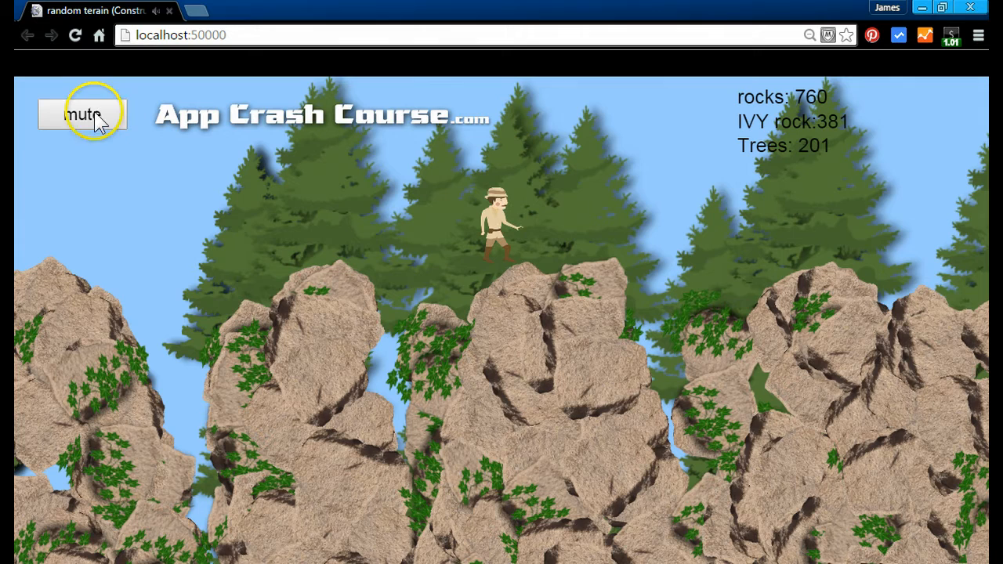
mouse_move(768, 102)
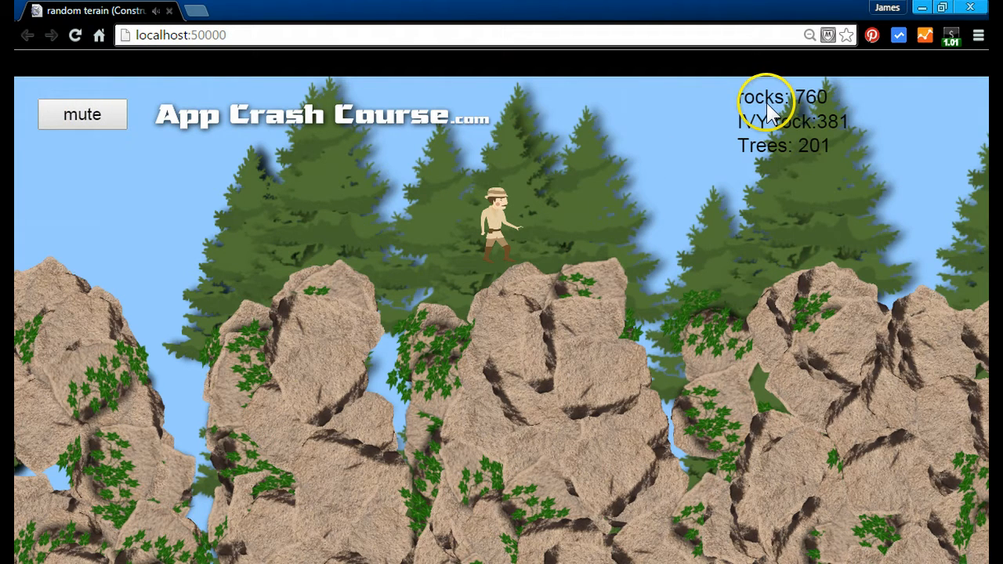
mouse_move(827, 109)
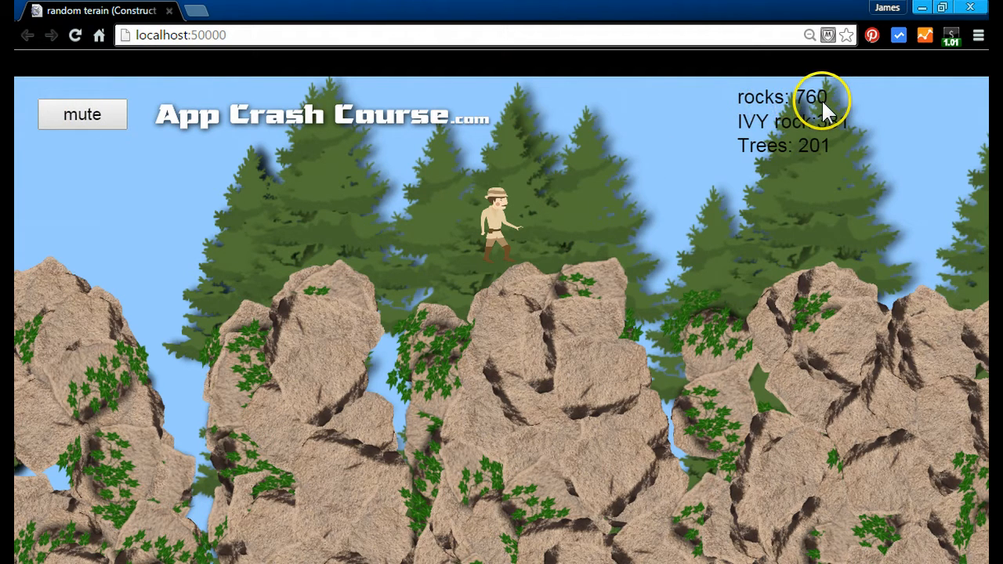
mouse_move(756, 138)
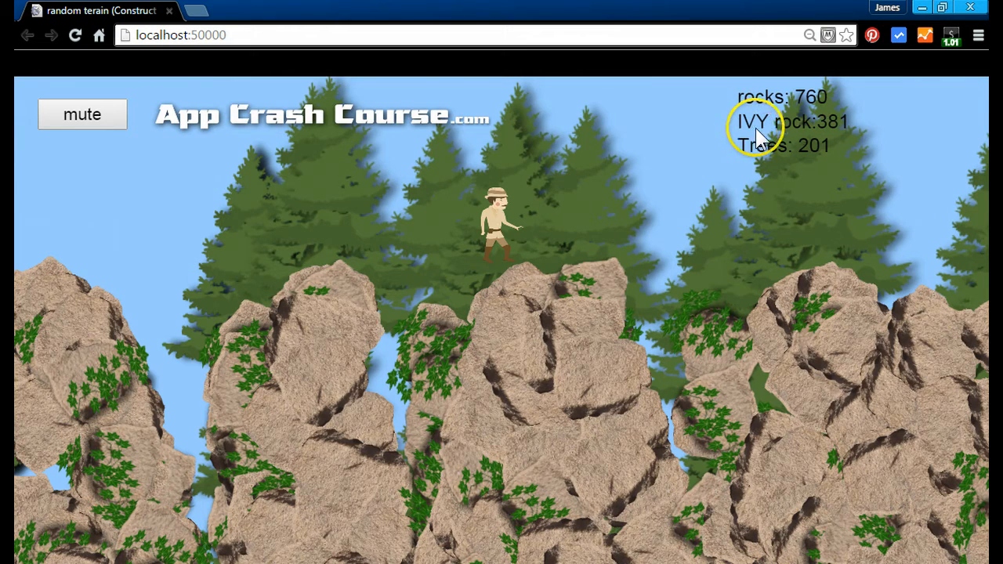
mouse_move(843, 134)
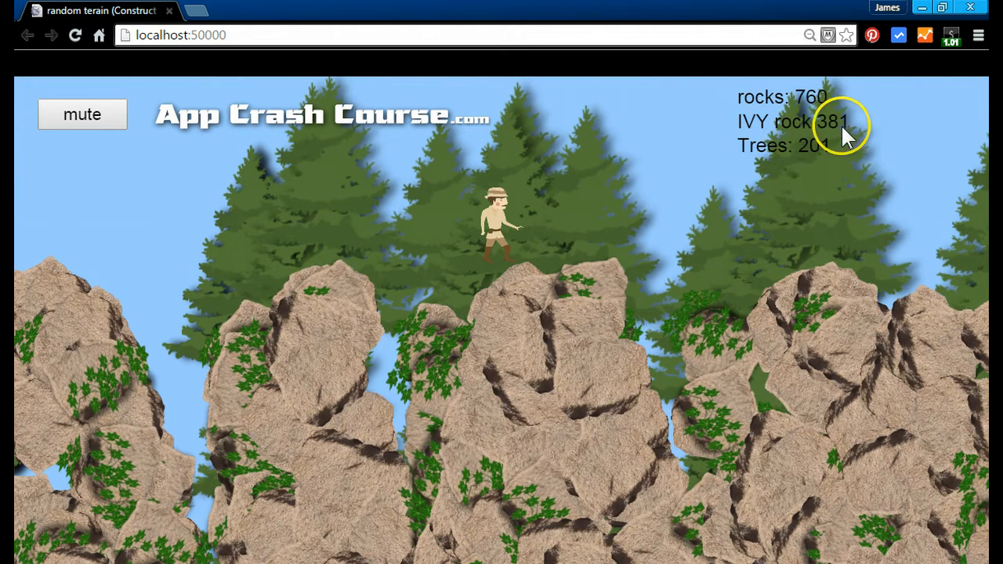
mouse_move(780, 137)
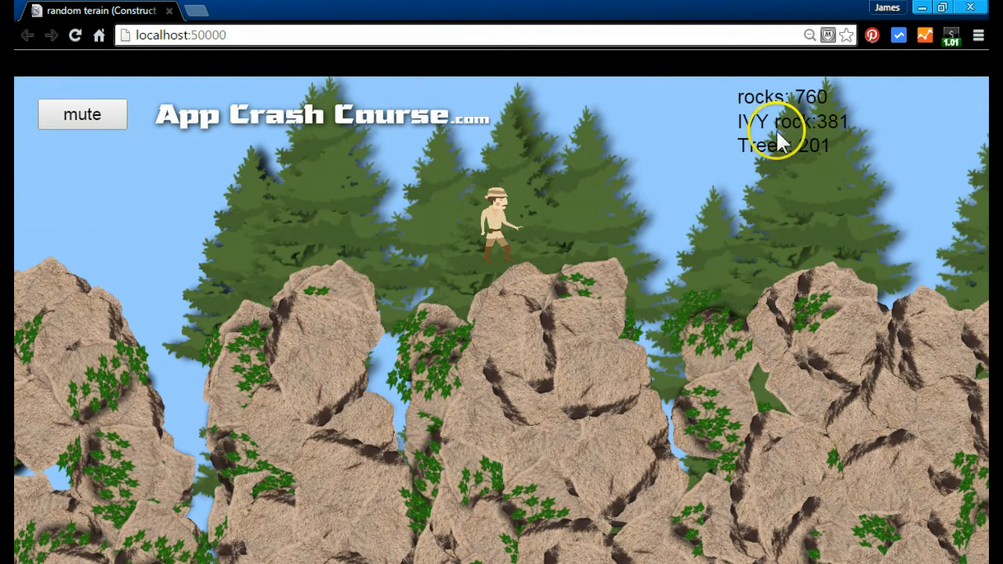
mouse_move(270, 208)
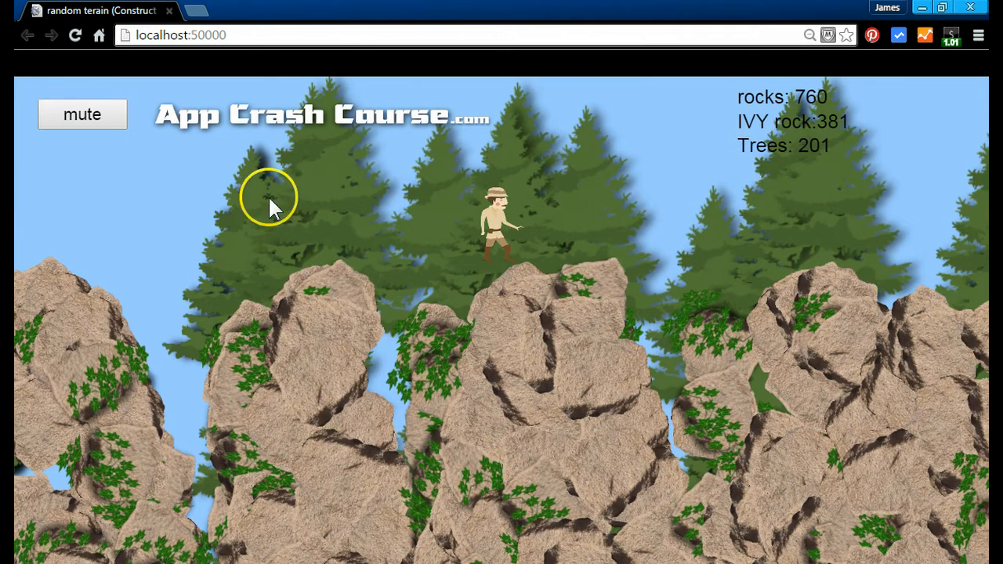
mouse_move(298, 306)
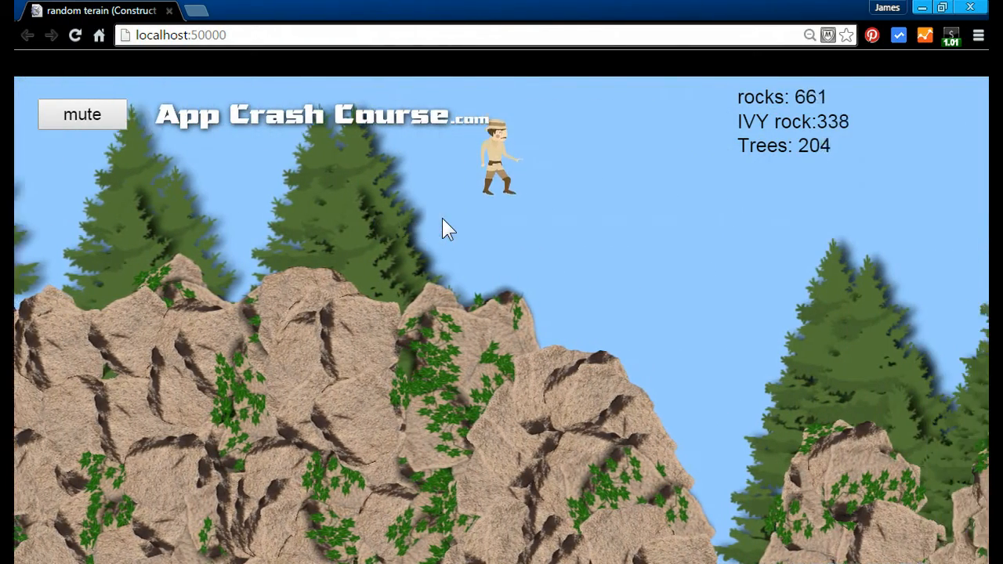
Step: Show Layout 1's properties, then select the orange kill box to view its properties
left_click(518, 322)
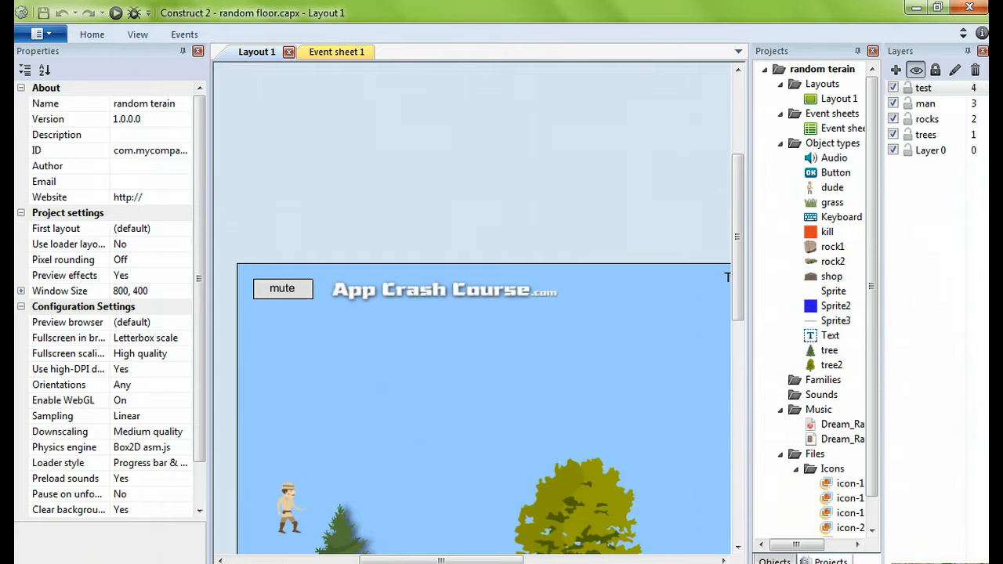
left_click(115, 13)
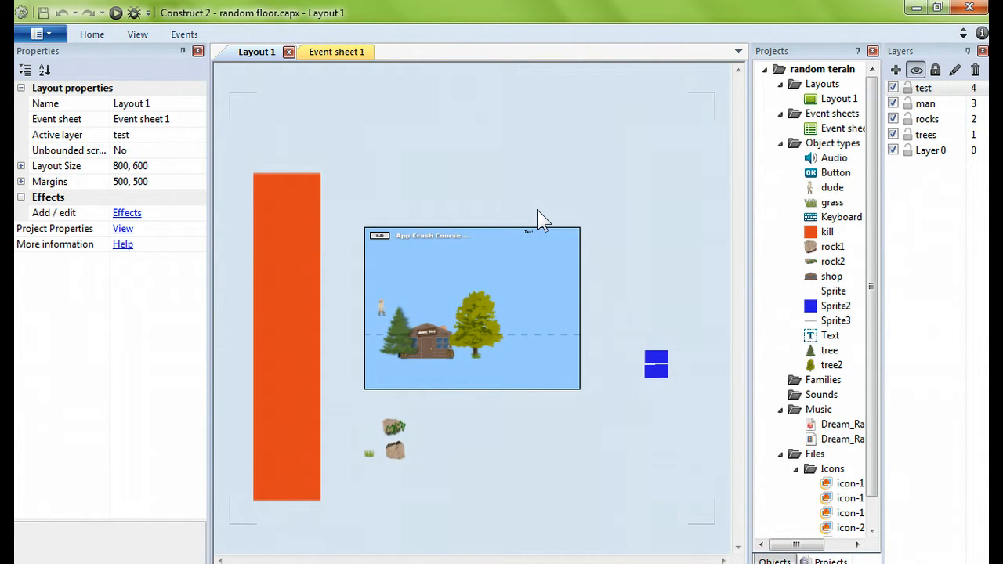
mouse_move(239, 227)
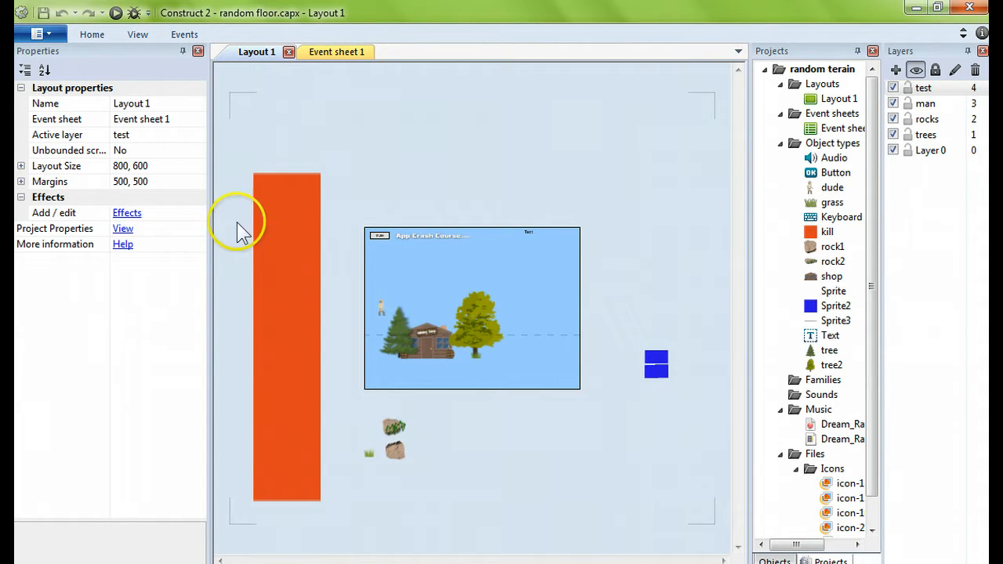
left_click(290, 294)
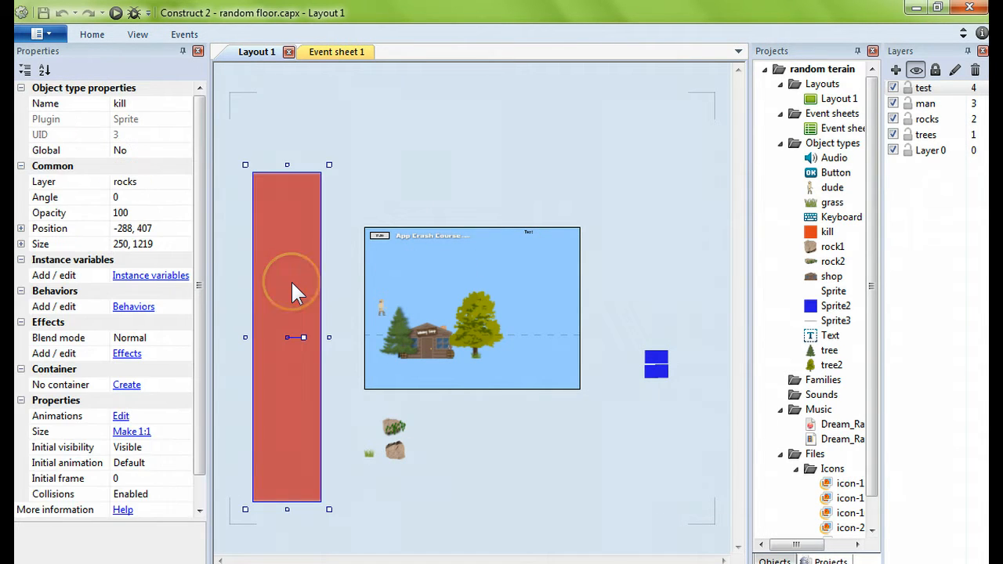
mouse_move(576, 160)
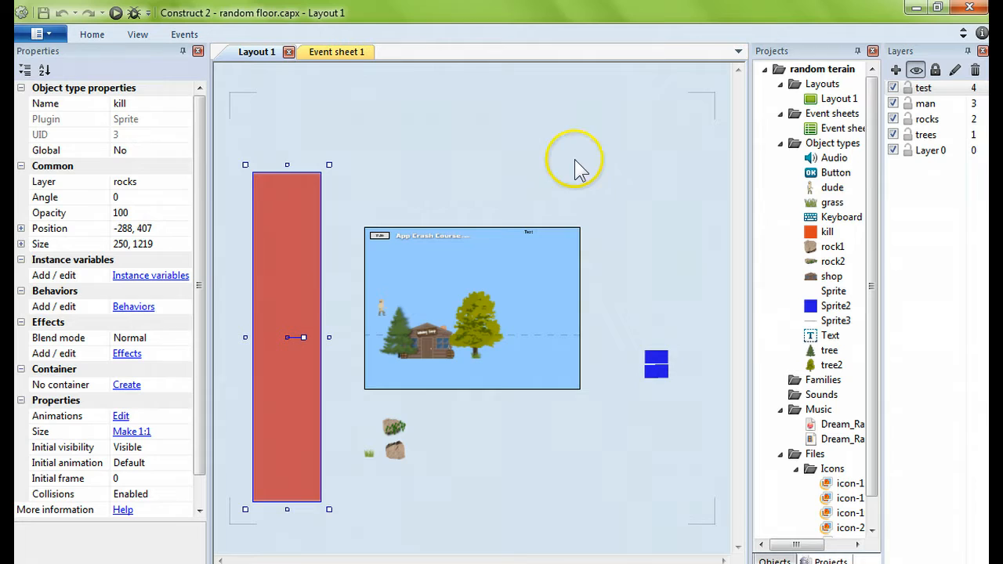
left_click(657, 363)
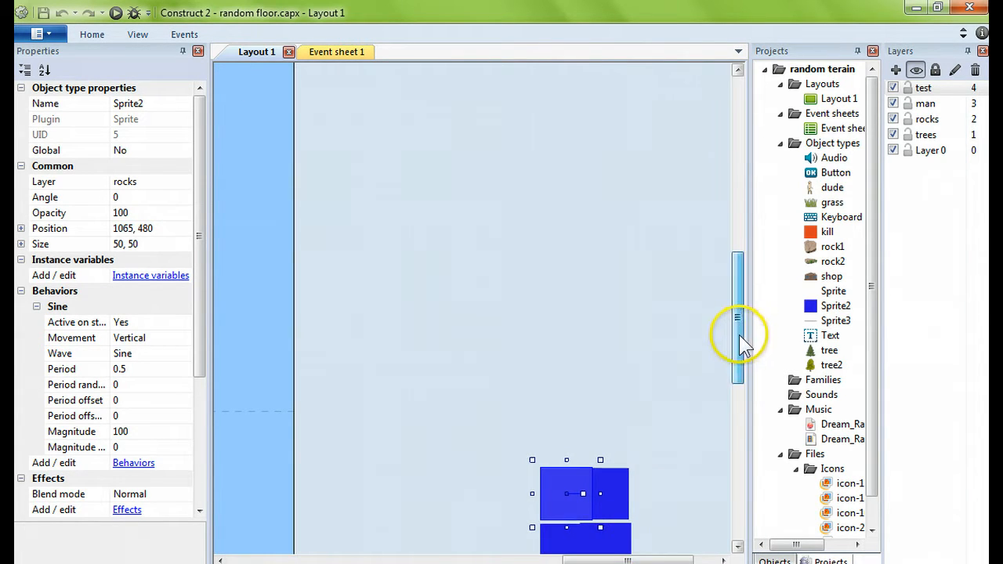
Step: Drag one blue Sprite2 square away from the others and view its Sine behavior list
scroll("down", 3)
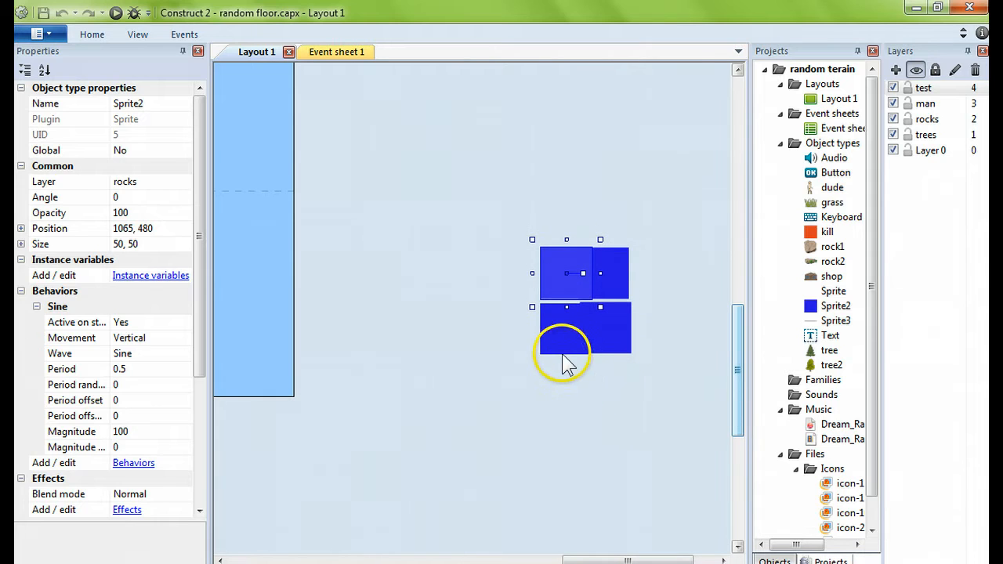
left_click_drag(564, 365, 560, 345)
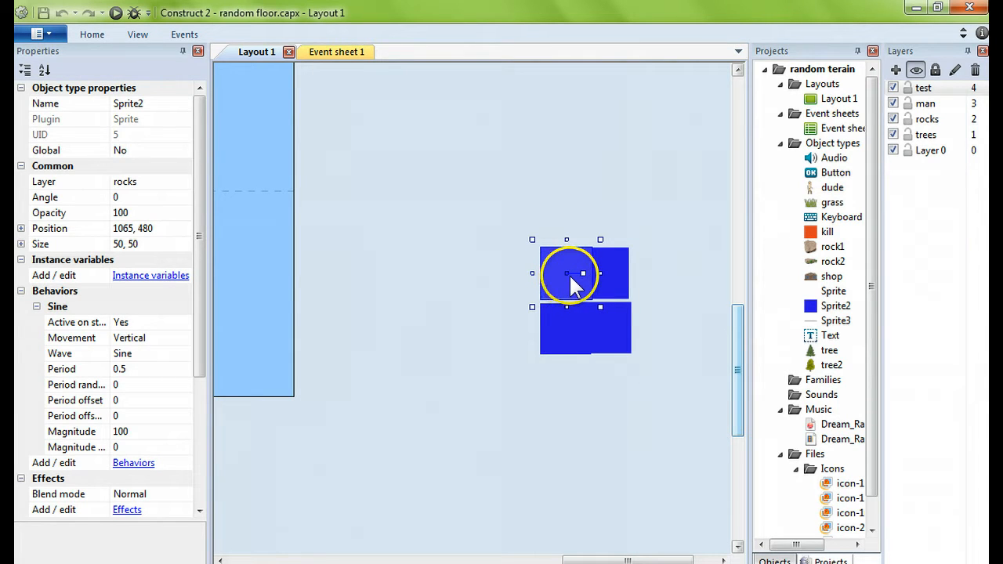
left_click_drag(567, 274, 543, 268)
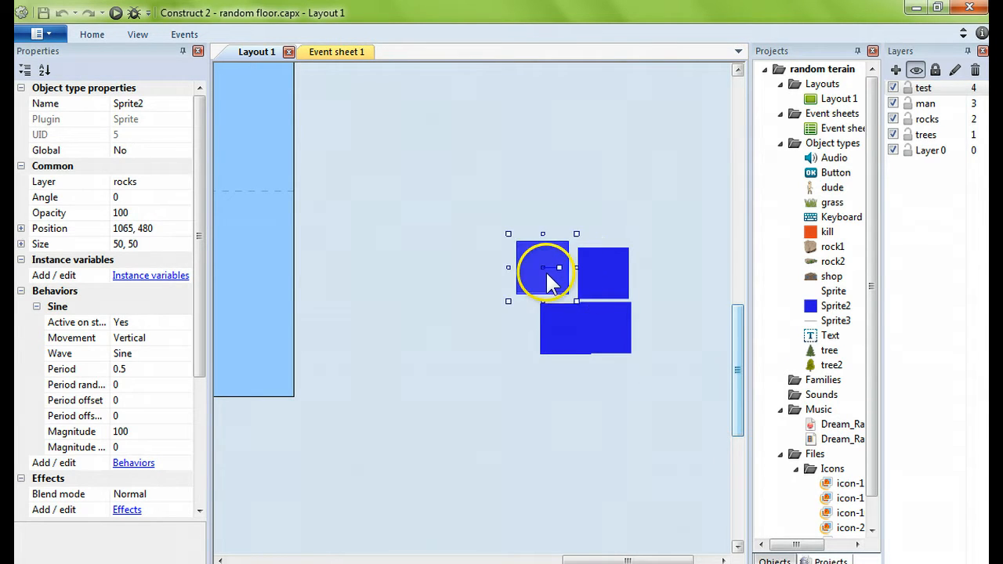
left_click_drag(543, 271, 527, 243)
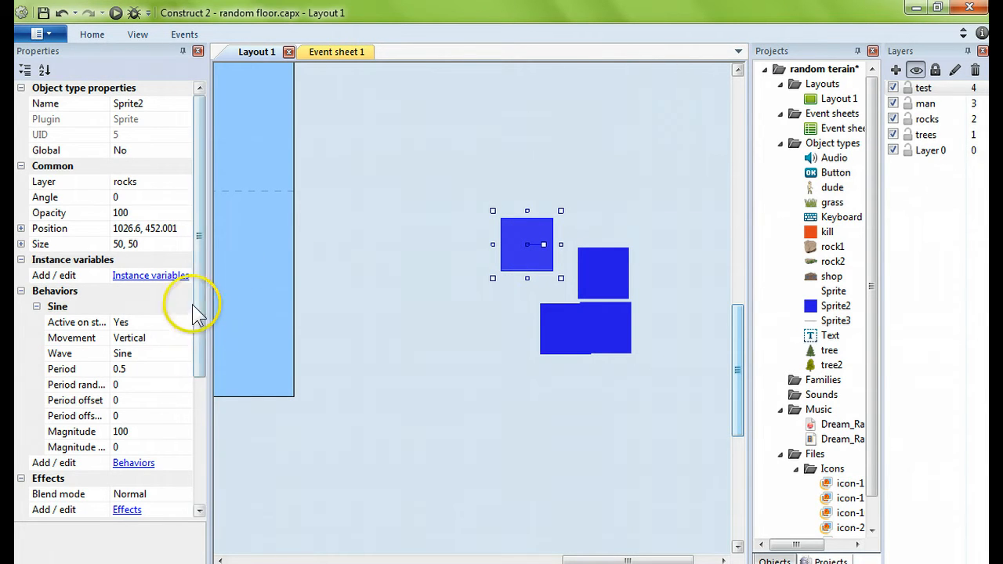
mouse_move(132, 462)
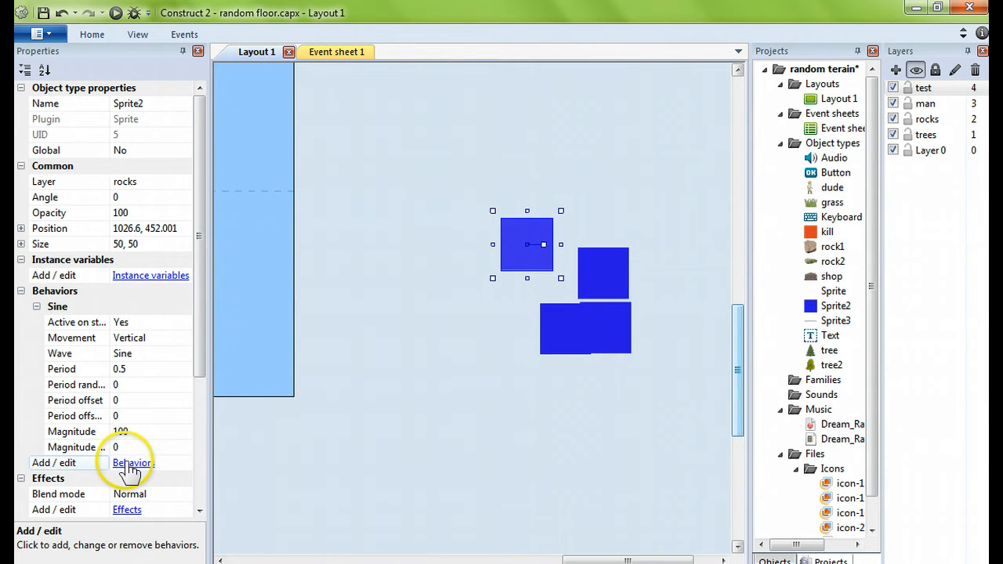
left_click(134, 462)
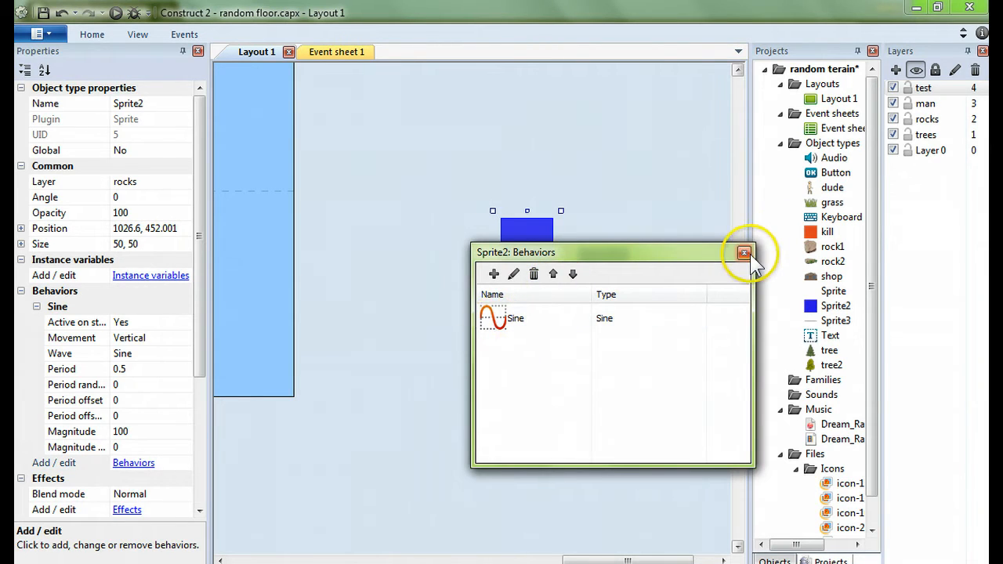
left_click(744, 253)
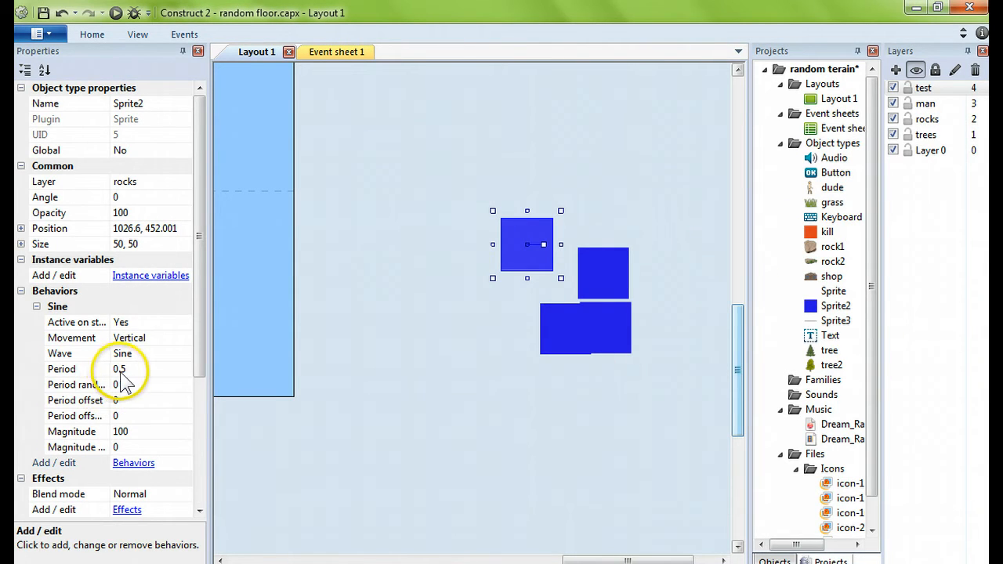
mouse_move(470, 364)
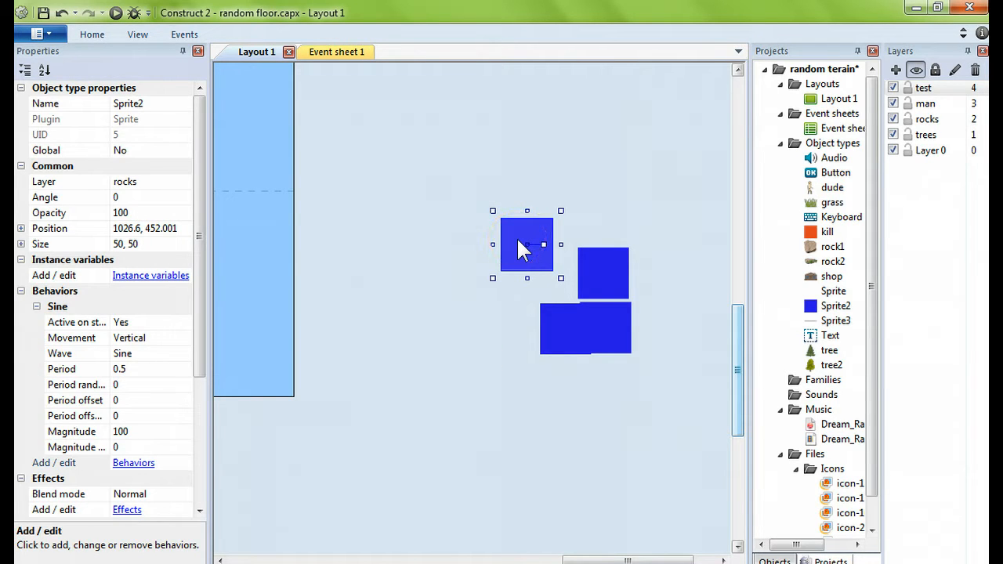
Step: Move the blue square back in line with the others and select the squares
left_click_drag(527, 244, 553, 273)
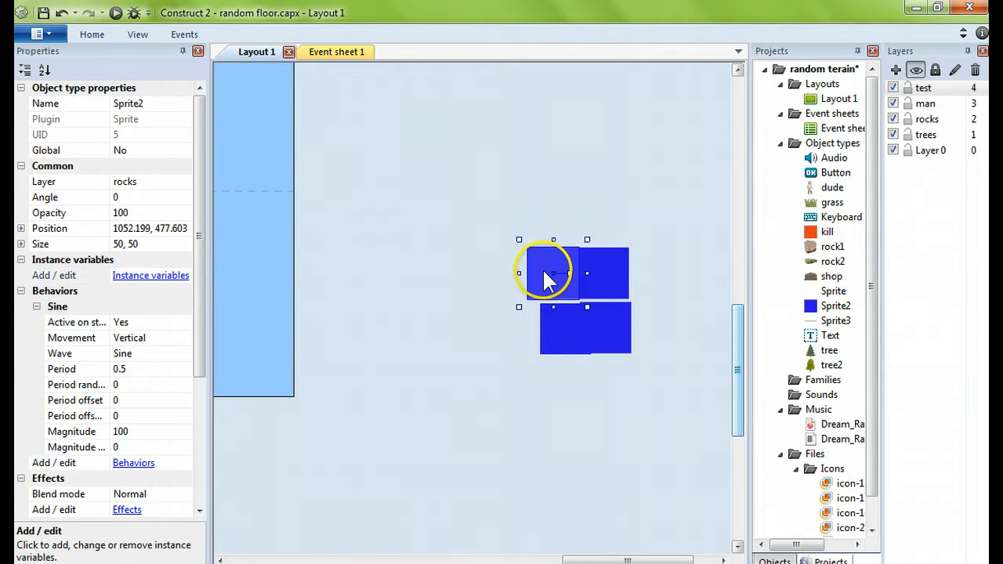
left_click_drag(553, 273, 564, 272)
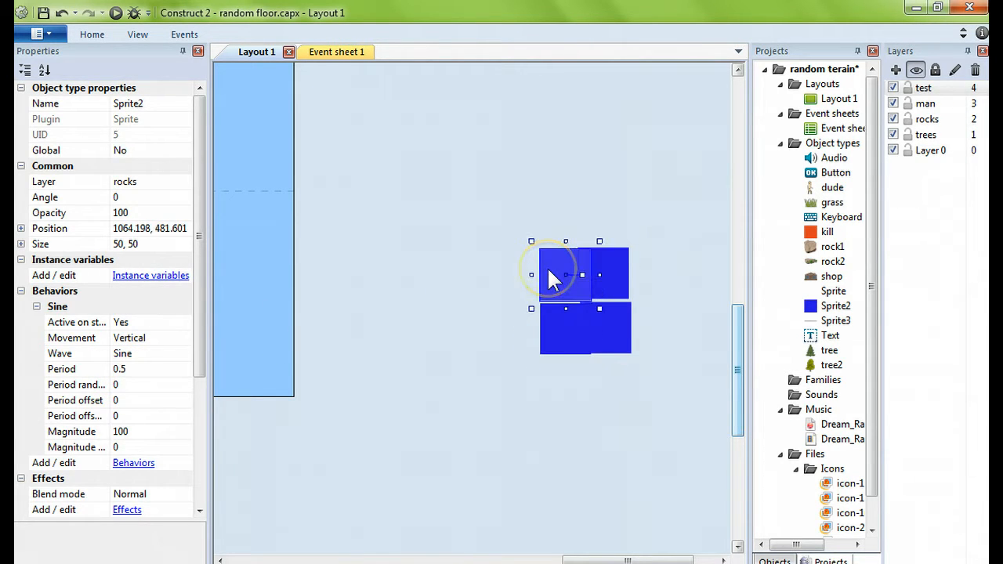
left_click_drag(566, 273, 566, 329)
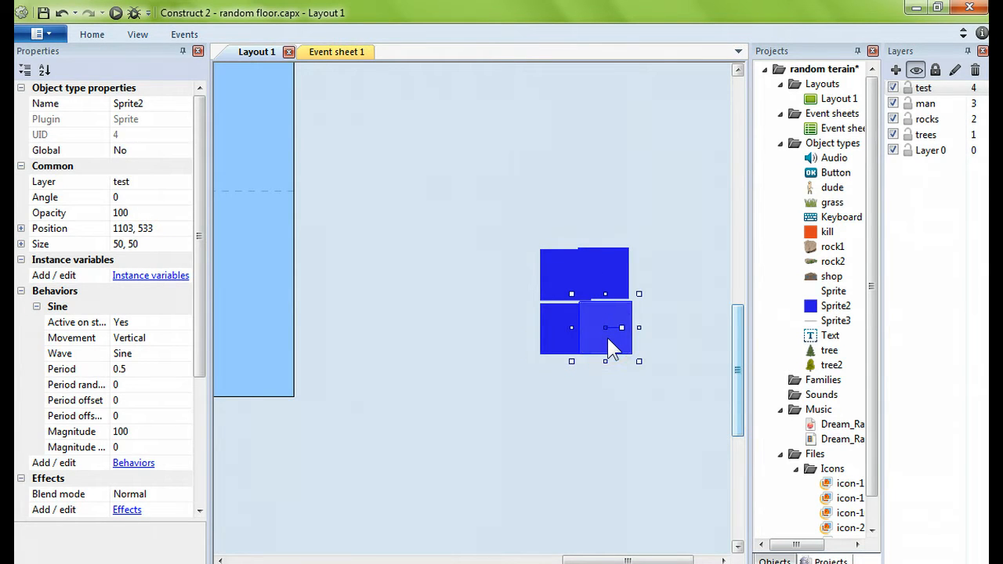
left_click(553, 274)
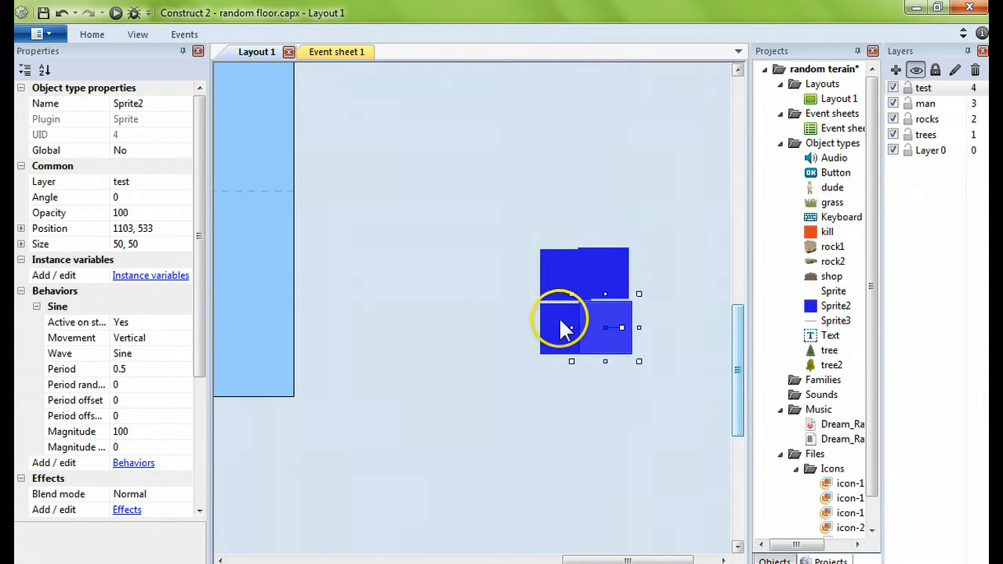
mouse_move(499, 192)
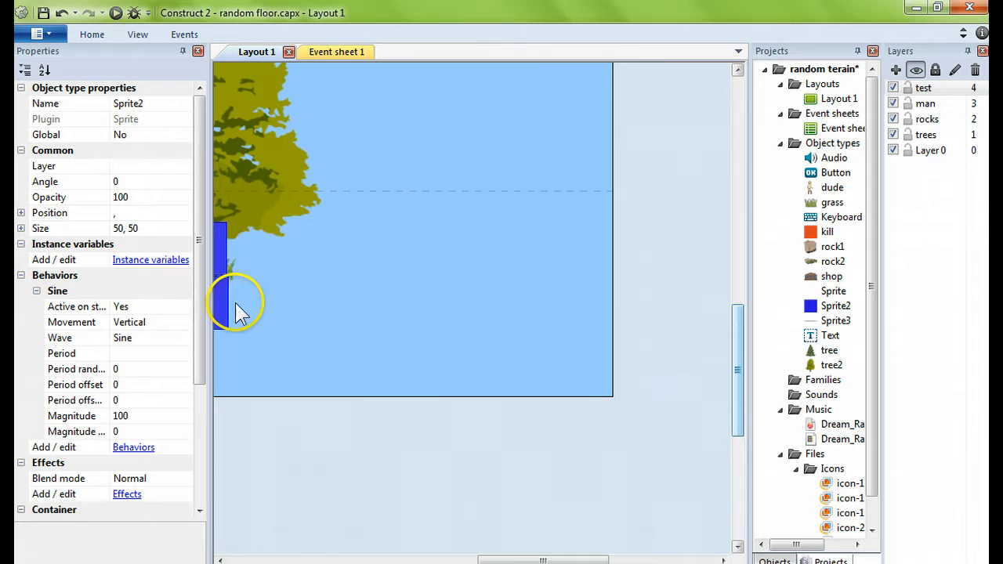
Step: Drag the blue spawner squares into the game area and switch to Event sheet 1
left_click_drag(235, 298, 518, 274)
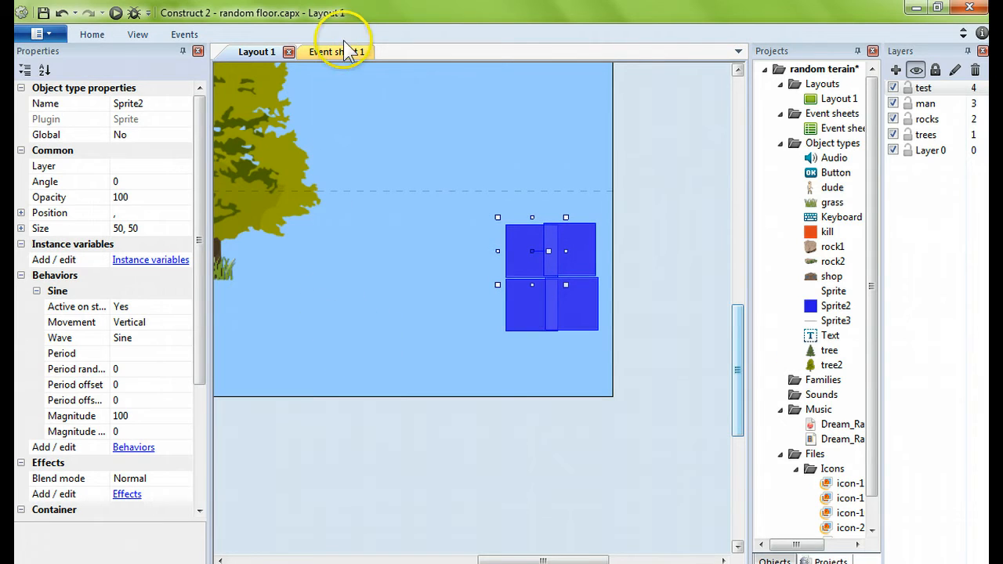
left_click(324, 52)
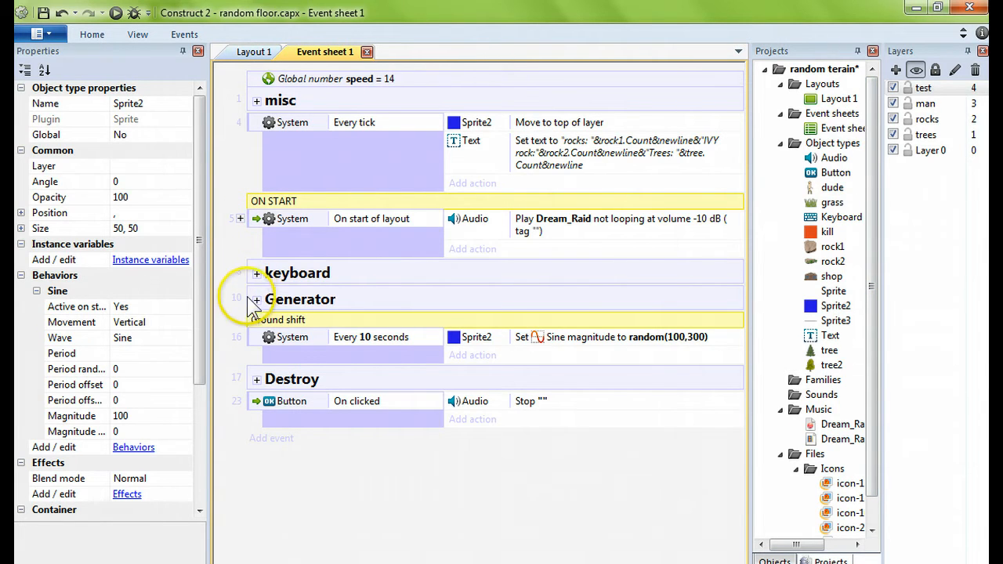
left_click(256, 300)
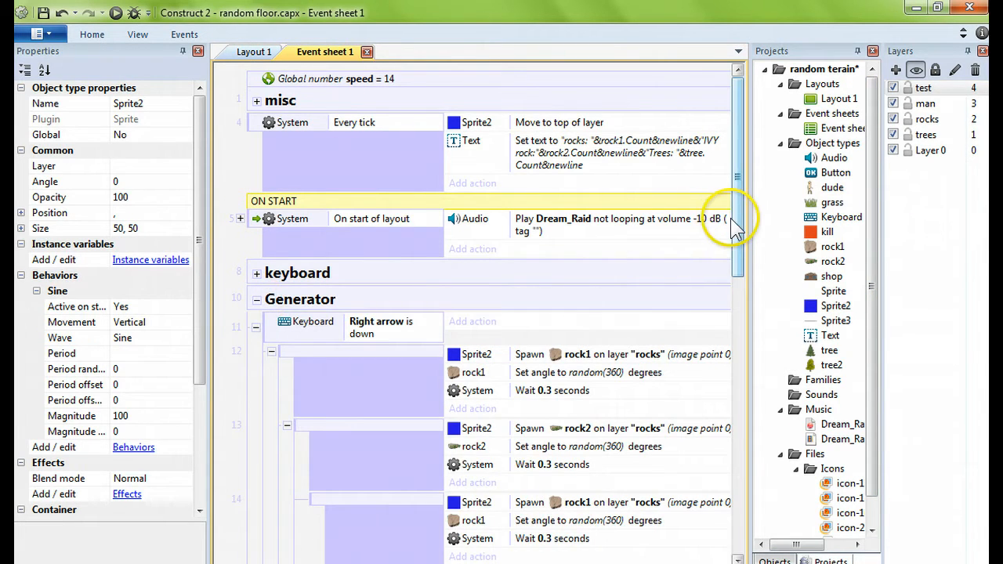
scroll("down", 3)
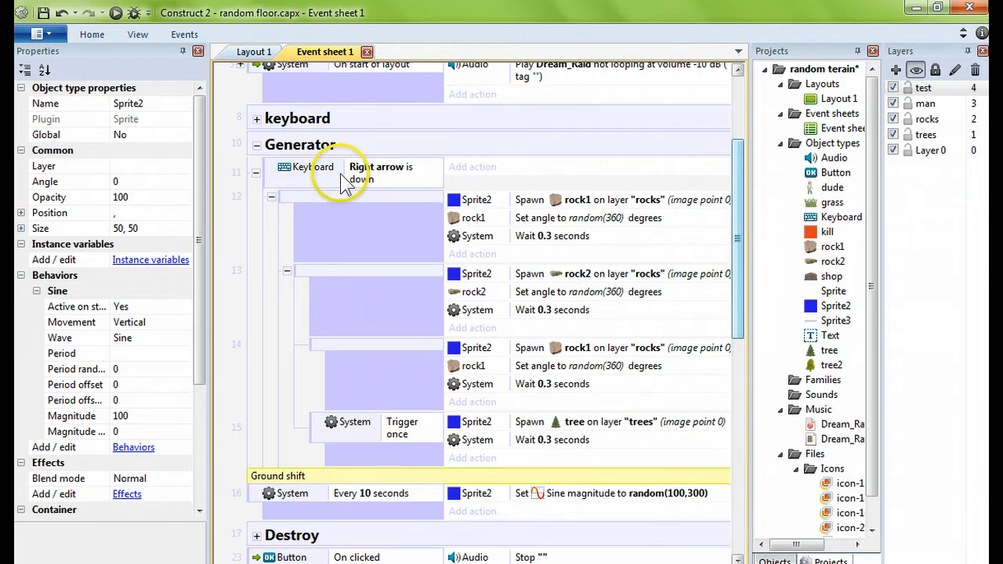
mouse_move(416, 180)
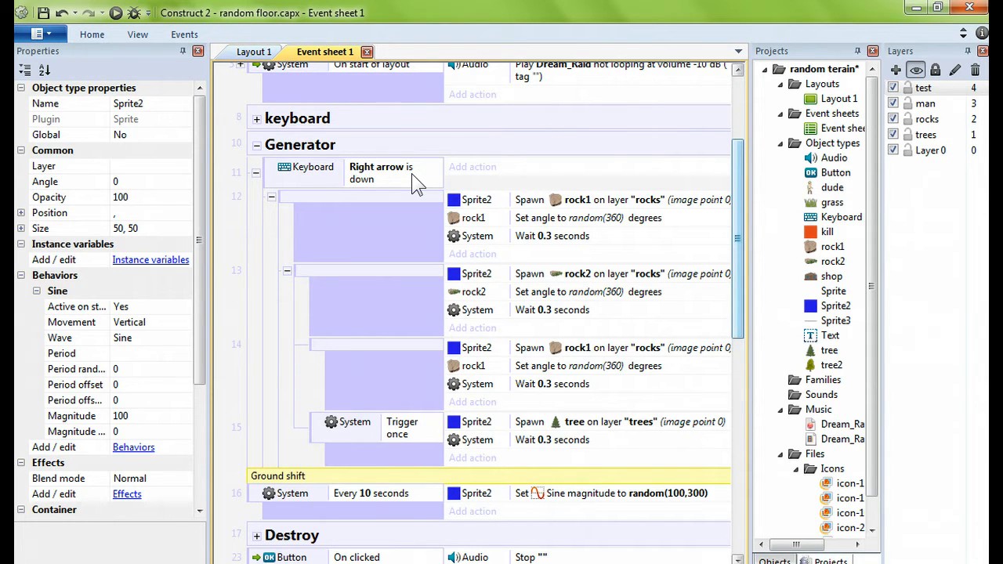
mouse_move(387, 192)
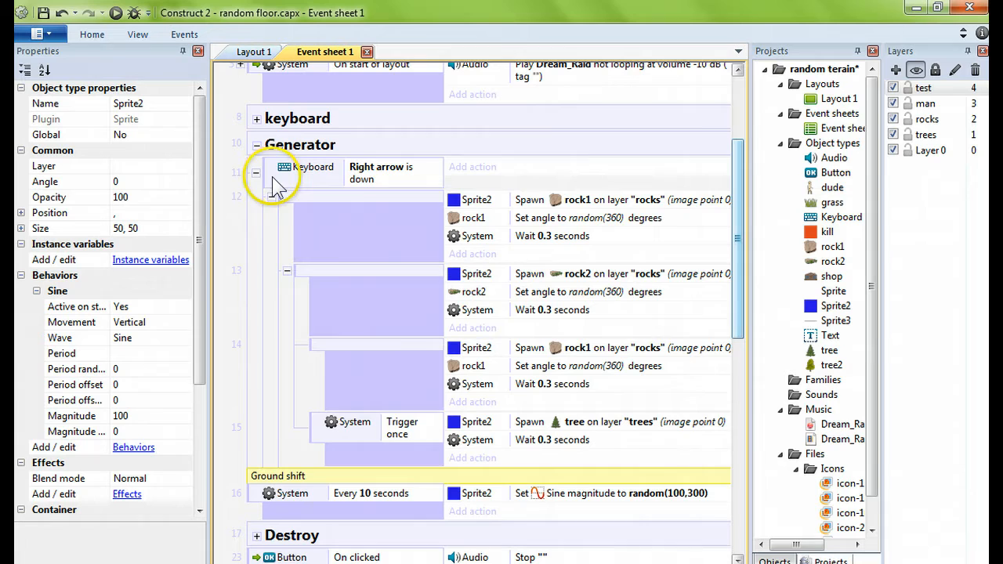
mouse_move(239, 239)
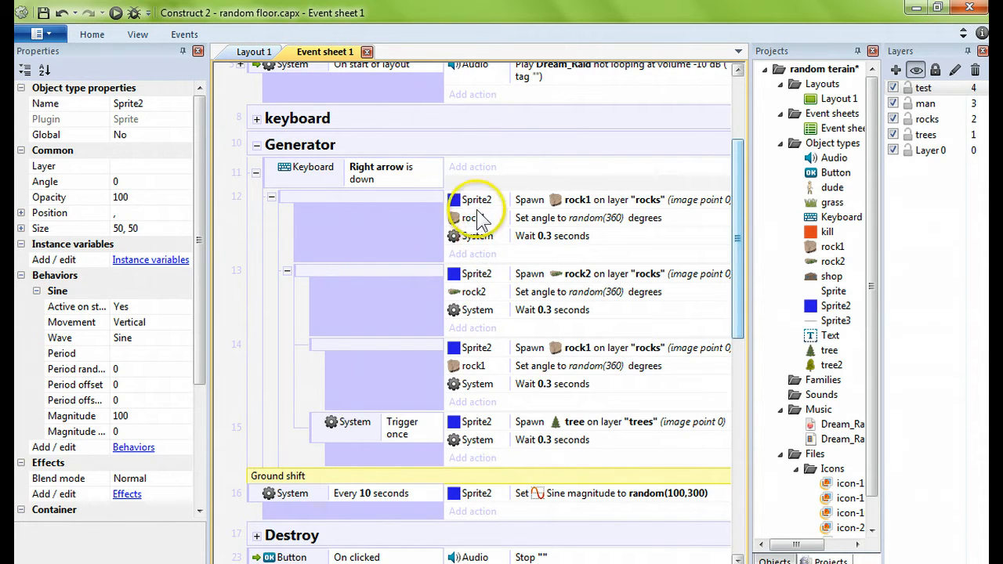
mouse_move(357, 339)
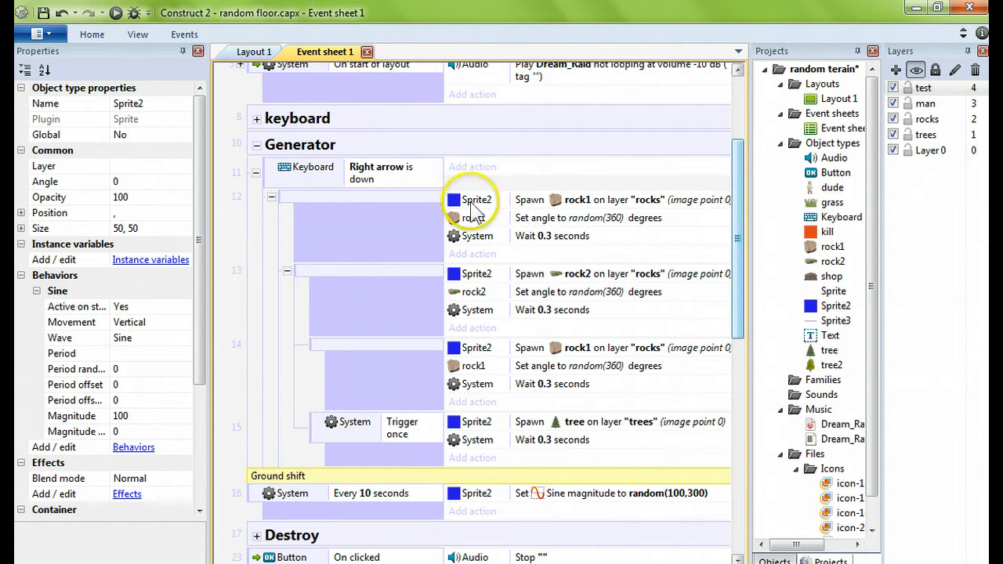
mouse_move(476, 206)
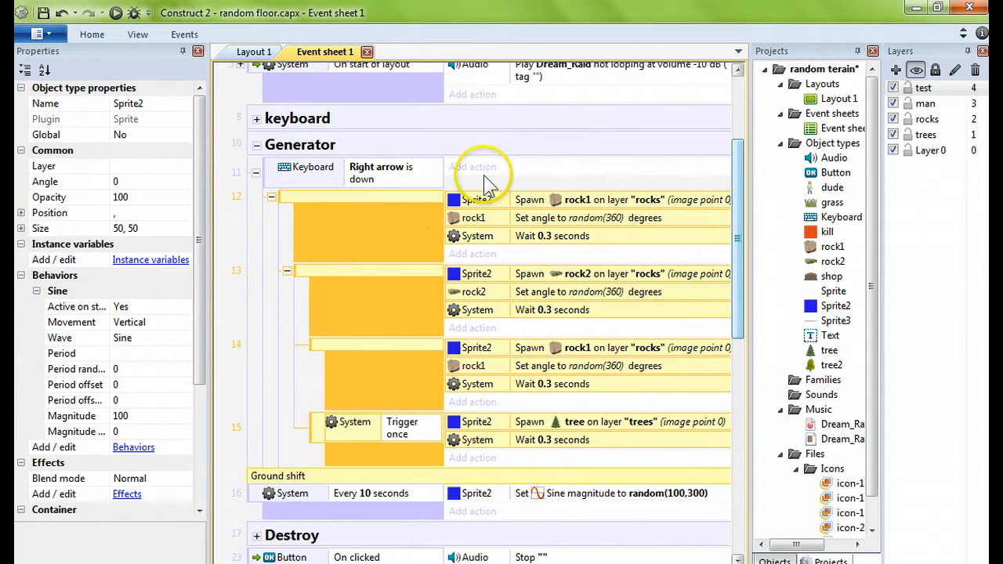
left_click(475, 200)
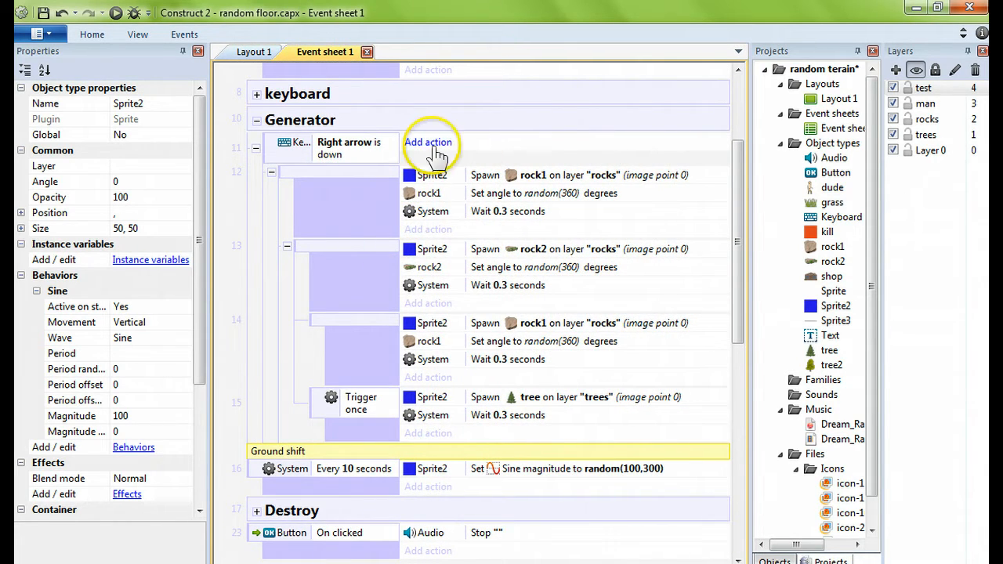
mouse_move(454, 184)
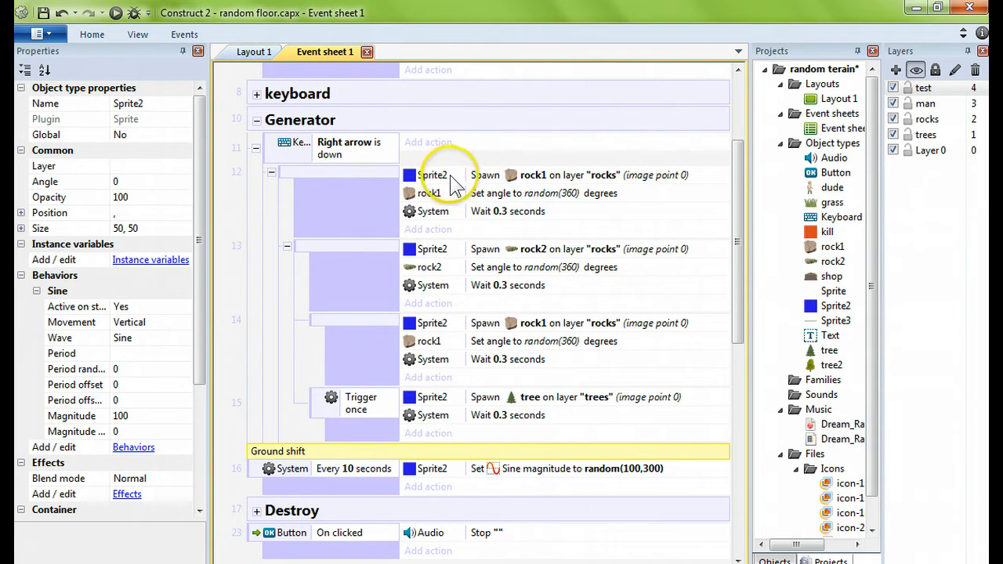
mouse_move(697, 182)
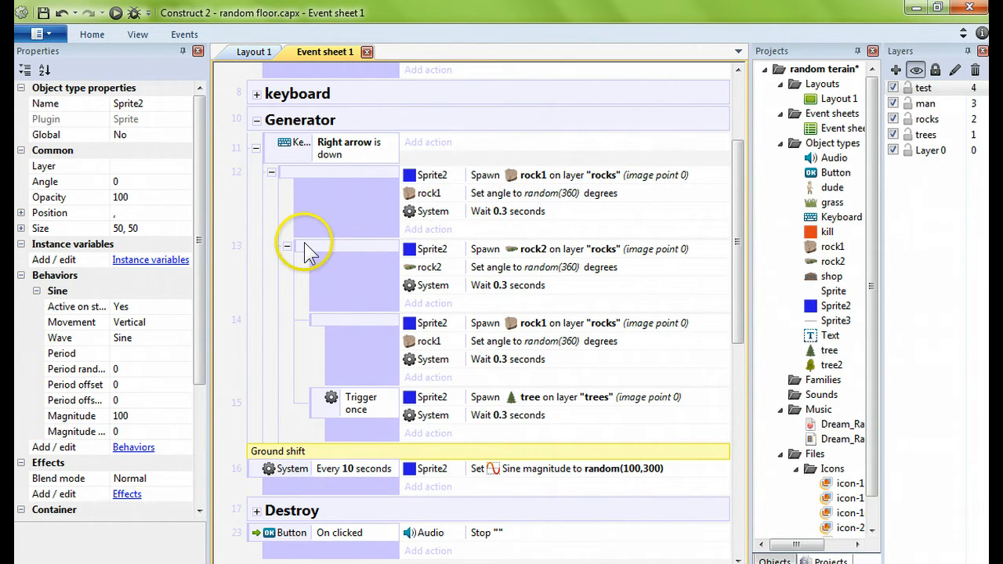
mouse_move(423, 262)
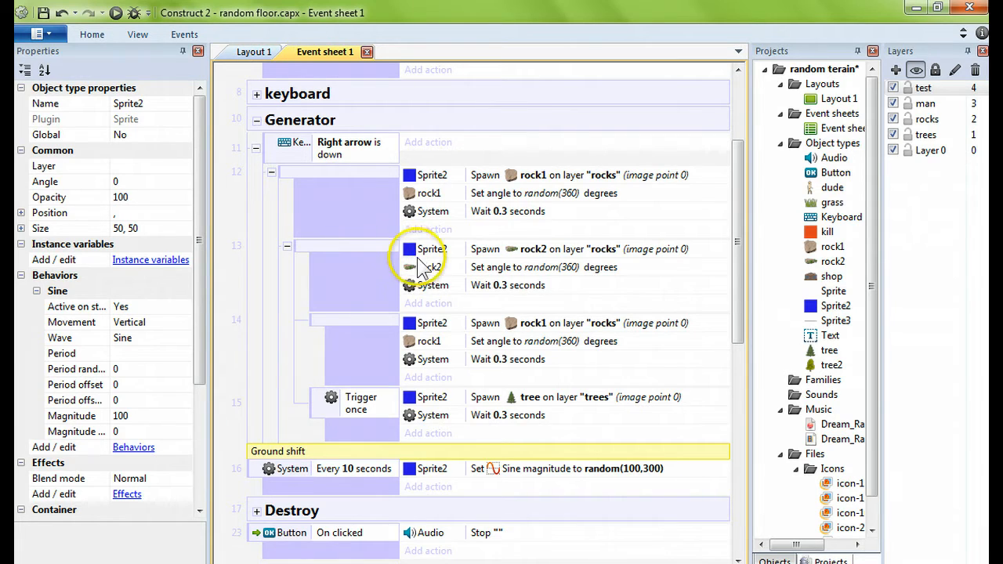
mouse_move(540, 255)
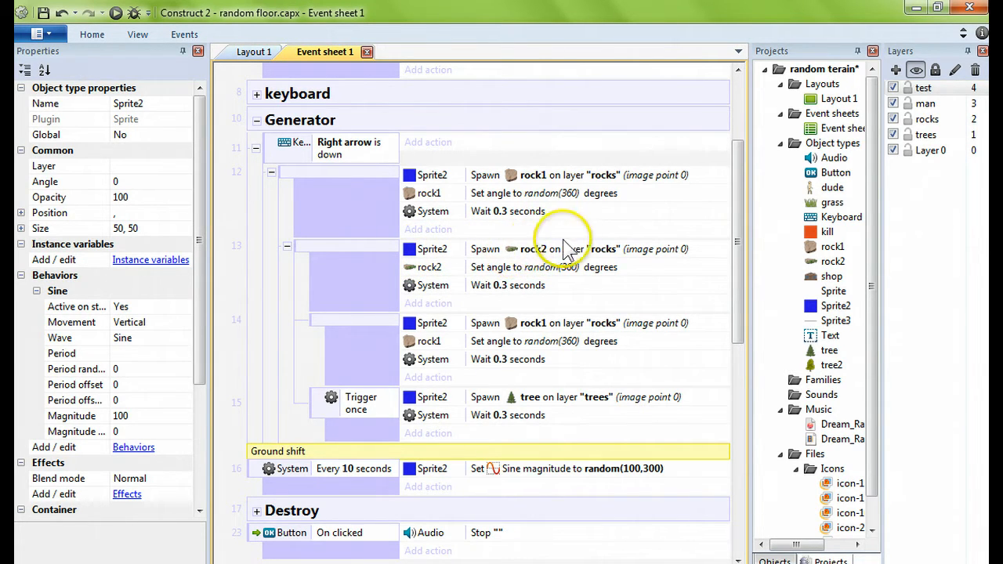
mouse_move(570, 279)
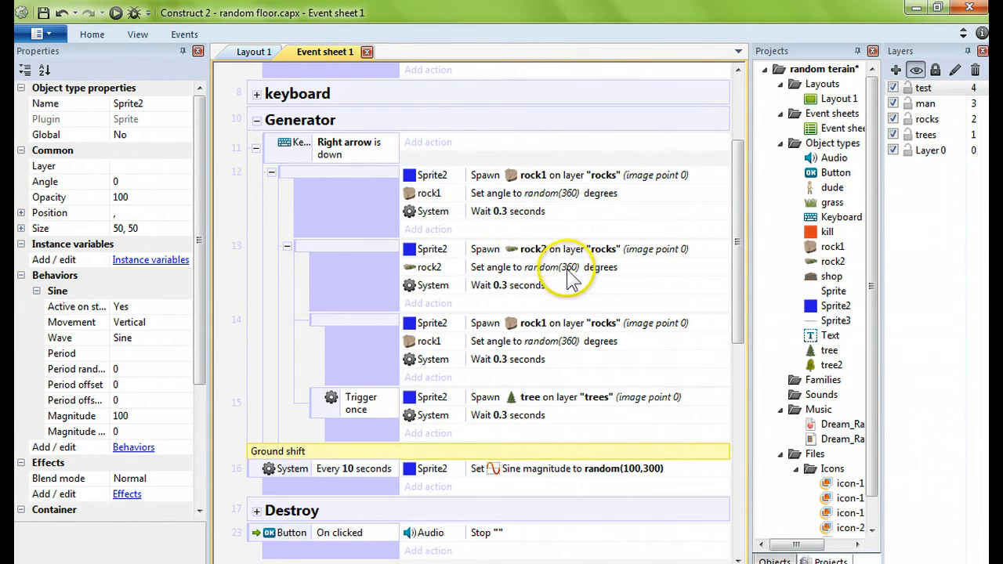
mouse_move(349, 356)
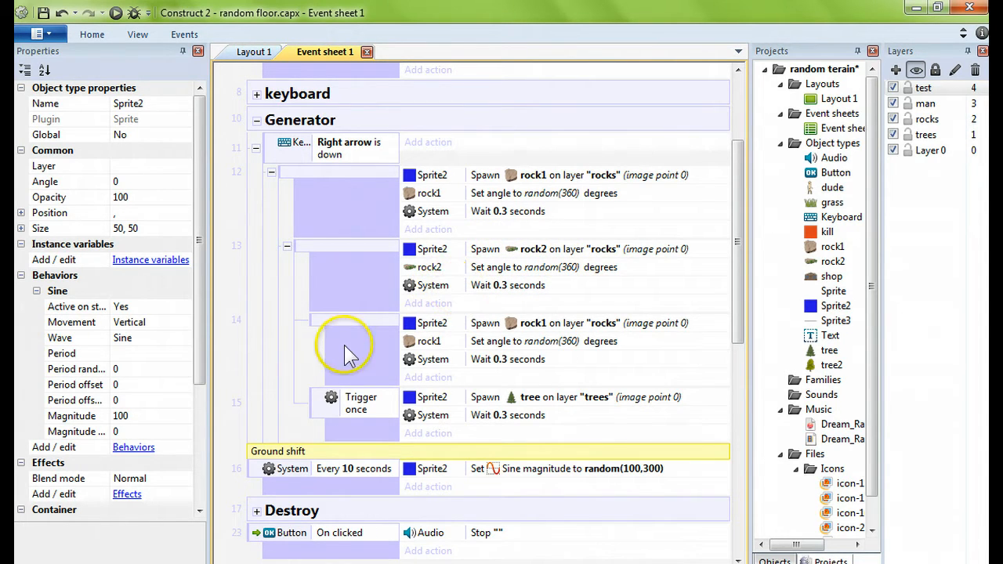
mouse_move(462, 341)
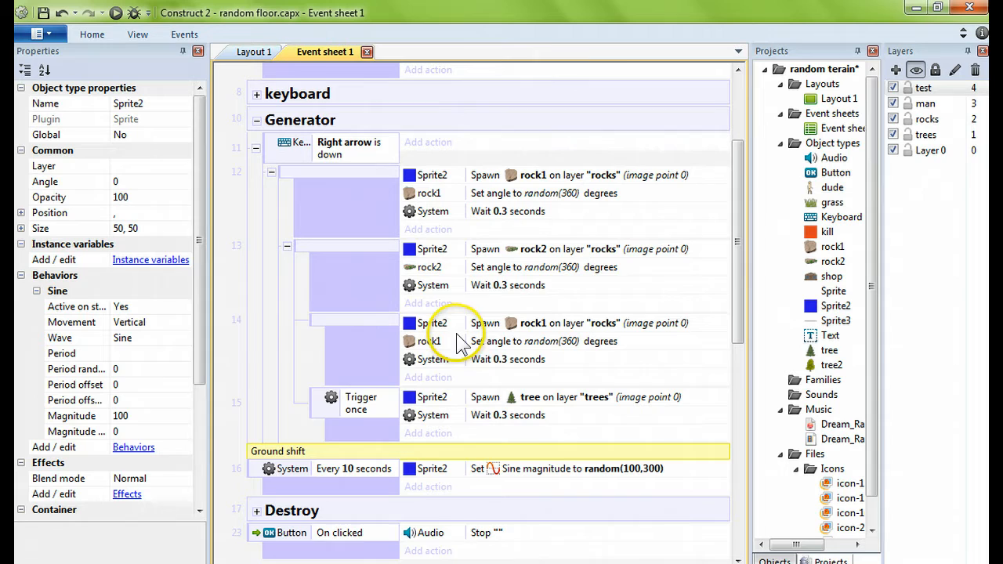
mouse_move(514, 184)
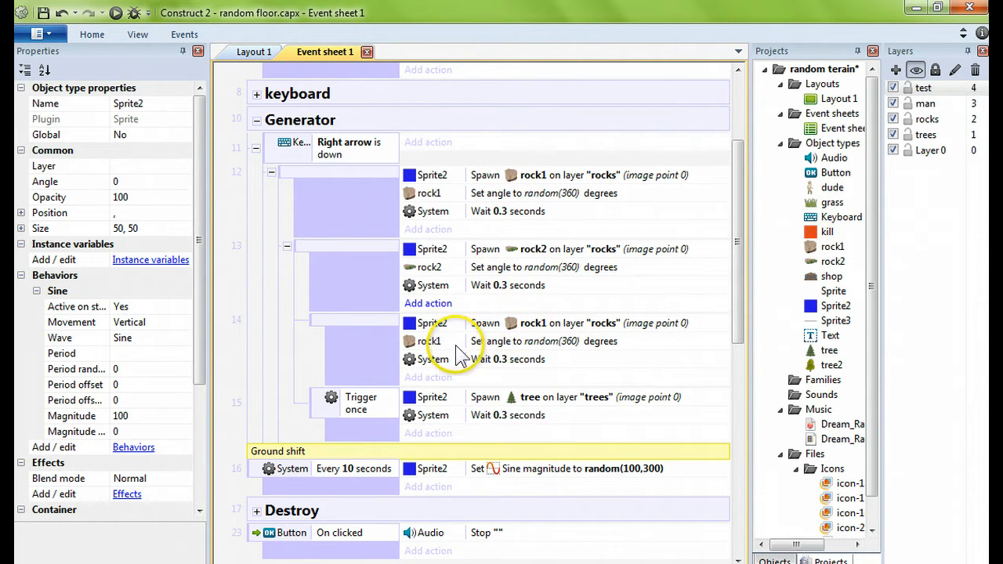
mouse_move(333, 419)
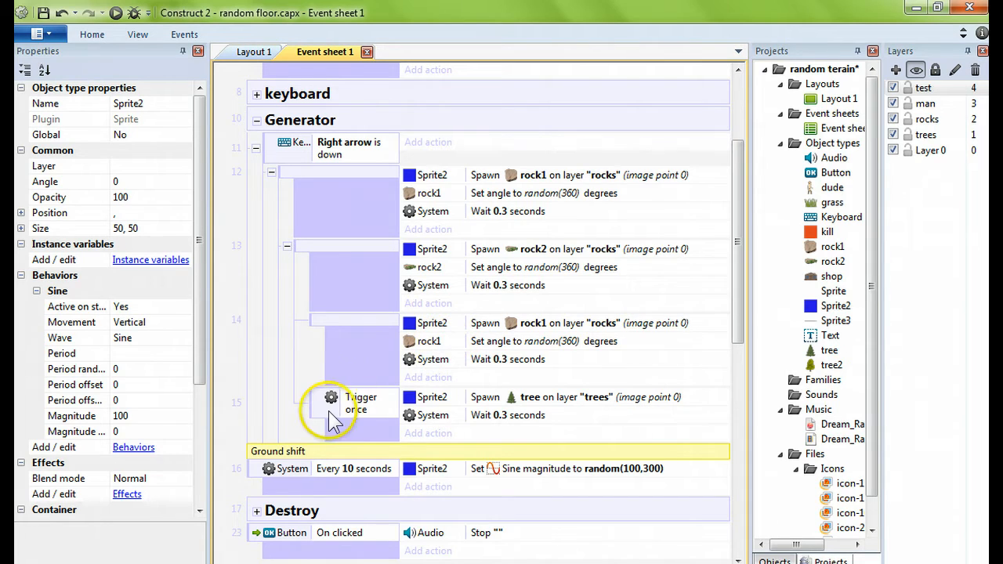
mouse_move(359, 414)
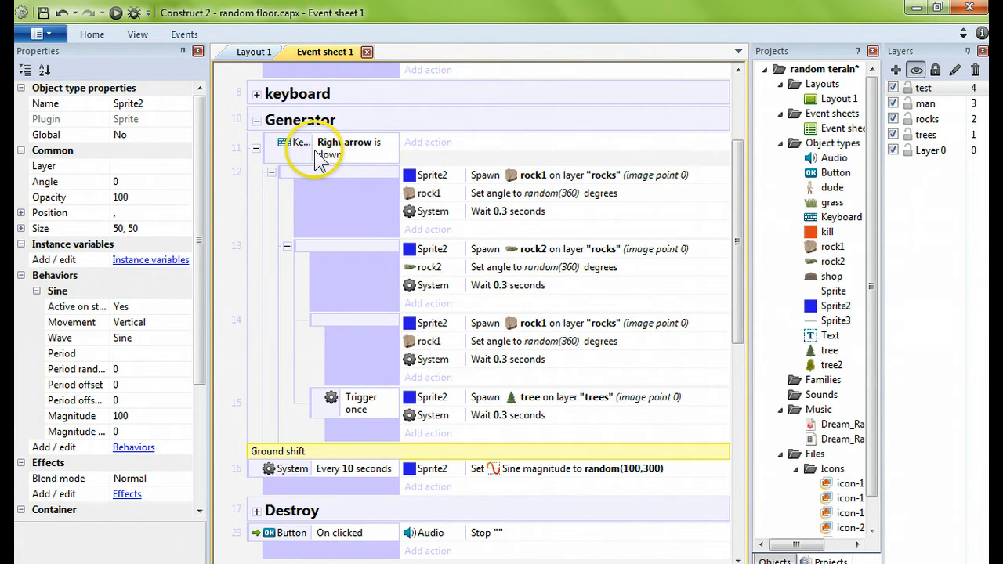
mouse_move(252, 52)
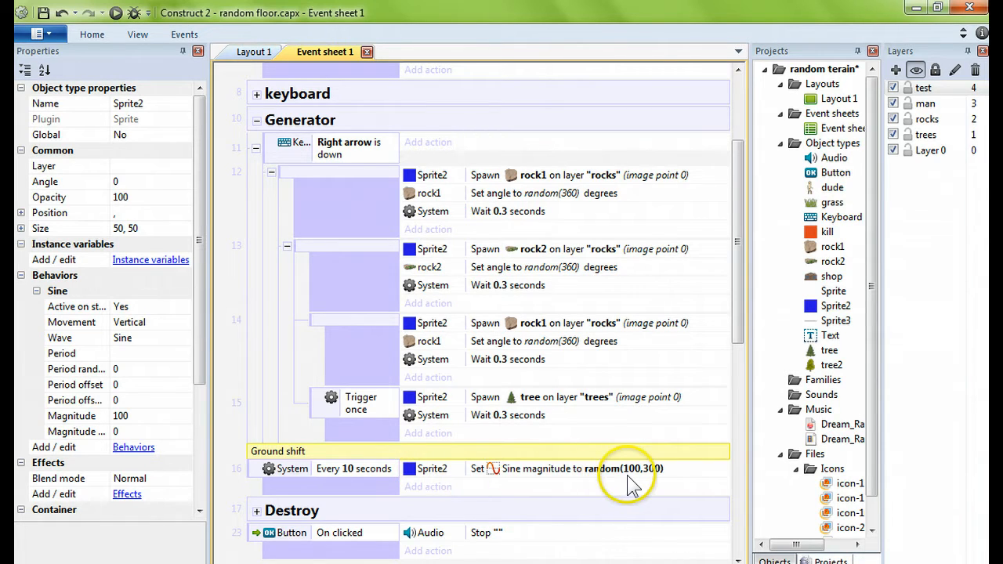
mouse_move(654, 478)
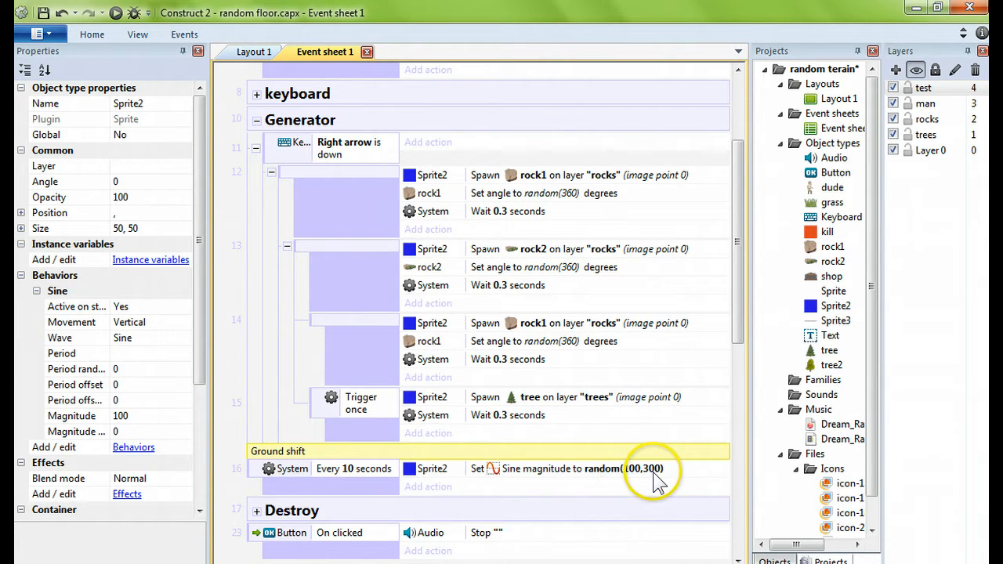
mouse_move(428, 397)
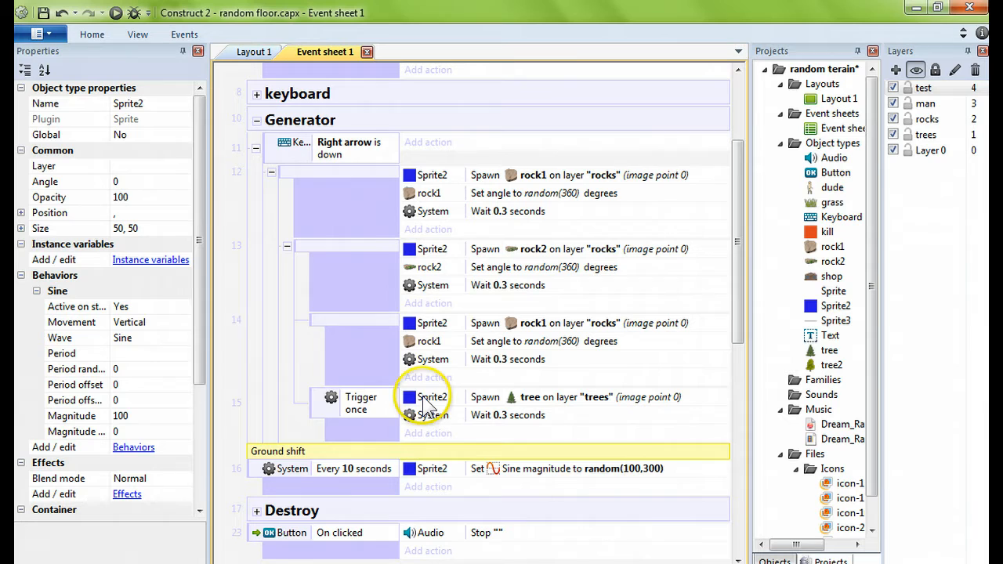
Step: Switch to Layout 1 to view the Sprite2 spawner squares
left_click(252, 51)
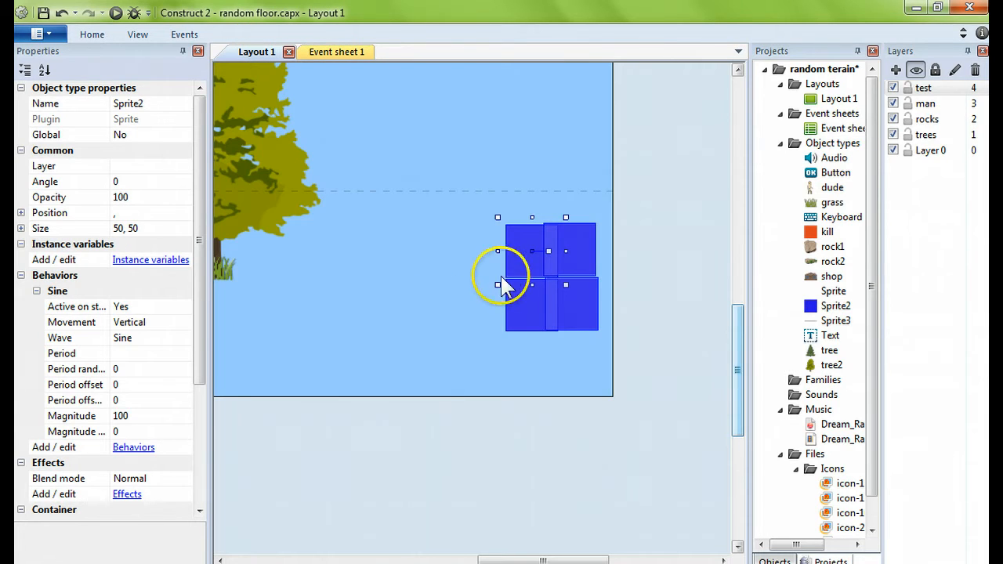
mouse_move(466, 224)
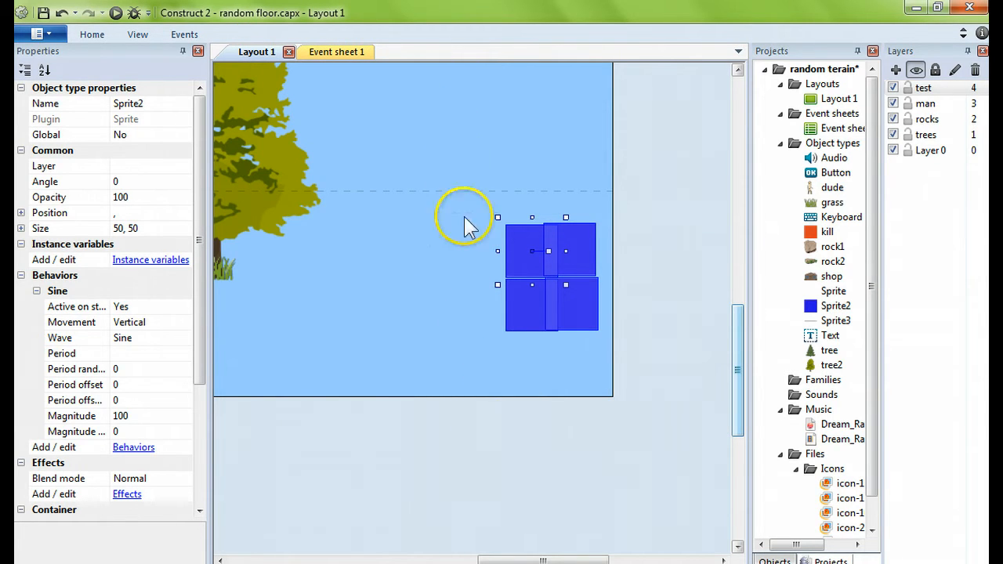
mouse_move(541, 102)
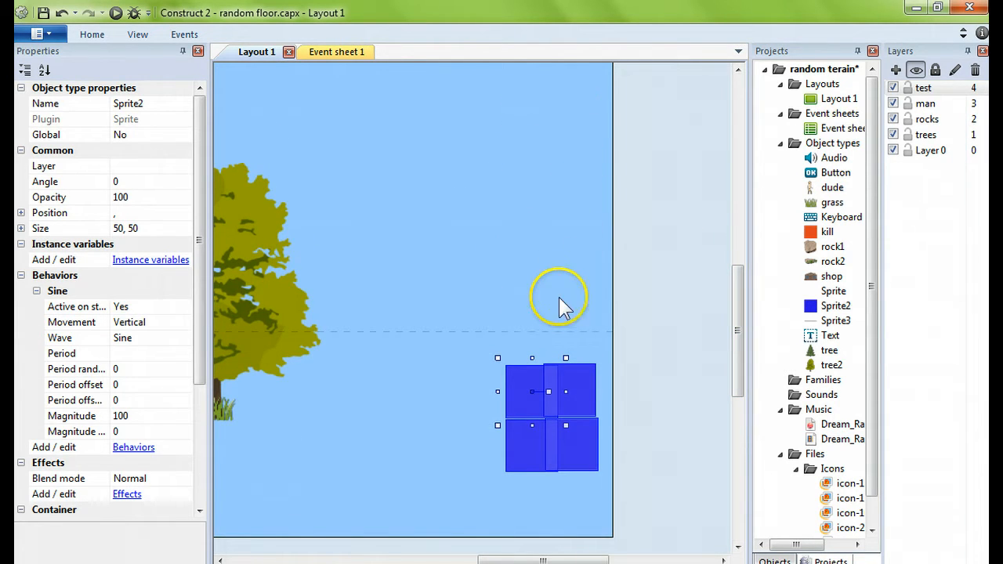
mouse_move(533, 431)
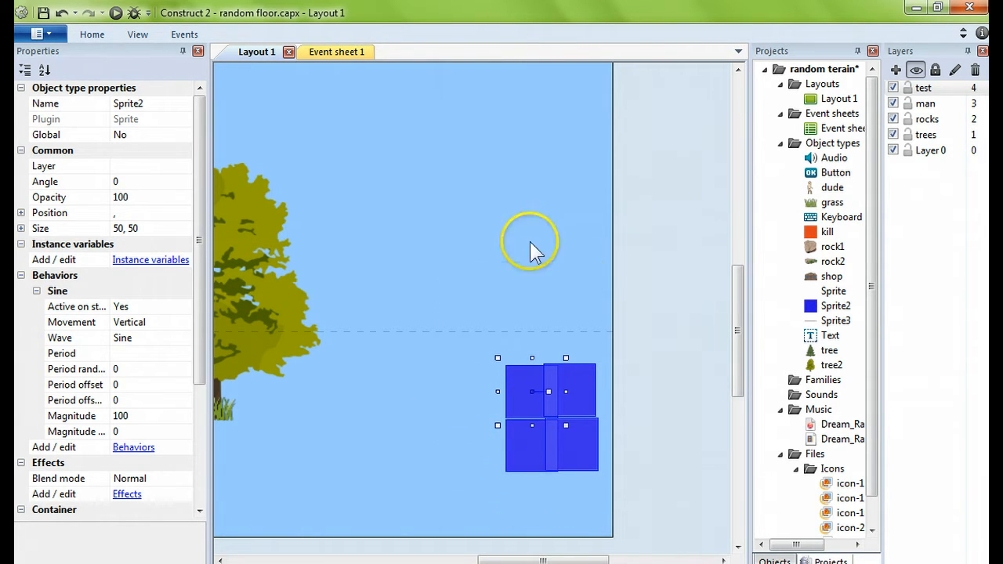
mouse_move(274, 86)
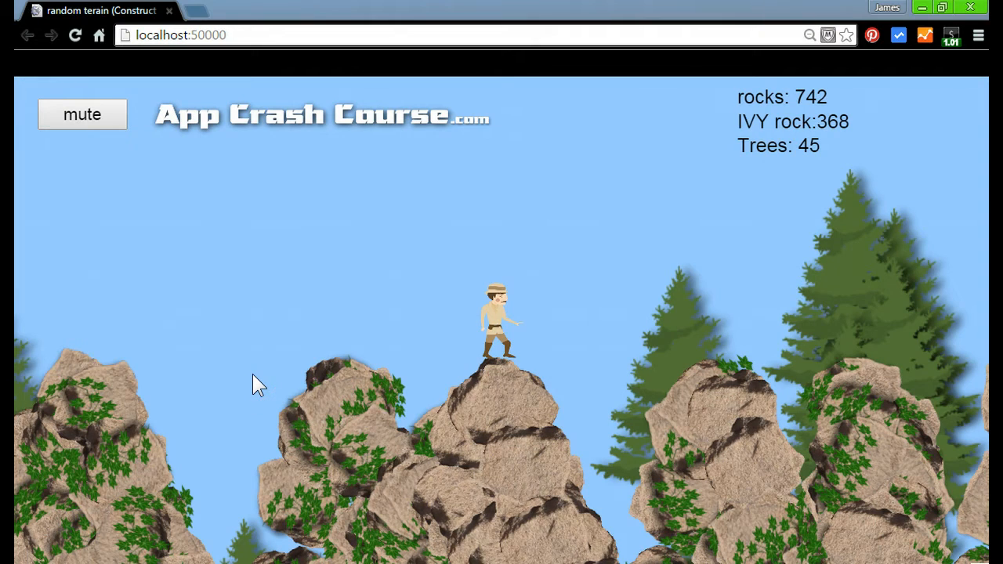
Step: Focus the running terrain preview in Chrome so it receives keyboard input
left_click(74, 35)
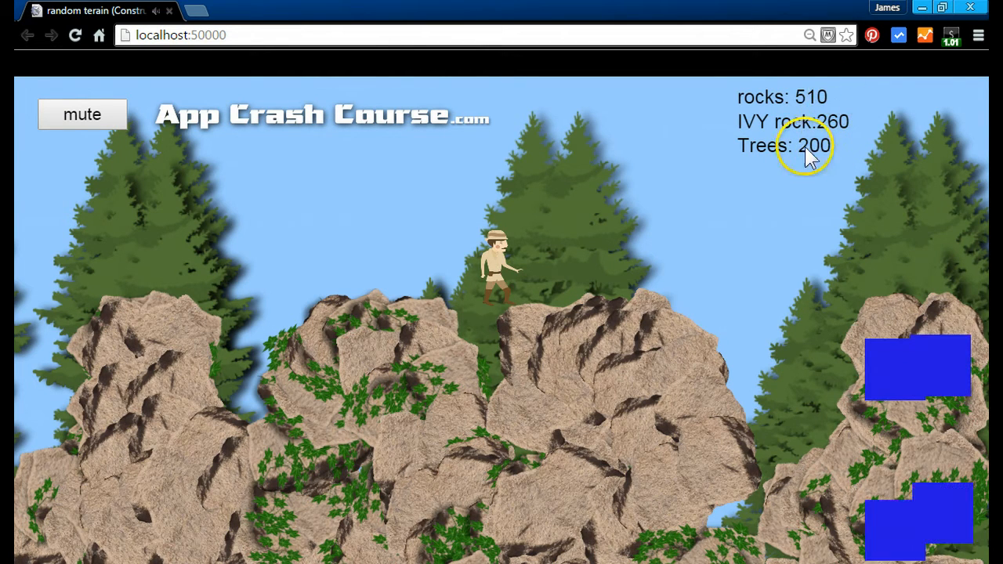
mouse_move(457, 165)
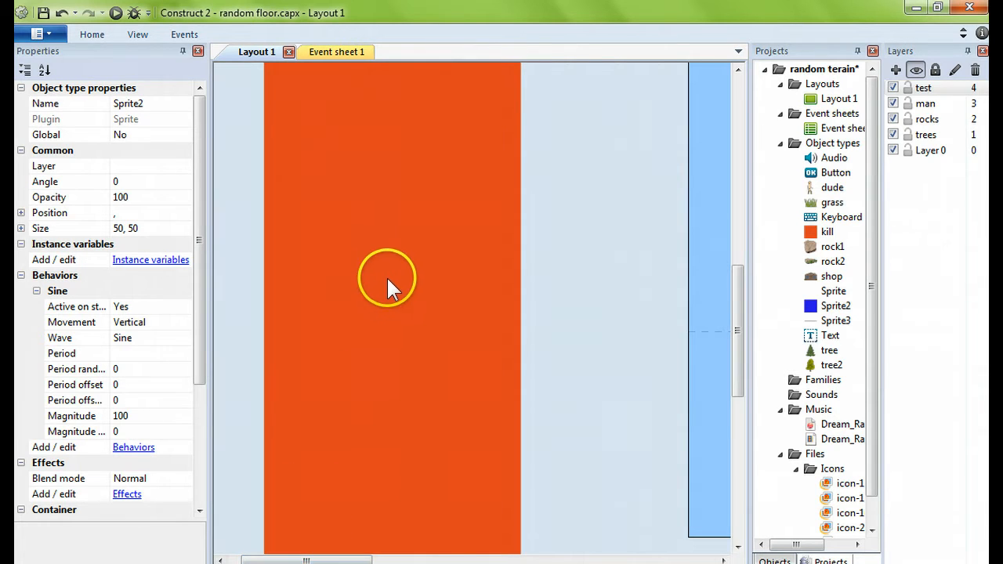
Step: Switch to Event sheet 1, expand the Destroy group and scroll through its events
left_click(336, 51)
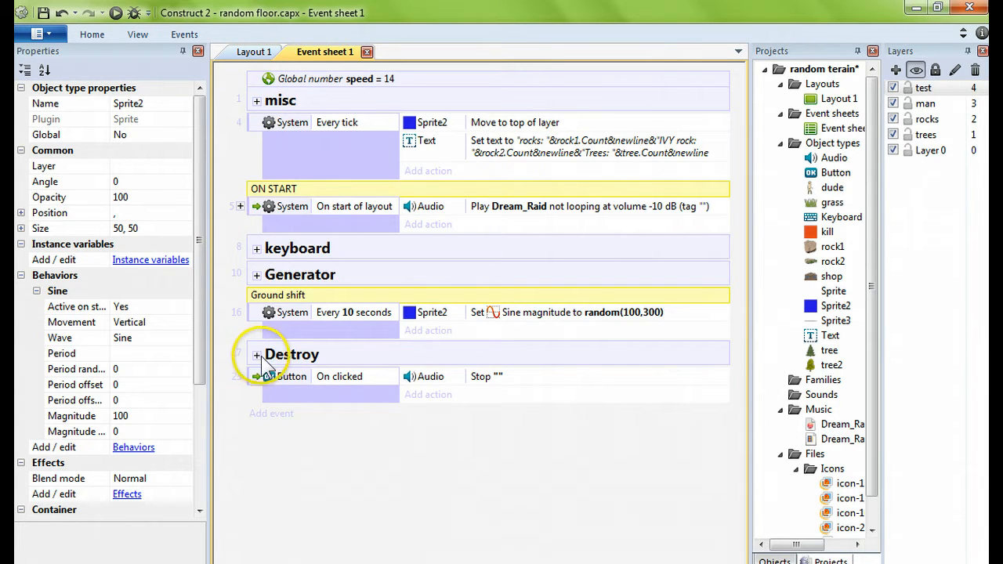
left_click(256, 355)
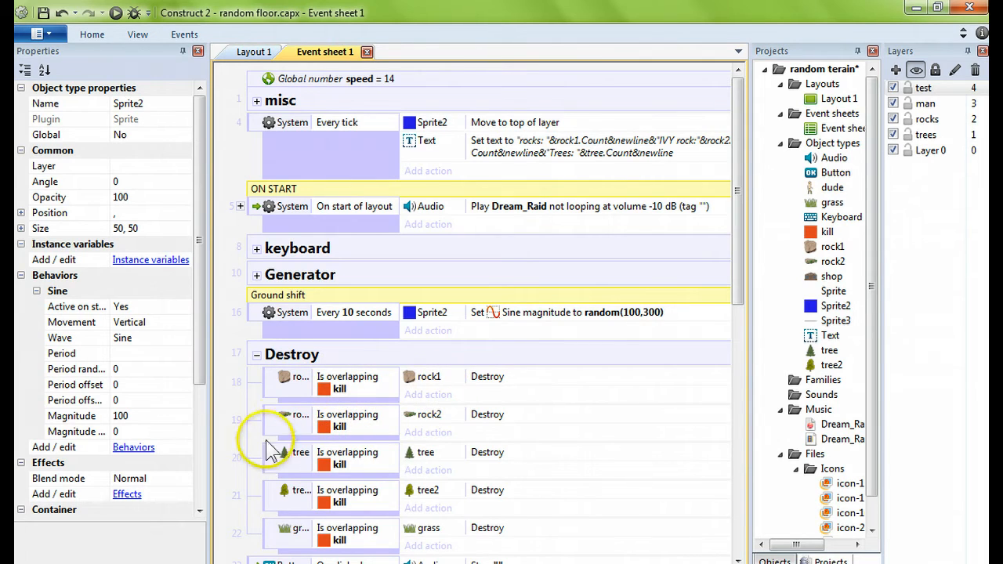
mouse_move(290, 545)
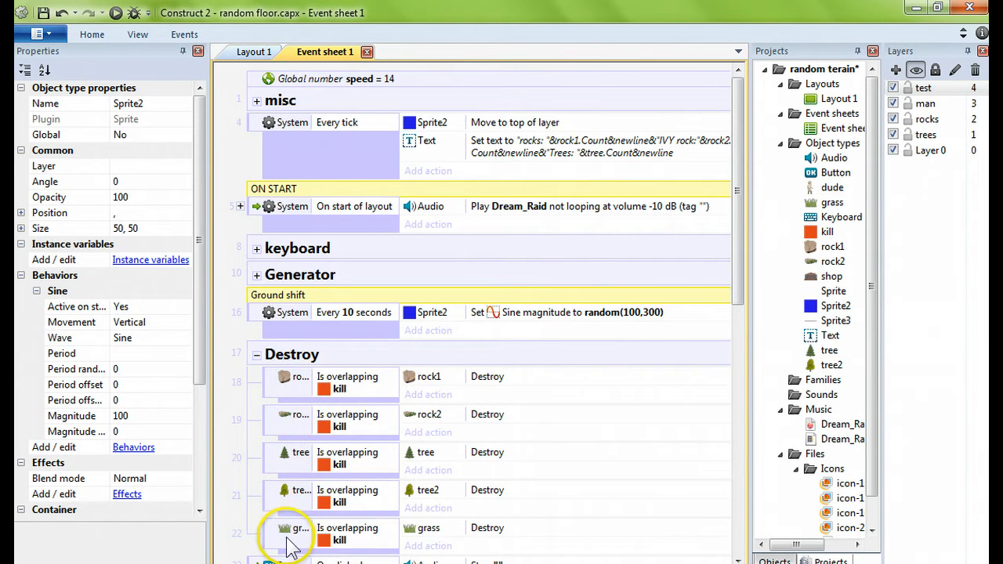
scroll("down", 3)
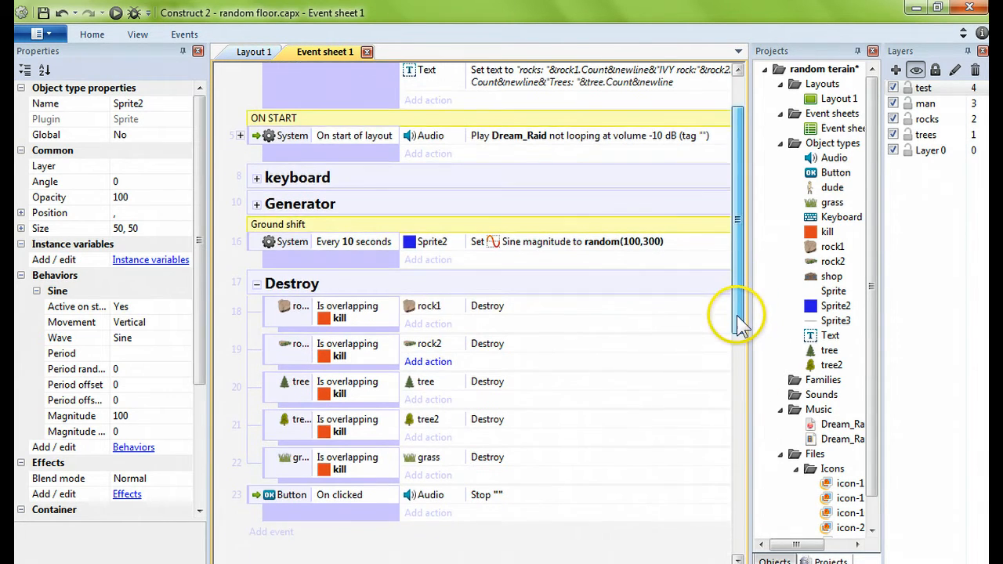
scroll("down", 3)
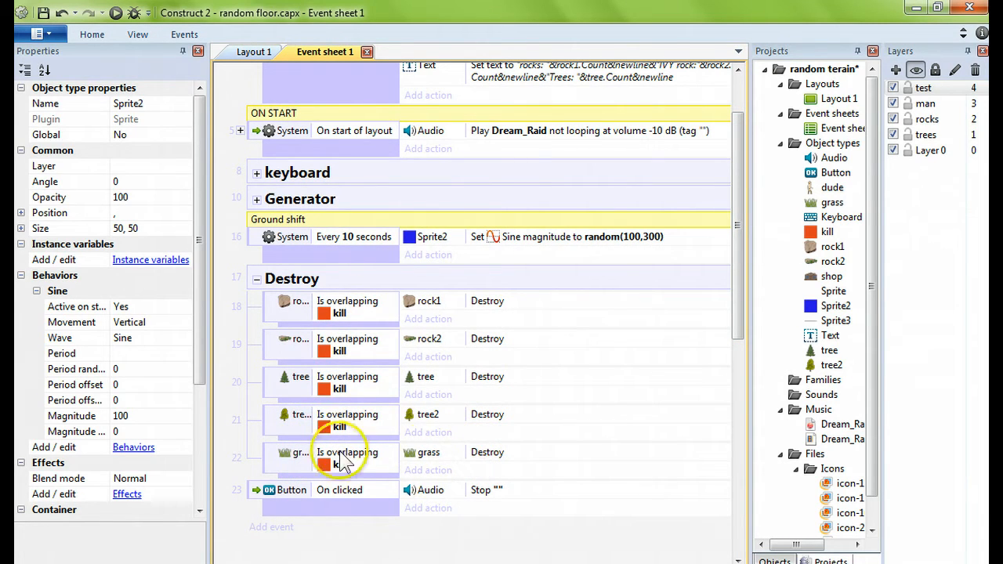
mouse_move(467, 470)
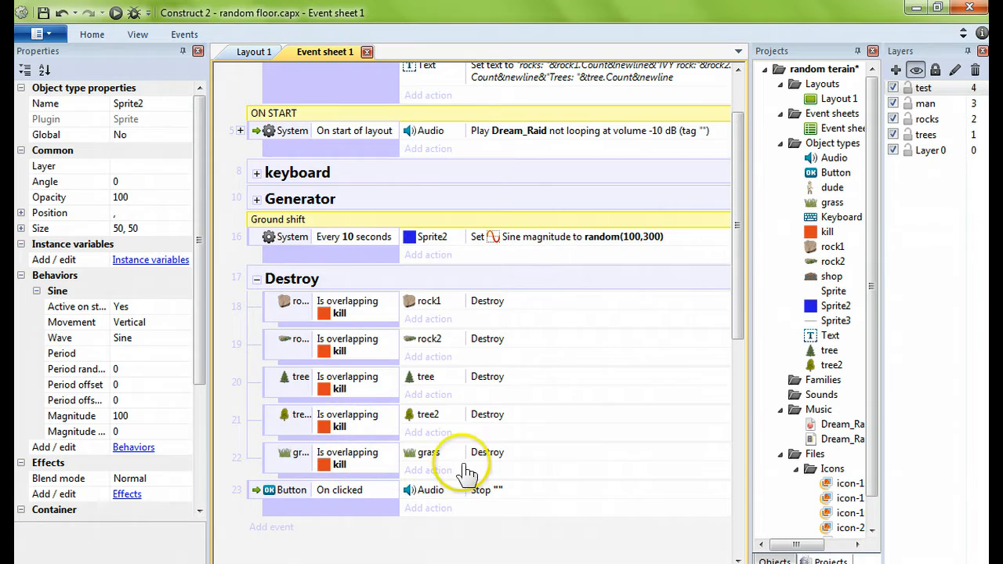
mouse_move(776, 404)
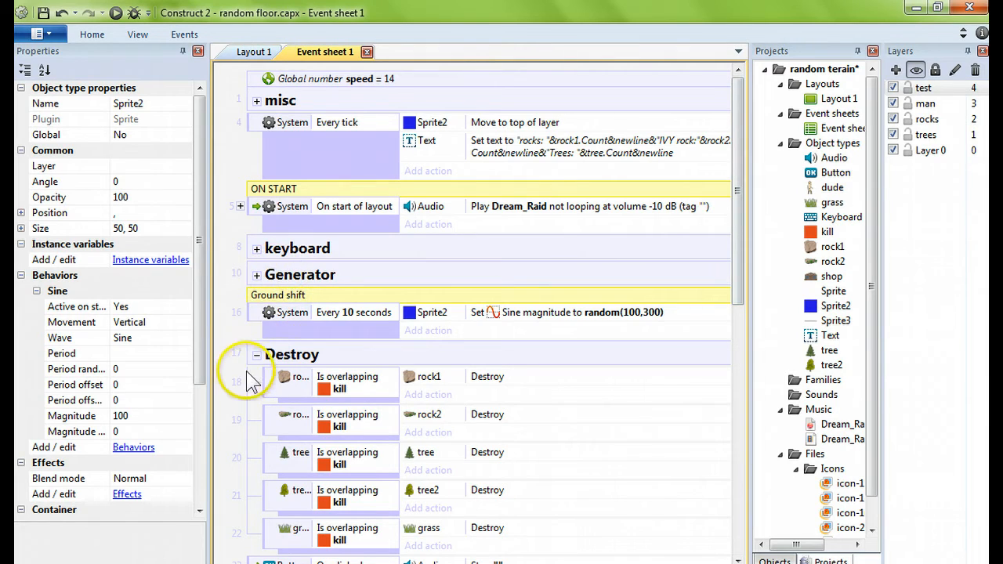
Step: Collapse Destroy, expand the keyboard group, and inspect rock1's Move at angle action unchanged
left_click(256, 355)
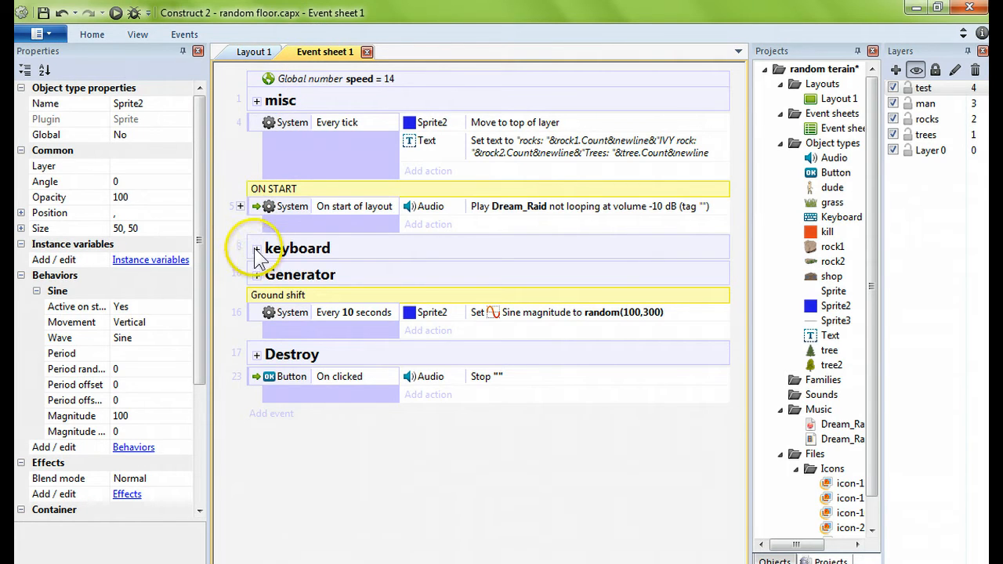
left_click(257, 249)
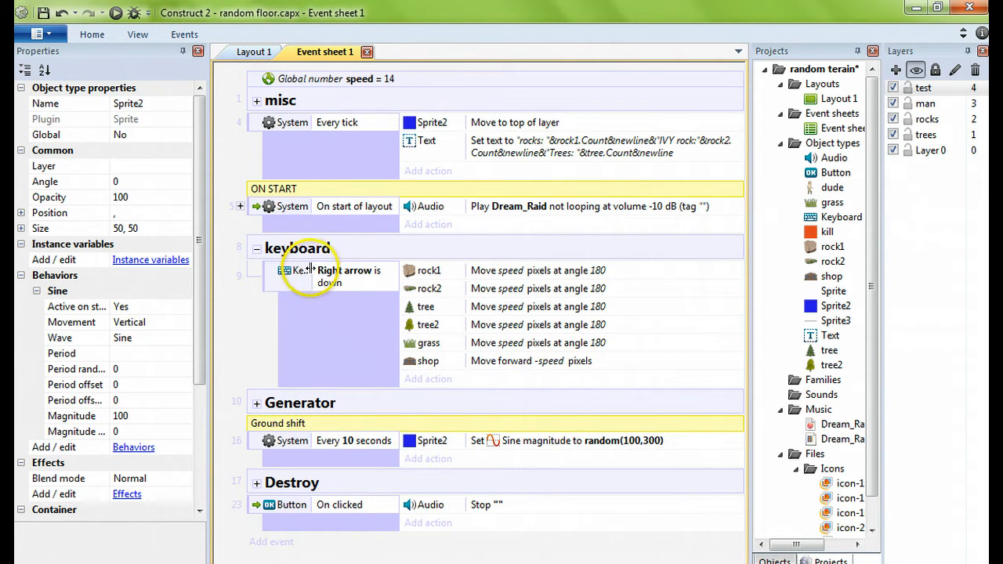
mouse_move(337, 290)
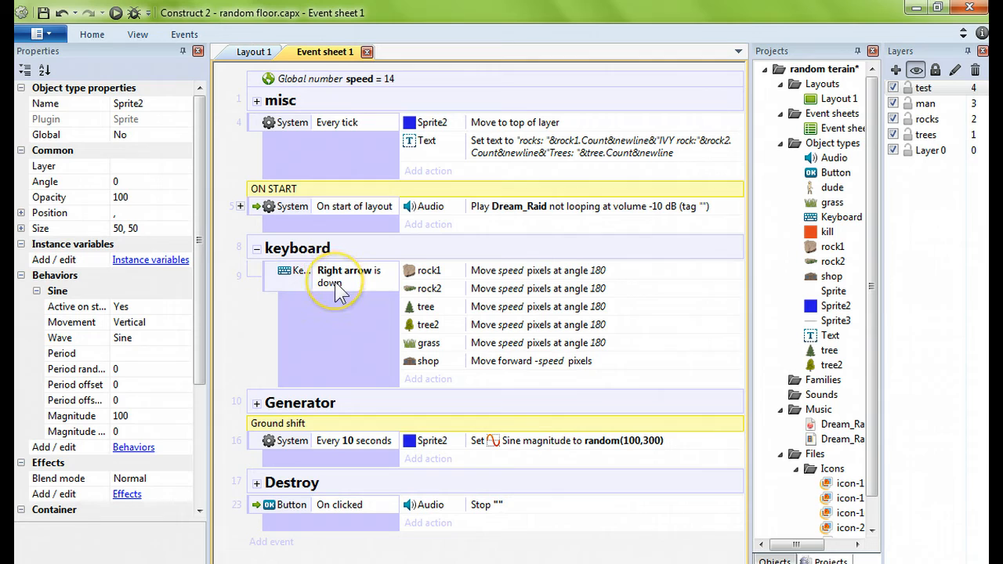
mouse_move(419, 282)
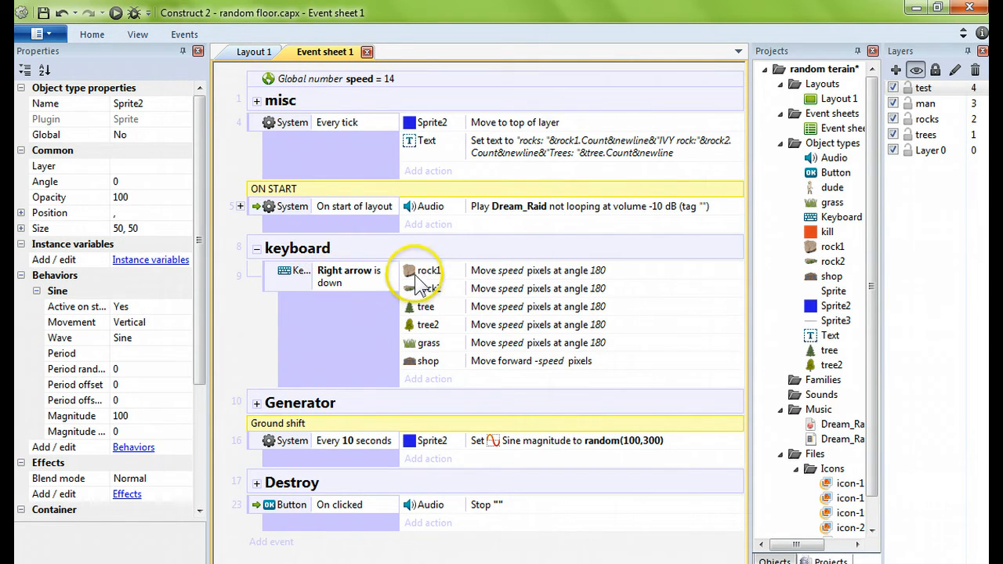
mouse_move(465, 271)
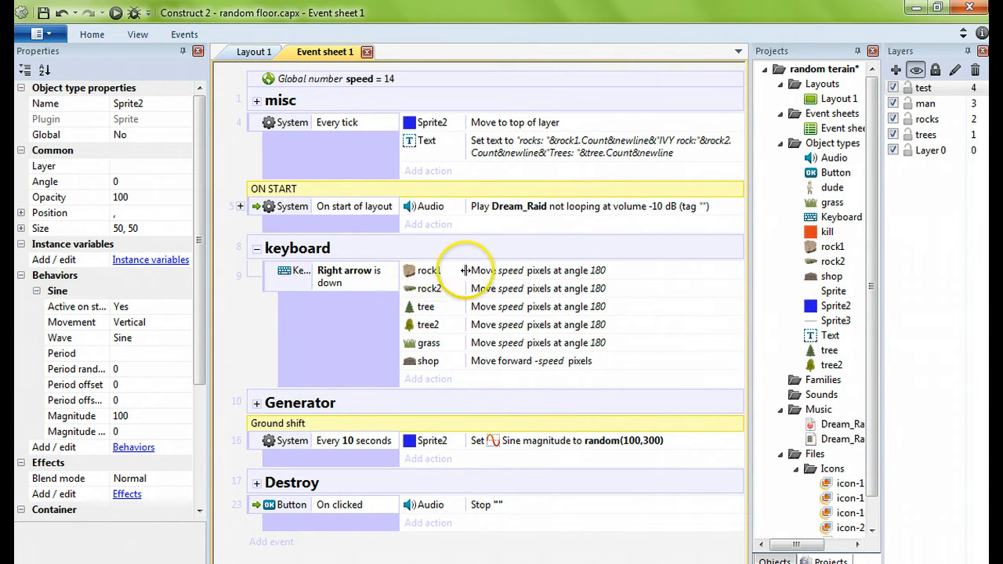
mouse_move(553, 280)
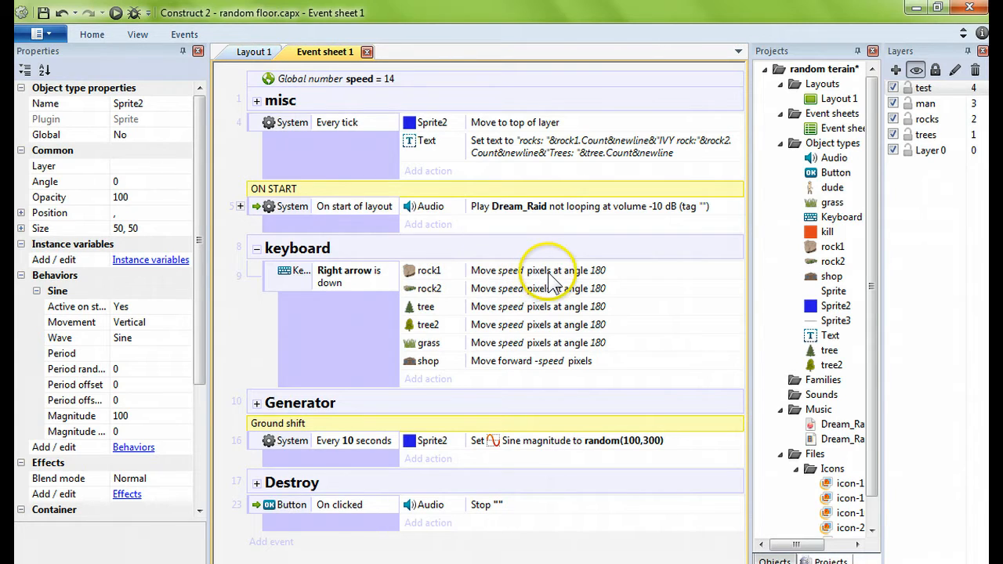
mouse_move(628, 294)
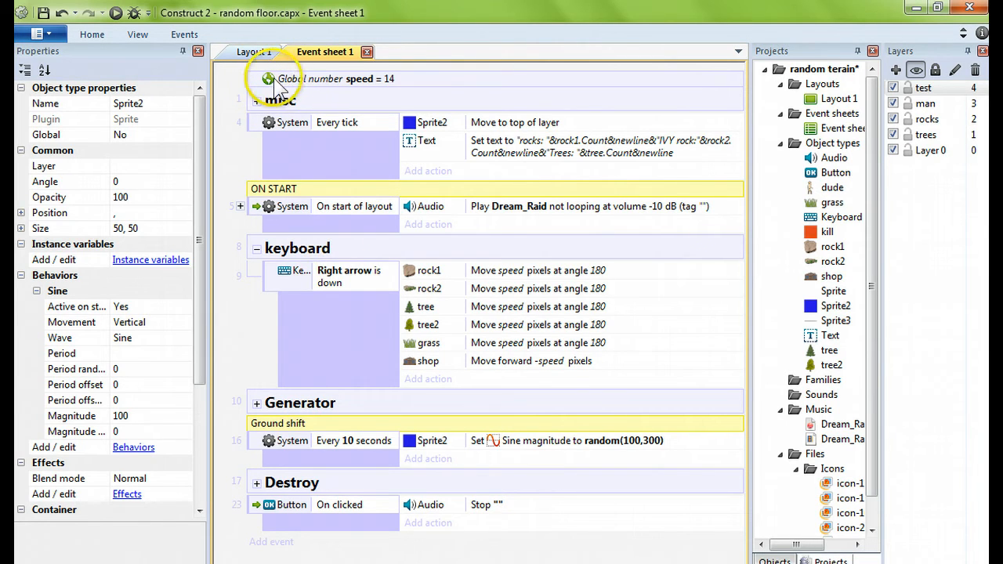
mouse_move(384, 86)
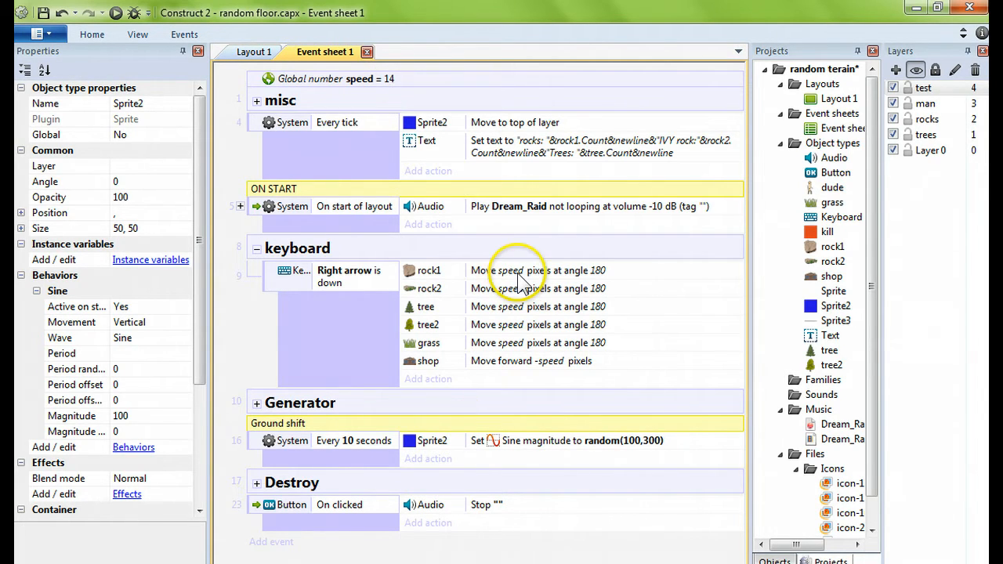
left_click(509, 270)
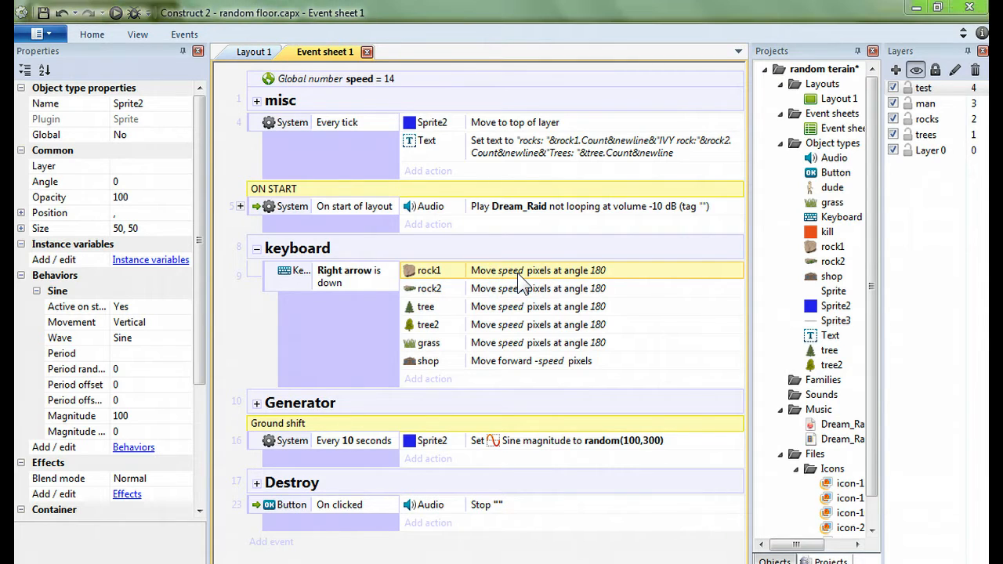
double_click(537, 270)
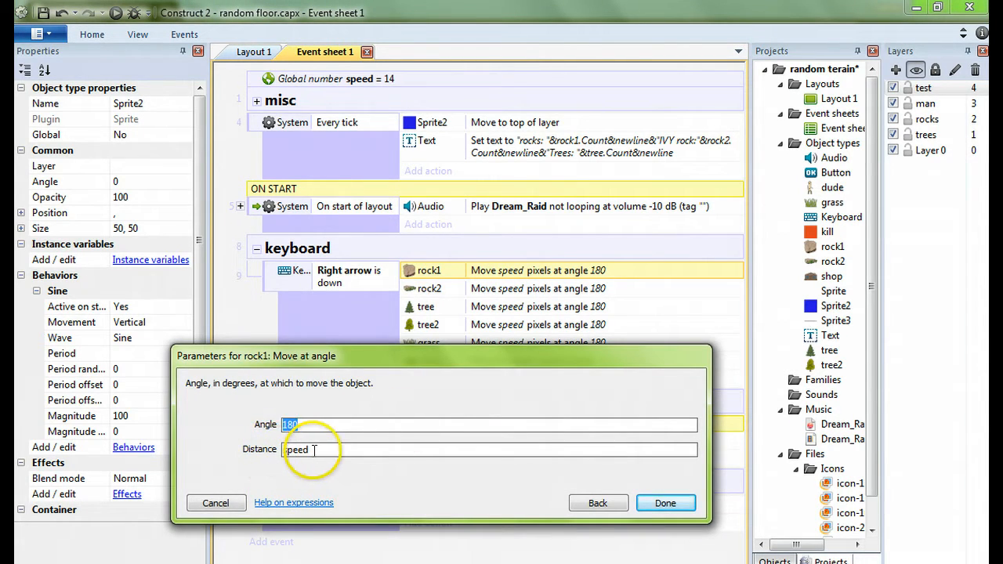
left_click(665, 503)
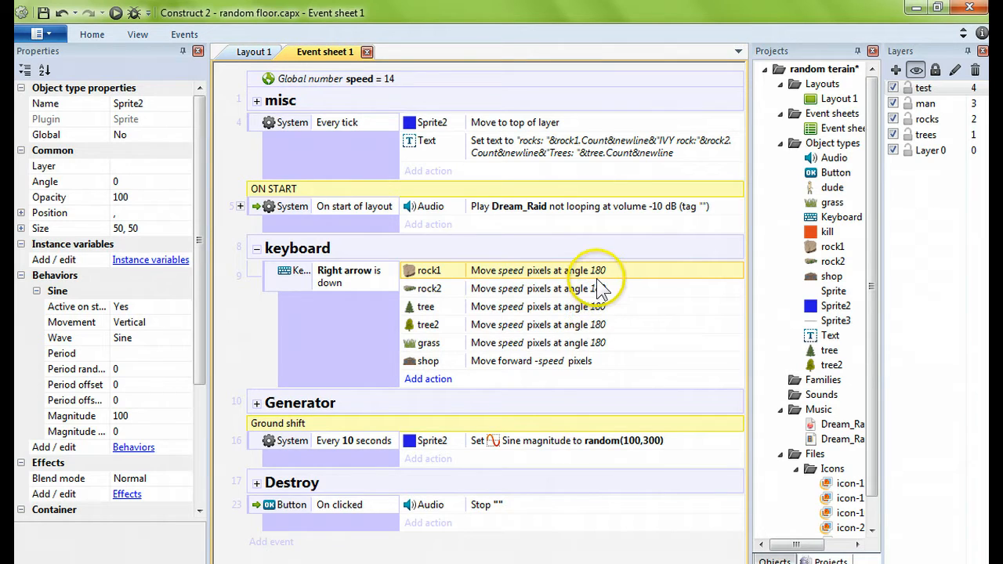
mouse_move(541, 280)
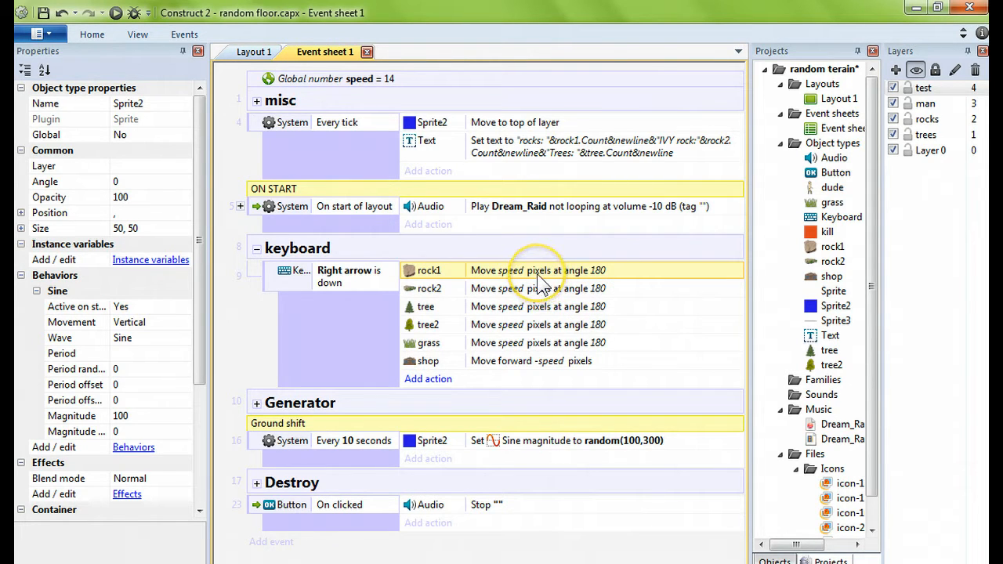
mouse_move(400, 263)
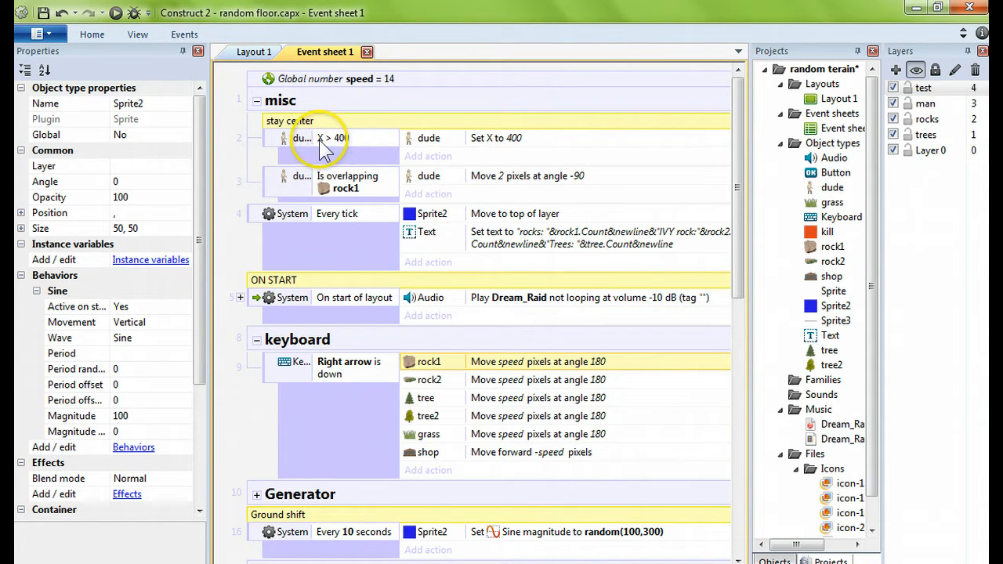
mouse_move(372, 126)
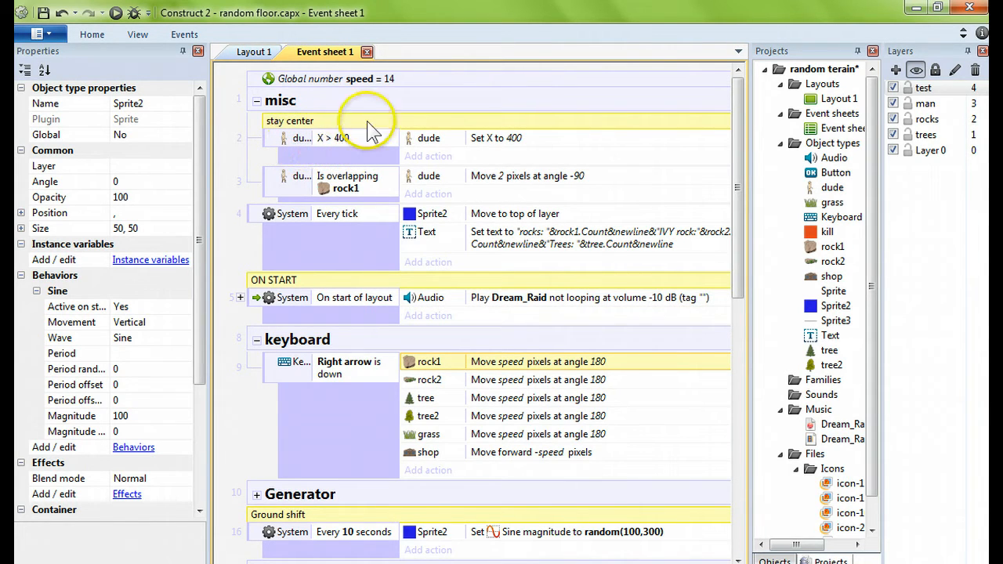
mouse_move(496, 138)
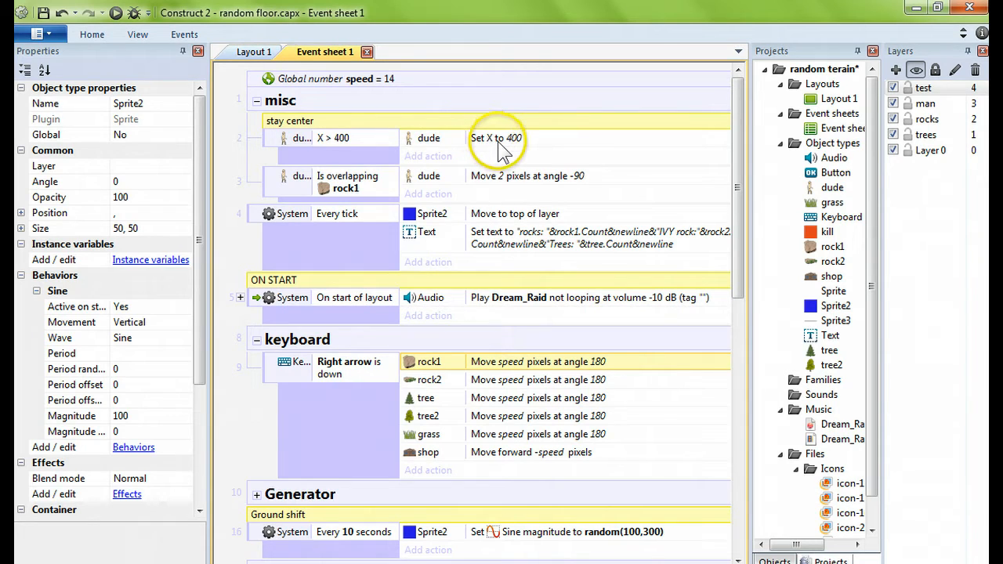
Step: Return to Layout 1 after reviewing the misc group's stay-center events
left_click(257, 52)
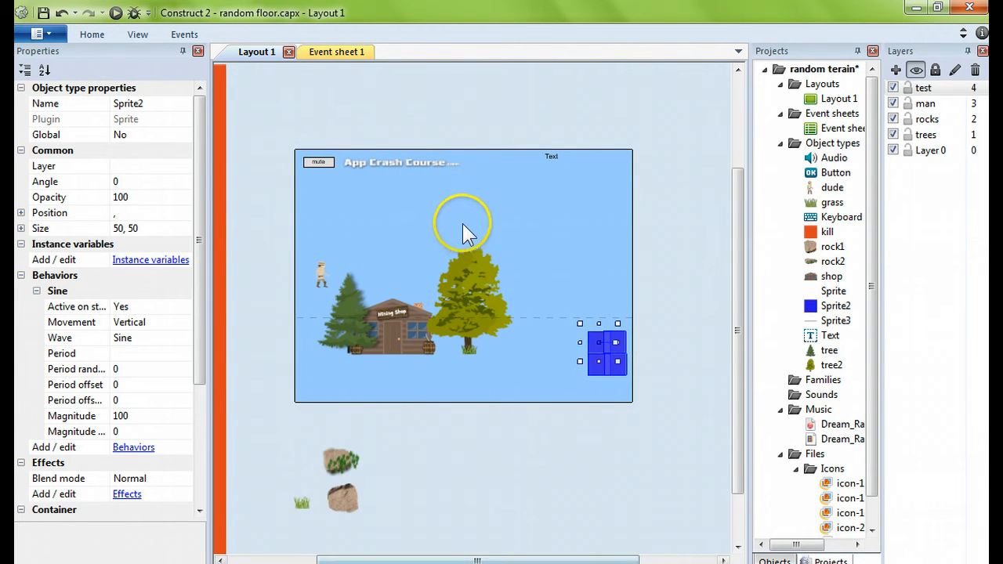
mouse_move(627, 231)
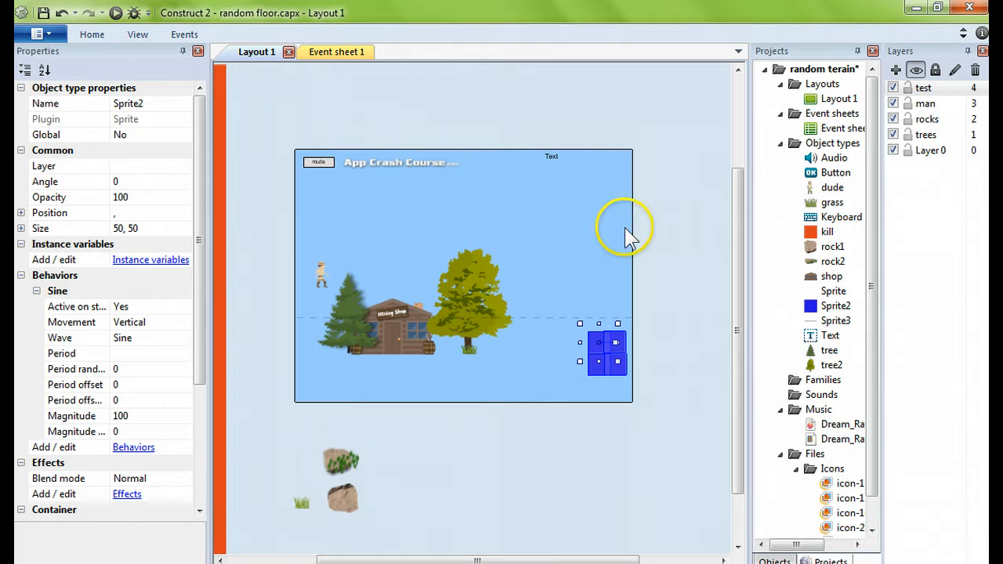
mouse_move(301, 235)
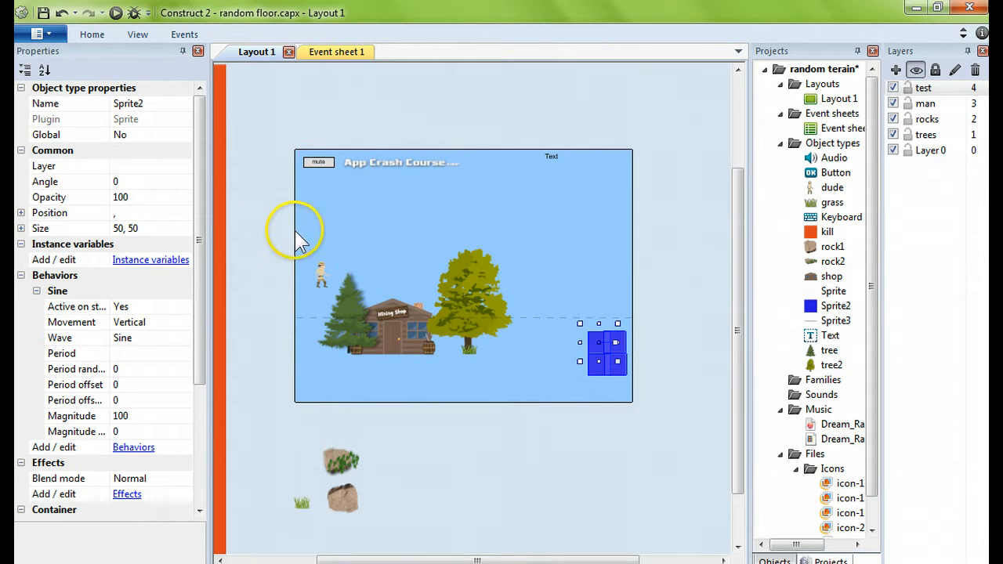
mouse_move(619, 227)
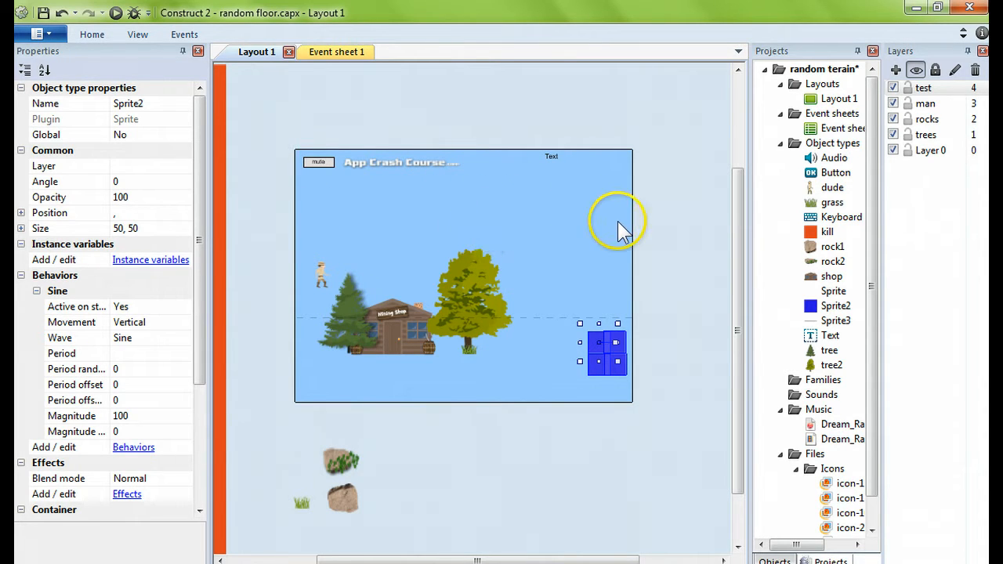
mouse_move(616, 235)
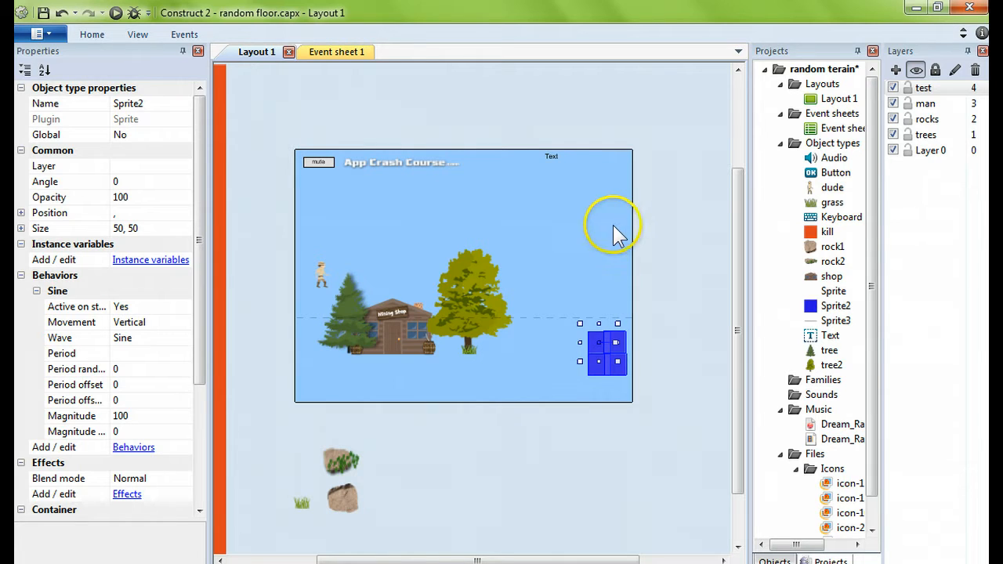
mouse_move(635, 227)
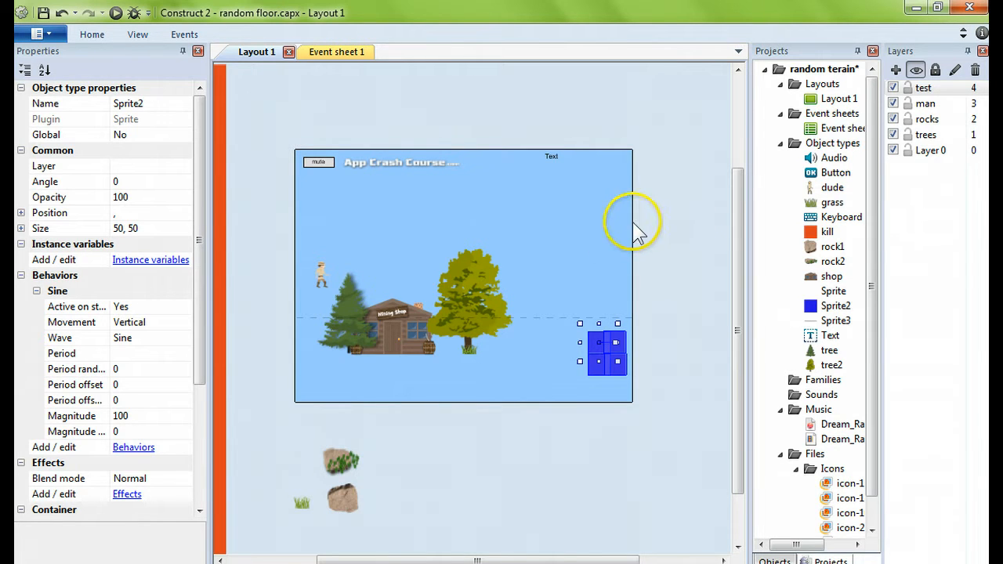
Step: Flip to Event sheet 1 and back to the Layout 1 scene
left_click(337, 52)
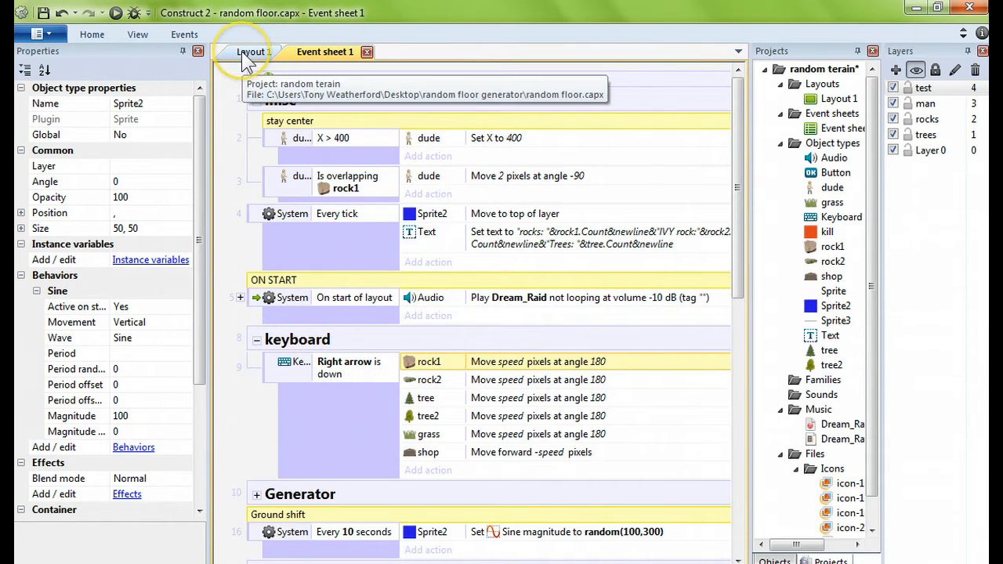
left_click(251, 51)
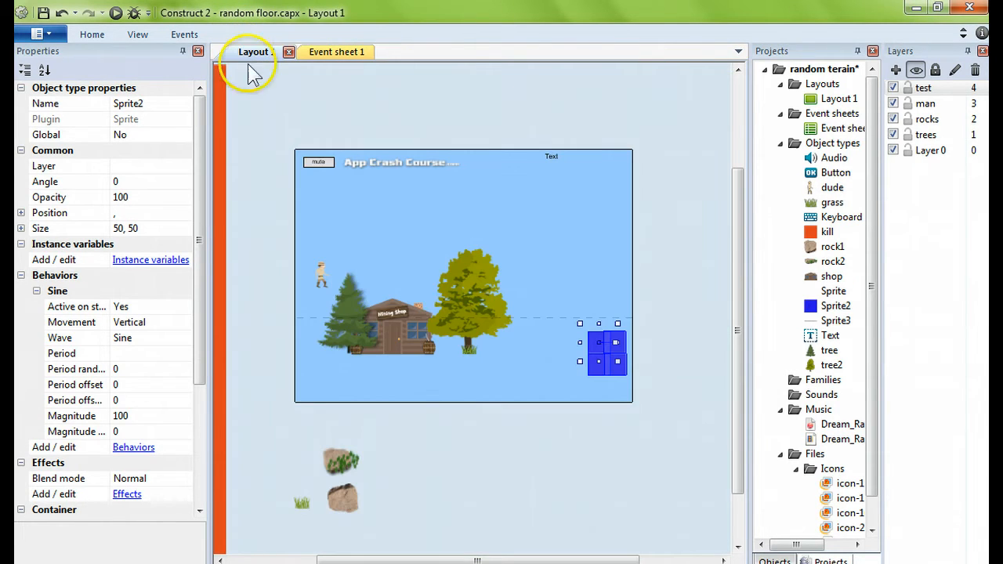
mouse_move(341, 459)
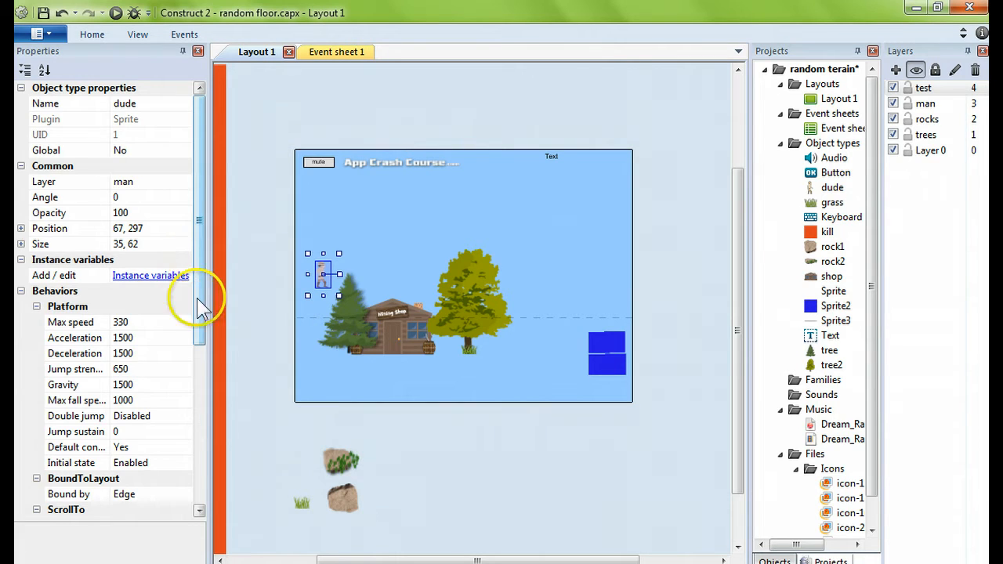
Step: Open the dude's Platform, BoundToLayout and ScrollTo behaviors list, then close it
scroll("down", 3)
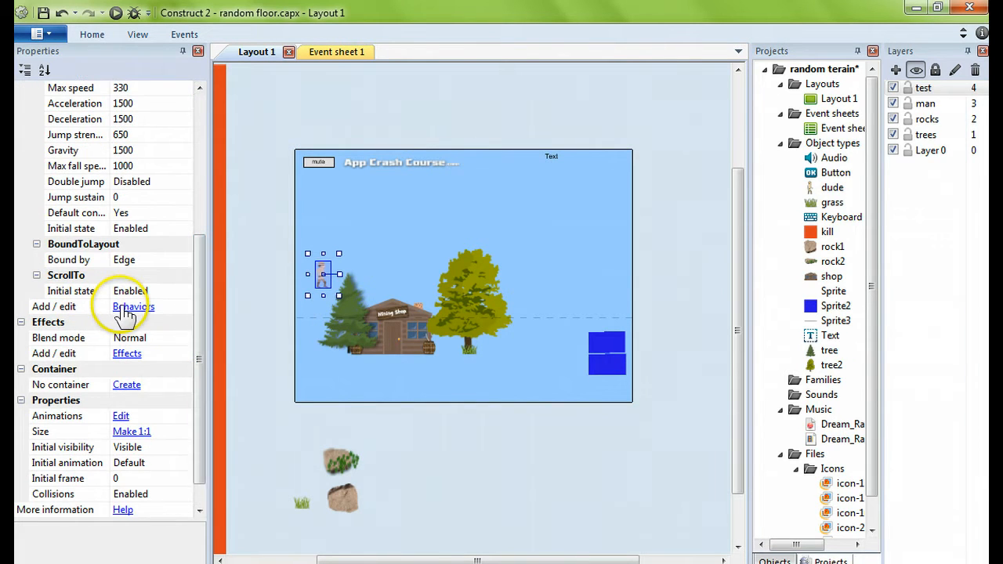
left_click(133, 307)
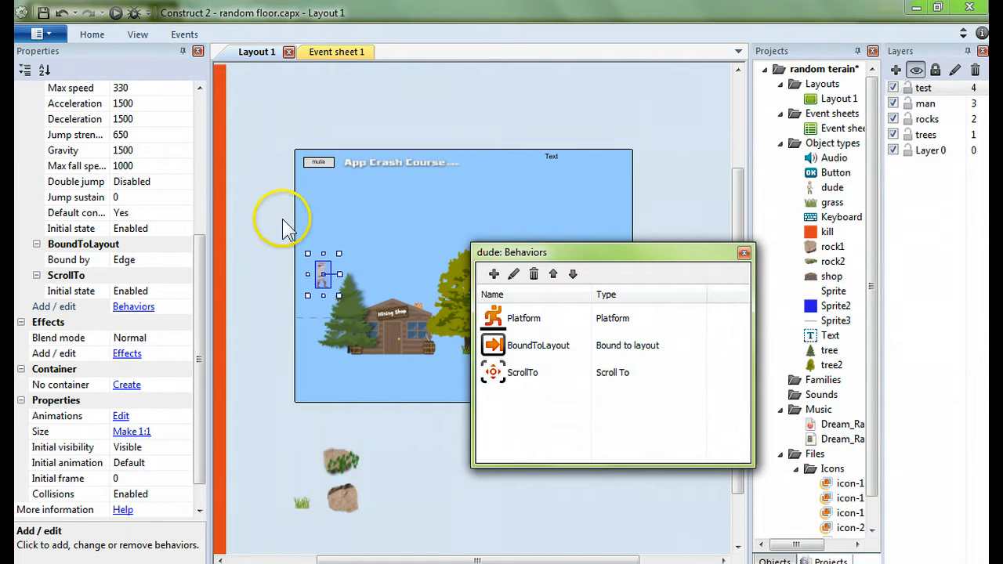
mouse_move(678, 224)
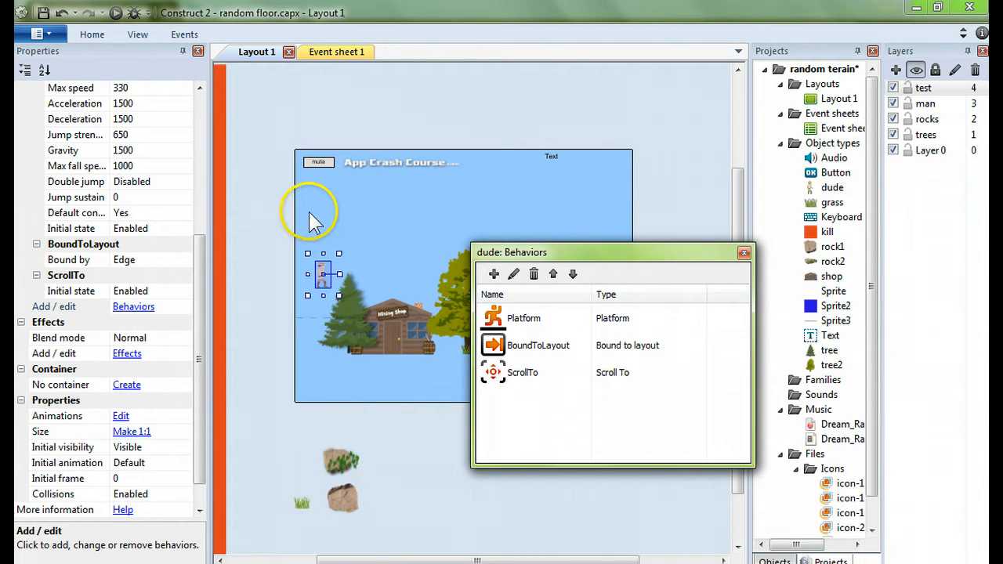
mouse_move(298, 235)
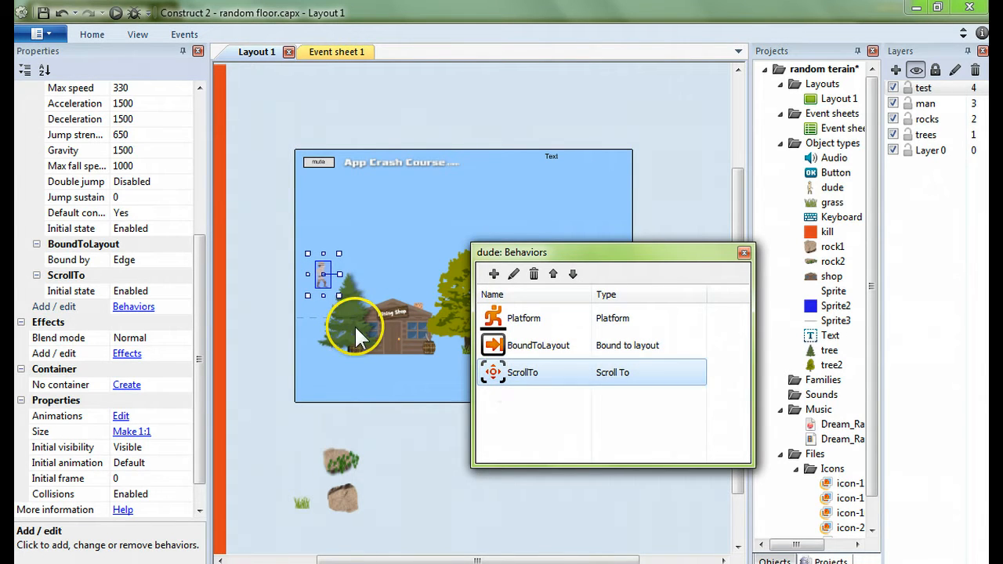
mouse_move(325, 290)
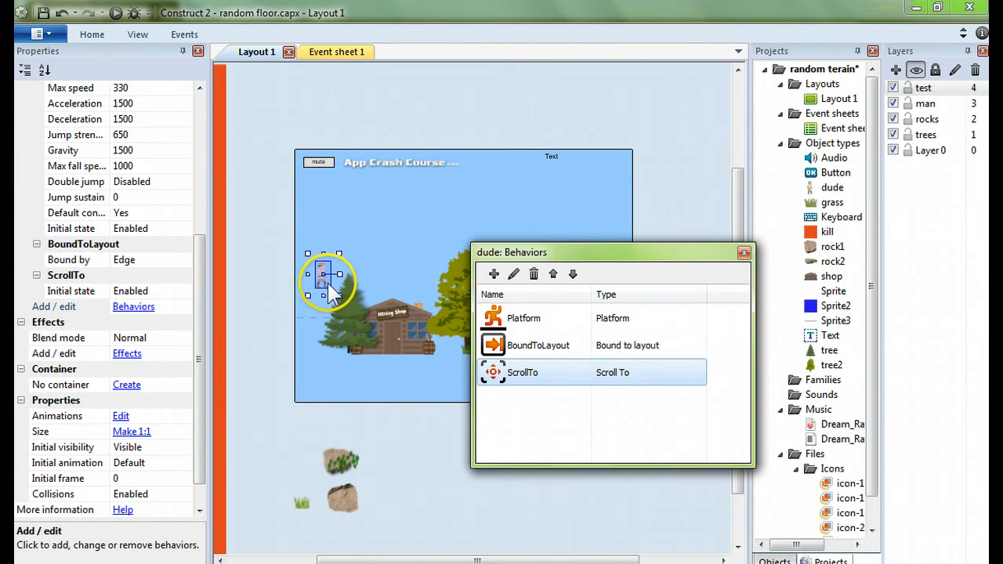
mouse_move(400, 188)
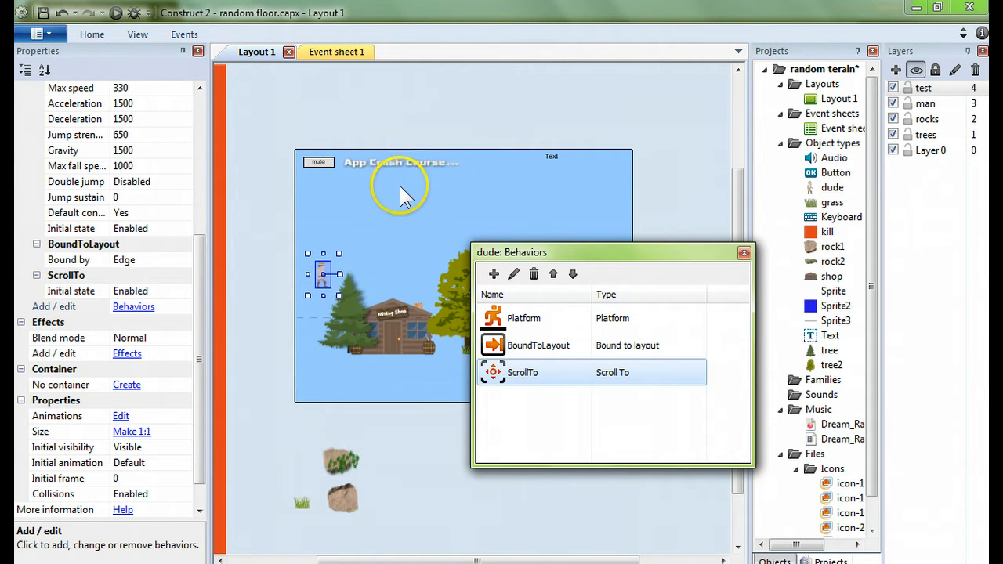
left_click(524, 318)
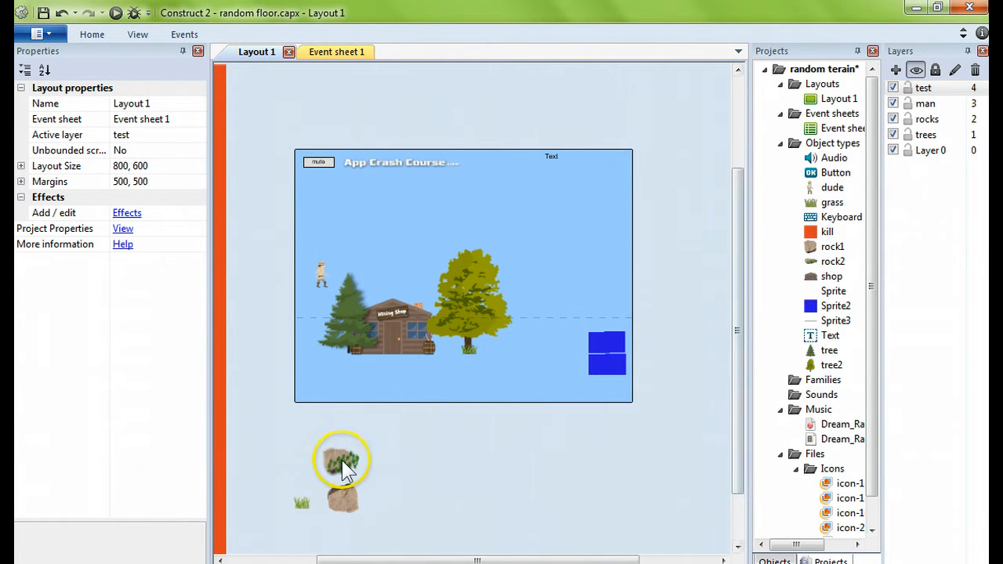
left_click(342, 461)
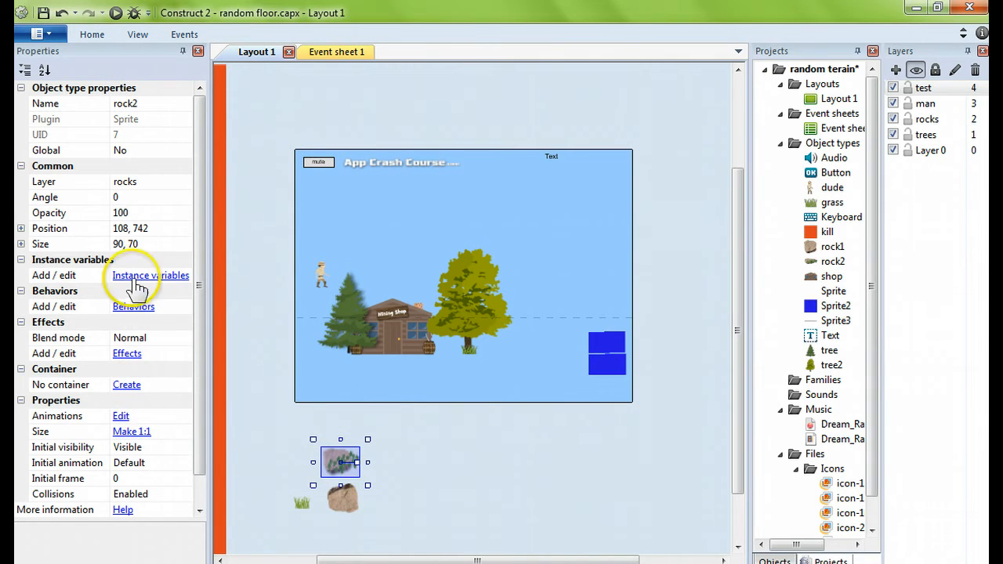
left_click(133, 306)
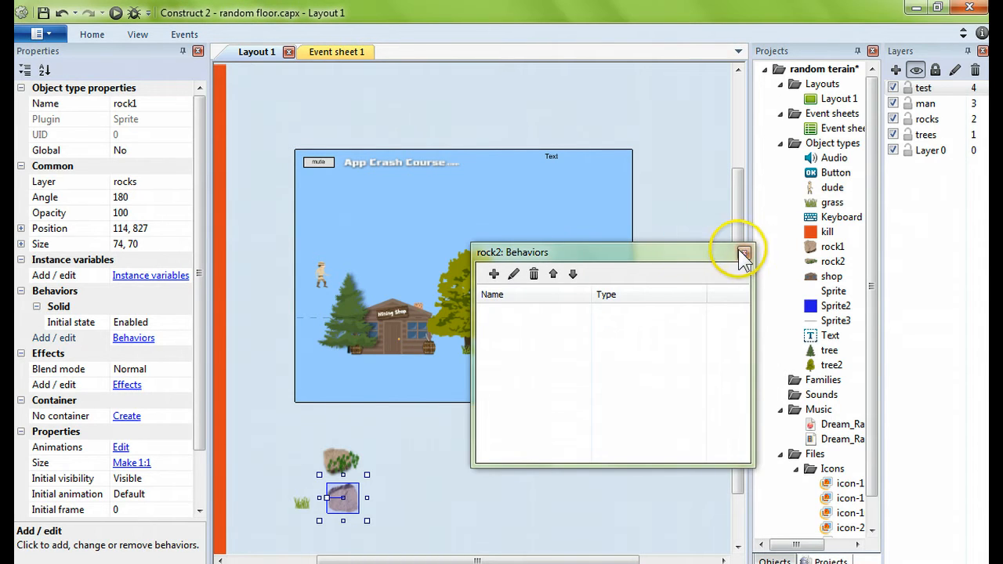
left_click(743, 253)
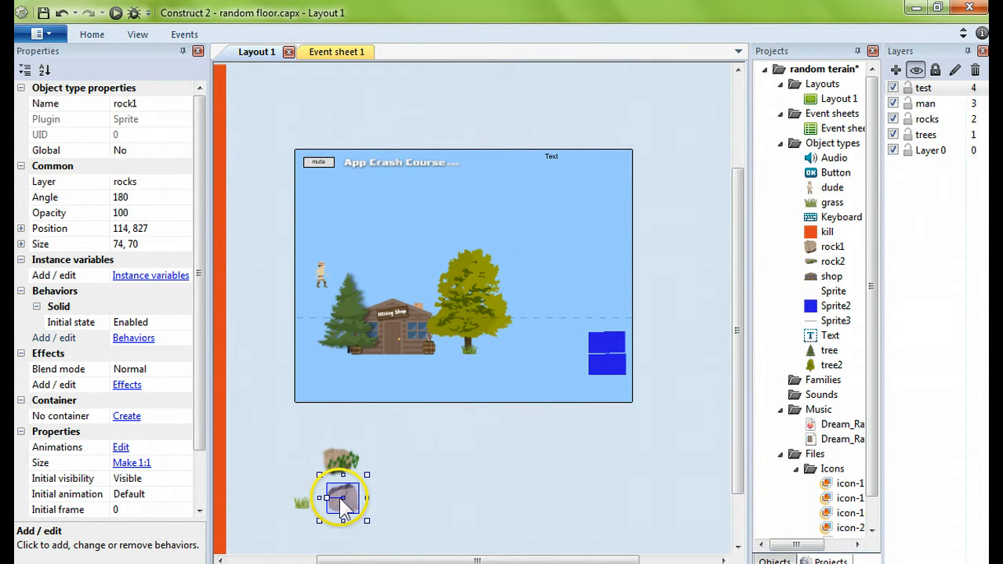
left_click(341, 500)
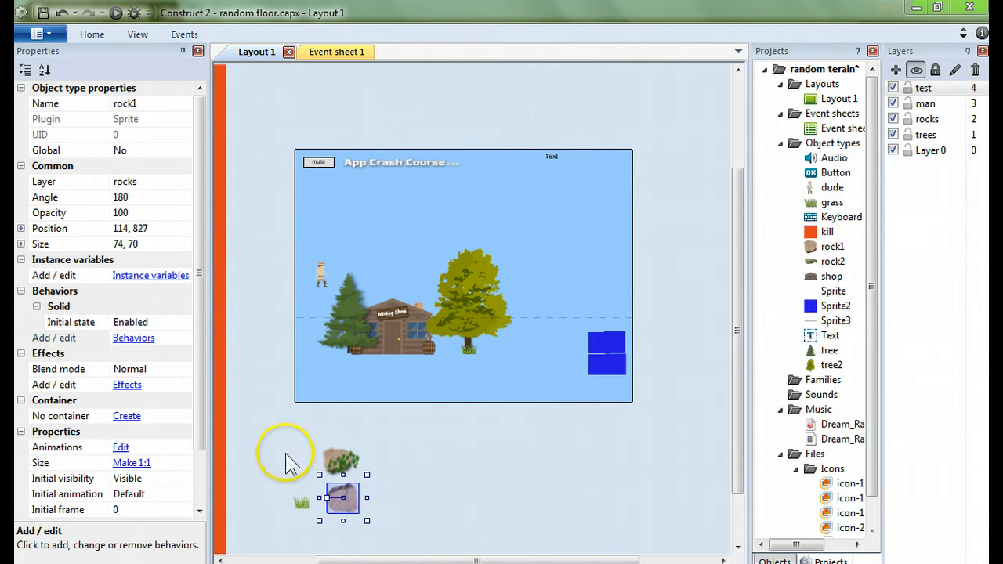
left_click(321, 274)
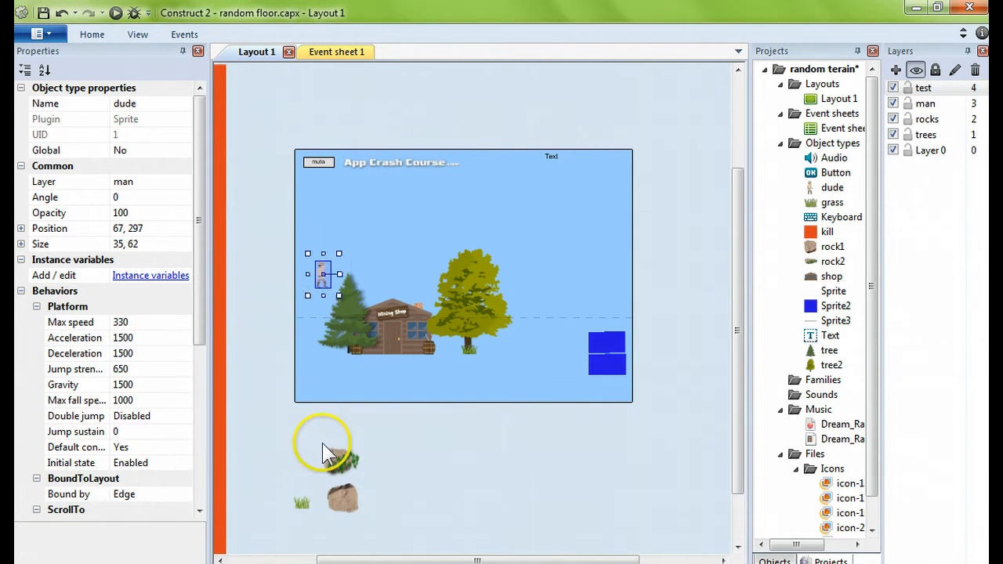
left_click(343, 497)
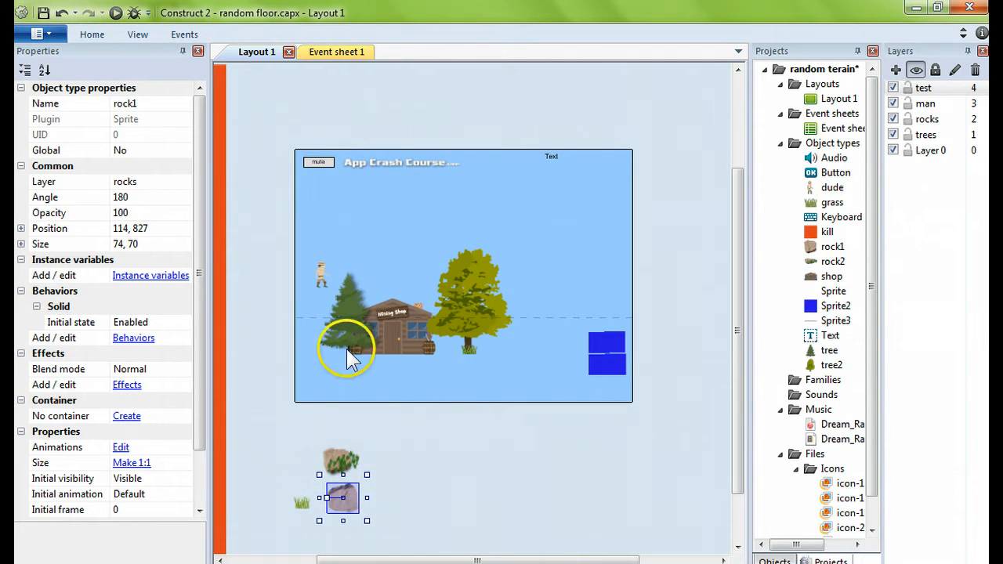
mouse_move(592, 349)
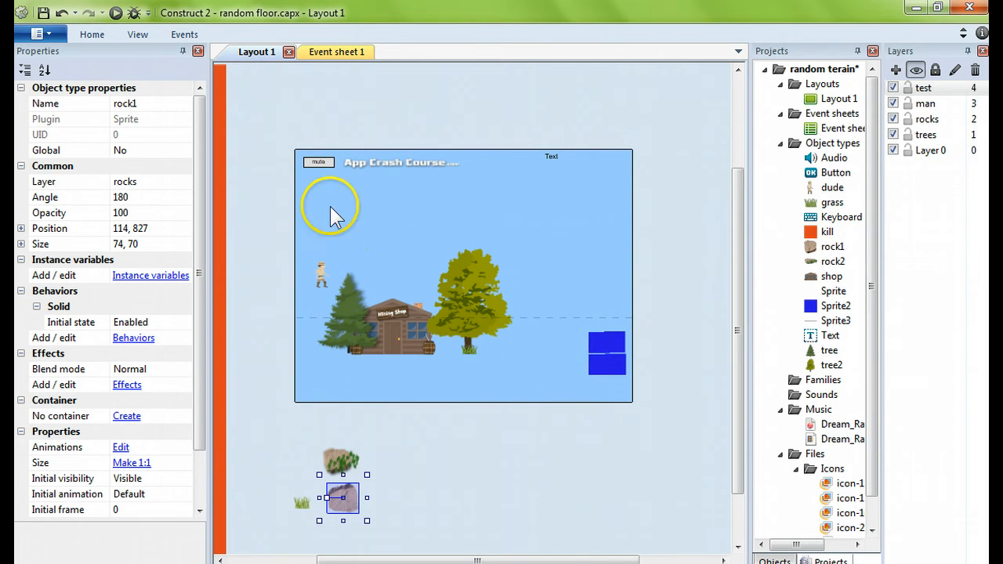
left_click(337, 52)
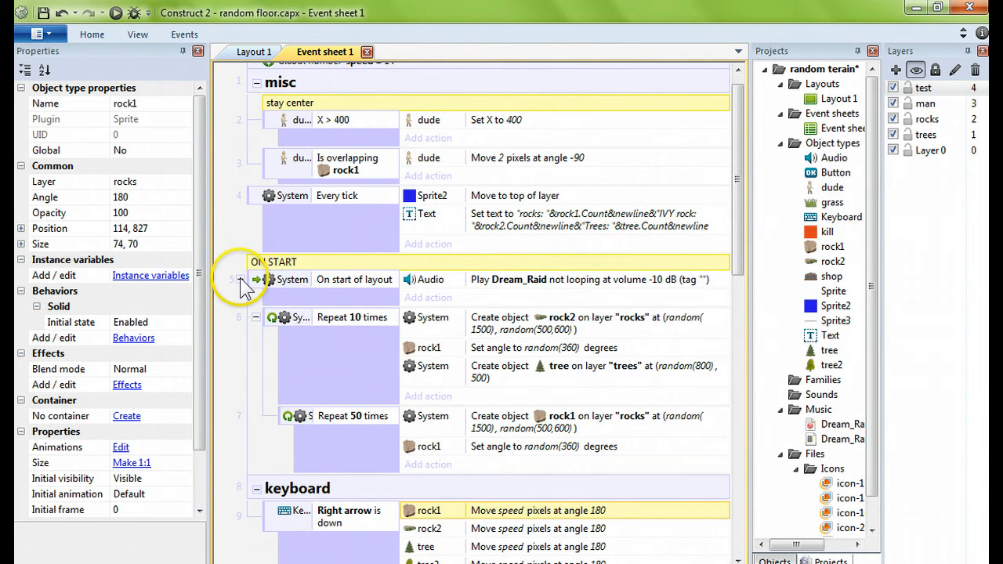
mouse_move(294, 329)
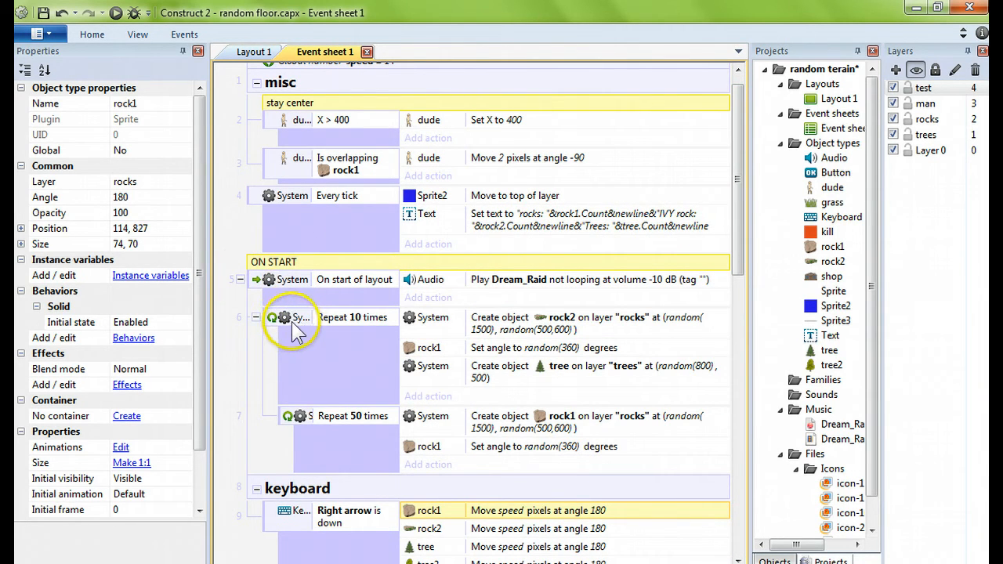
mouse_move(435, 323)
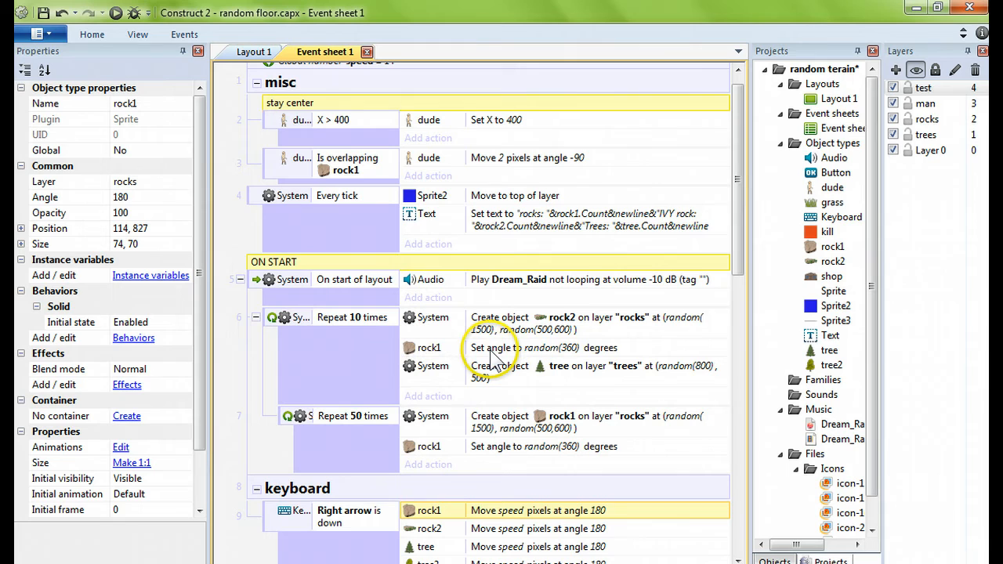
mouse_move(568, 373)
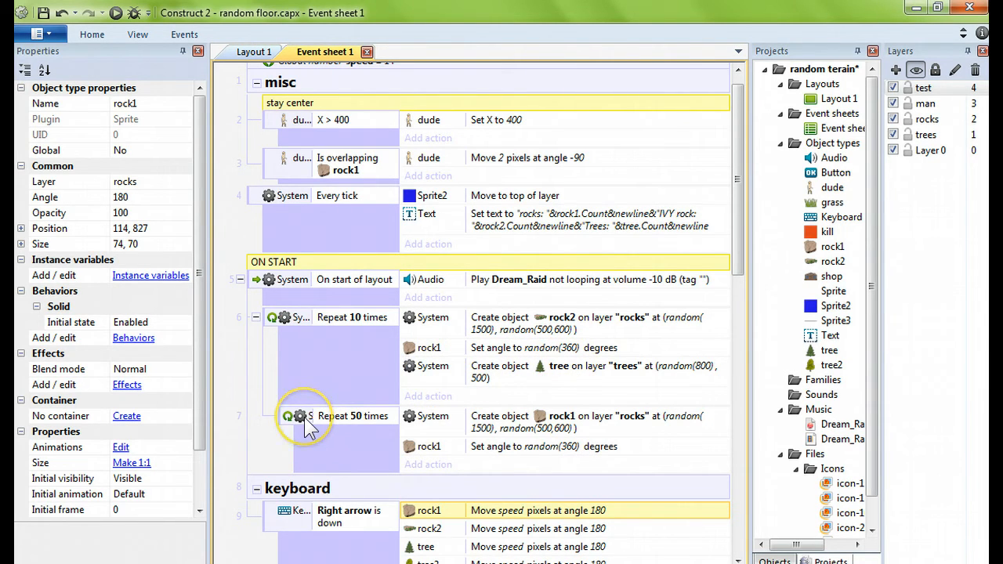
mouse_move(377, 419)
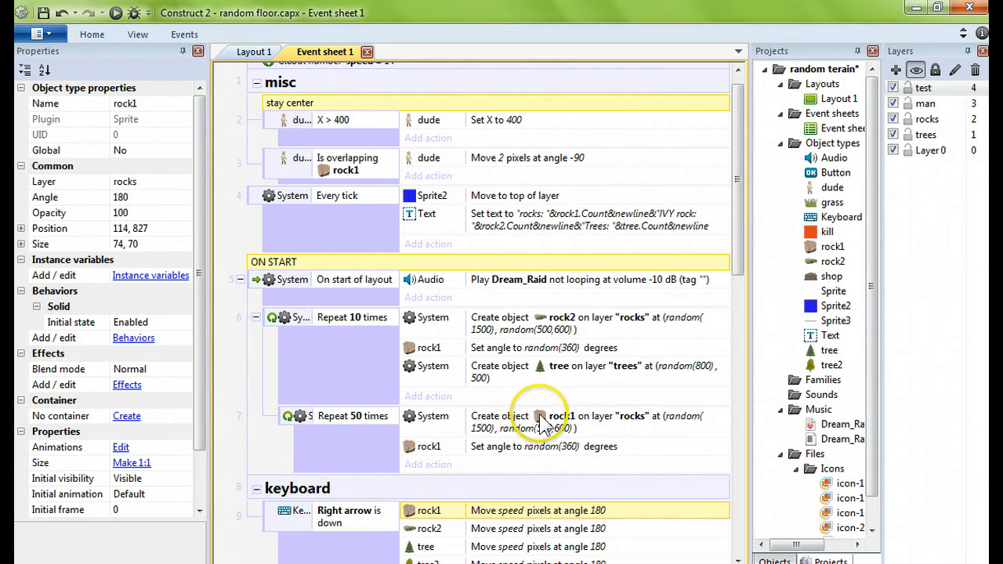
mouse_move(537, 454)
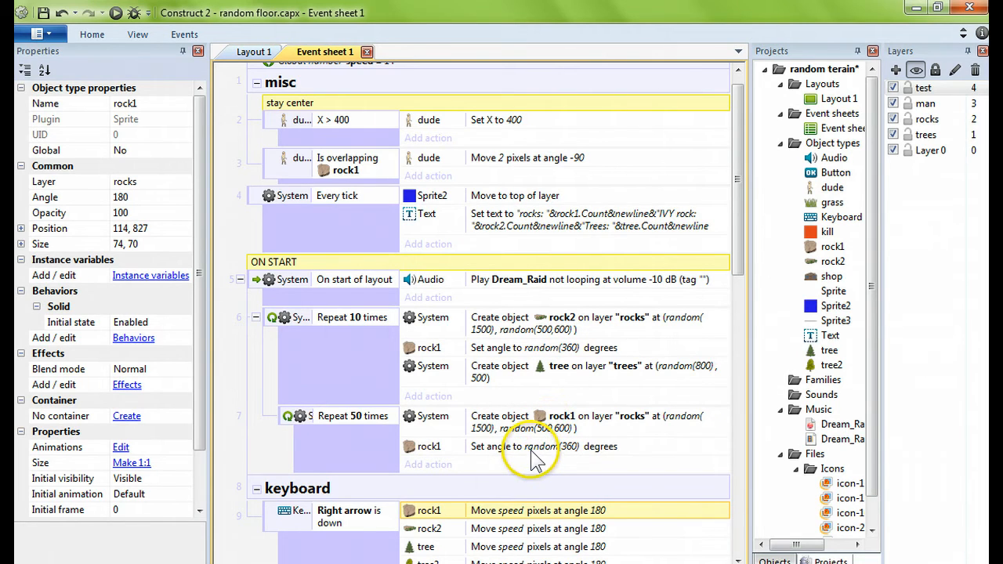
mouse_move(356, 424)
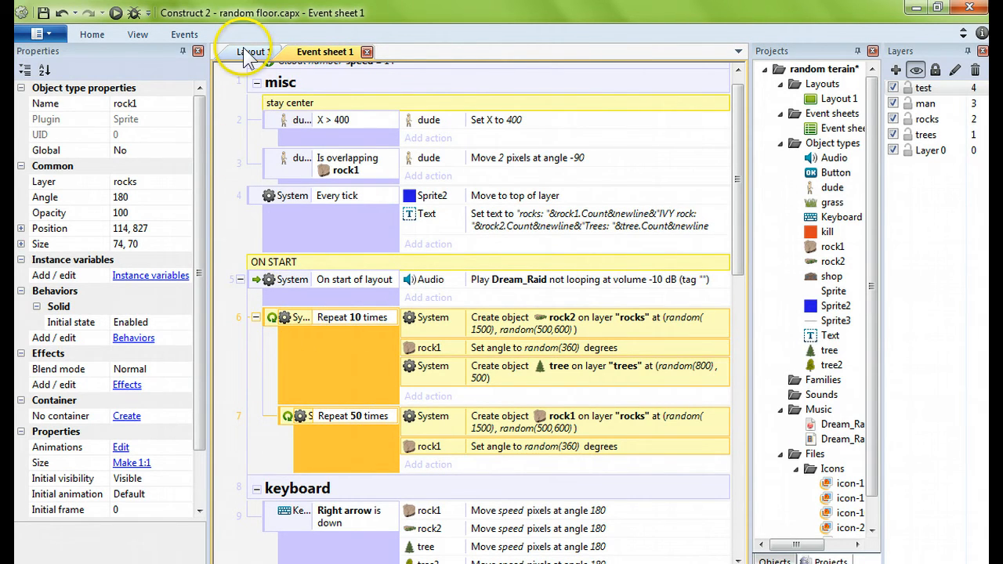
left_click(253, 51)
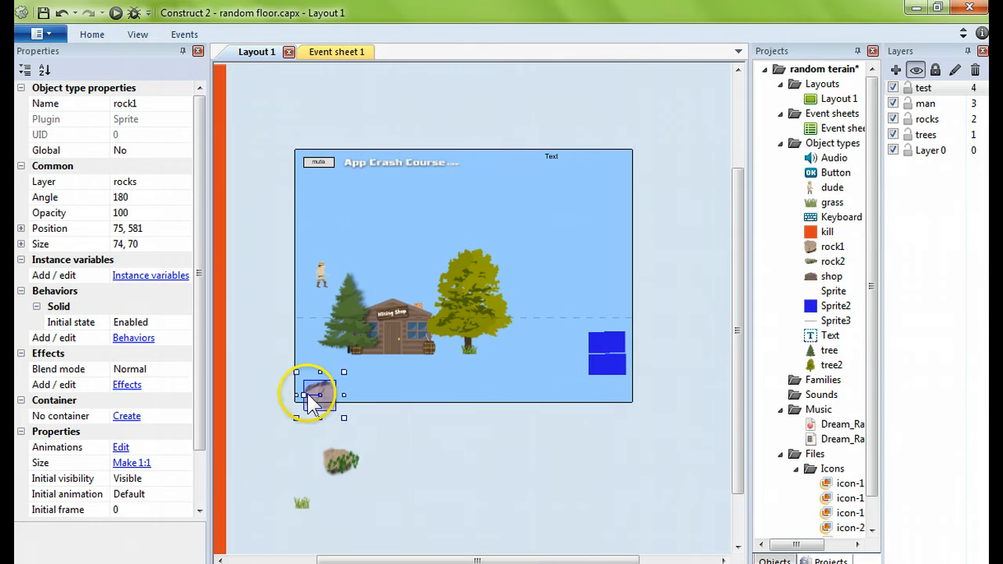
left_click_drag(313, 395, 308, 387)
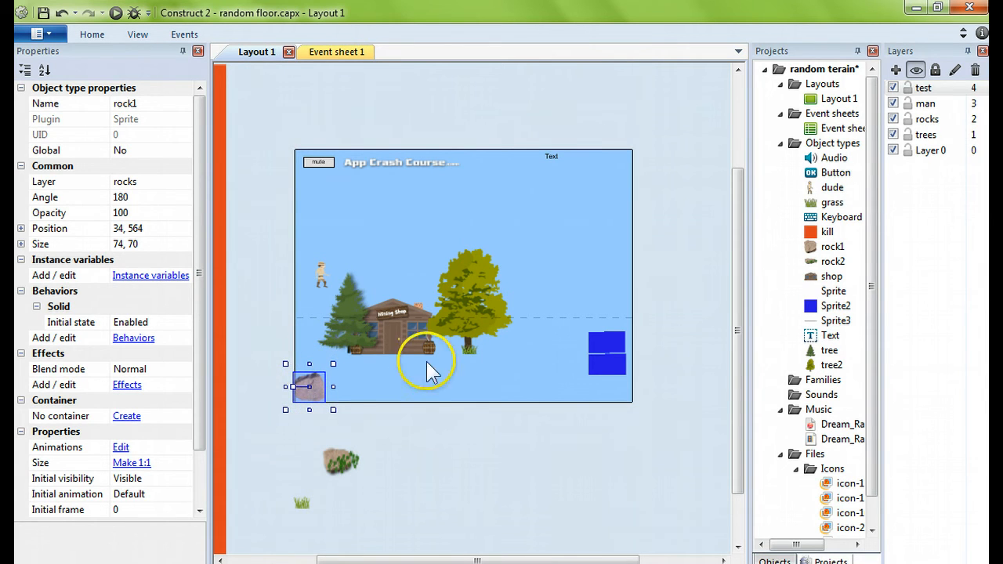
mouse_move(294, 404)
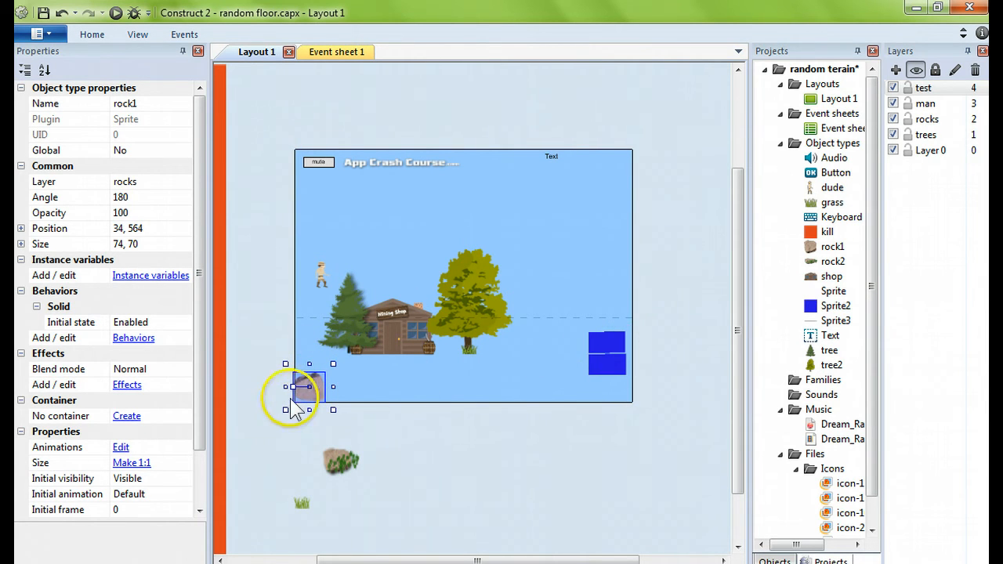
left_click_drag(308, 387, 347, 494)
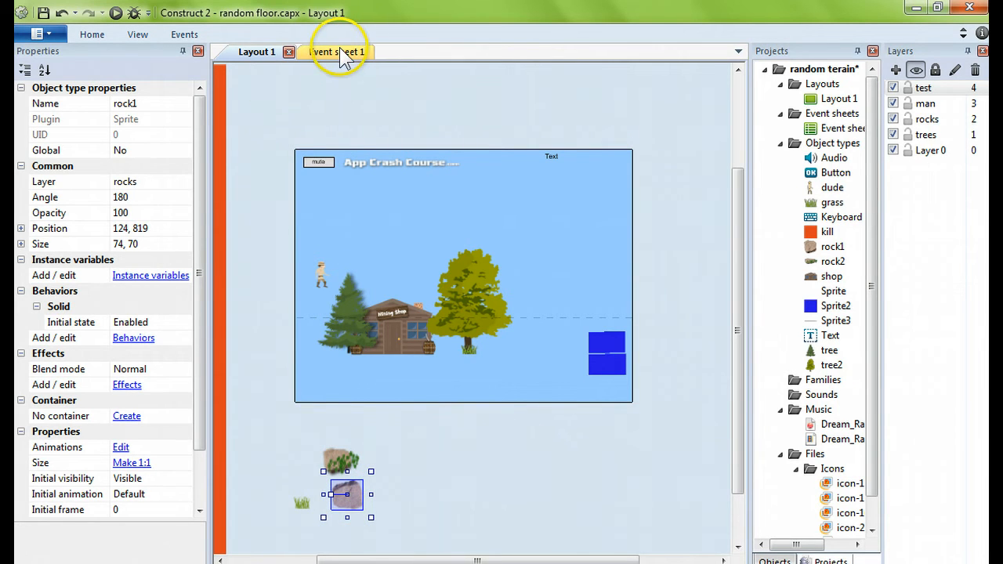
left_click(326, 52)
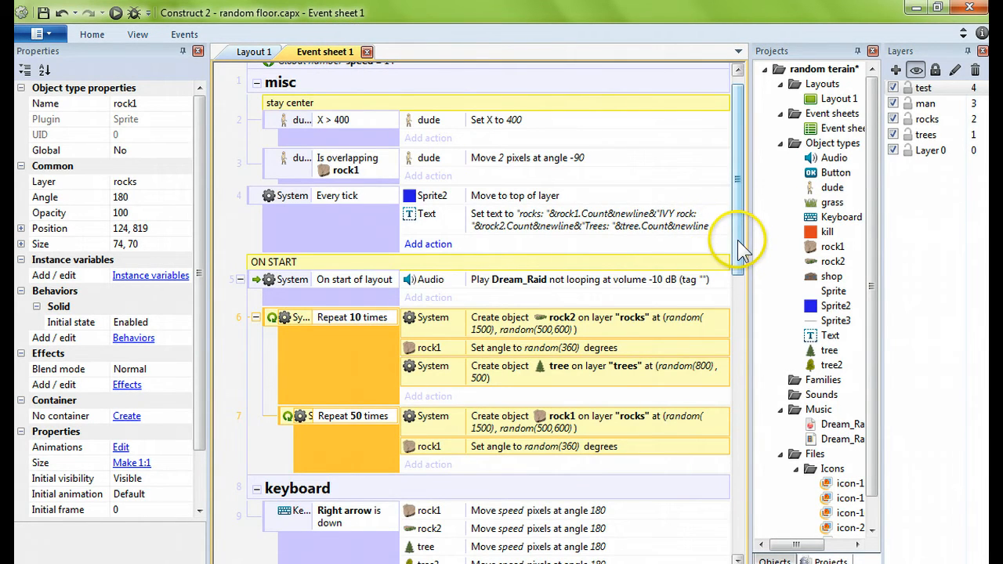
Step: Scroll through the keyboard, Generator and Destroy event groups, then return to Layout 1
scroll("down", 3)
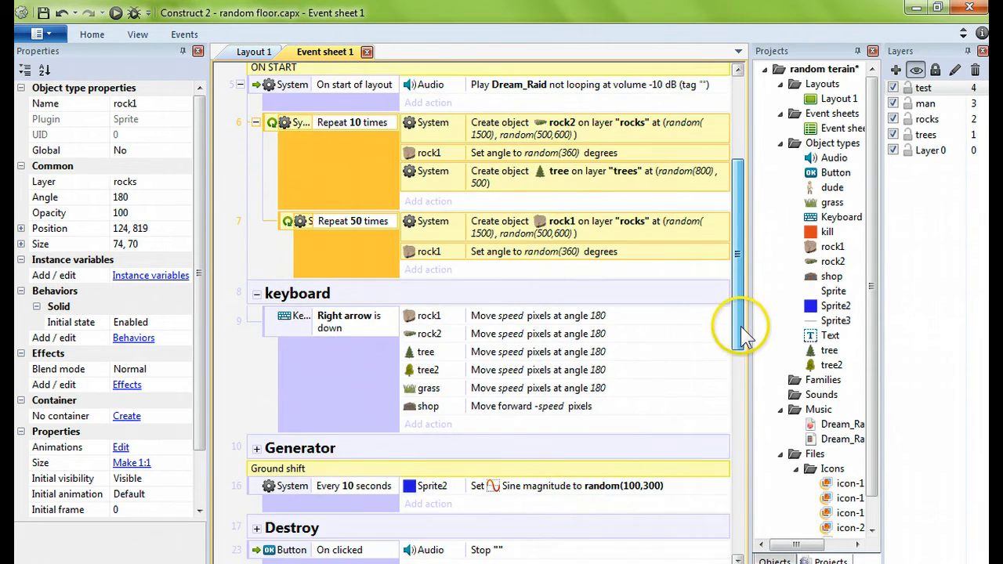
scroll("down", 3)
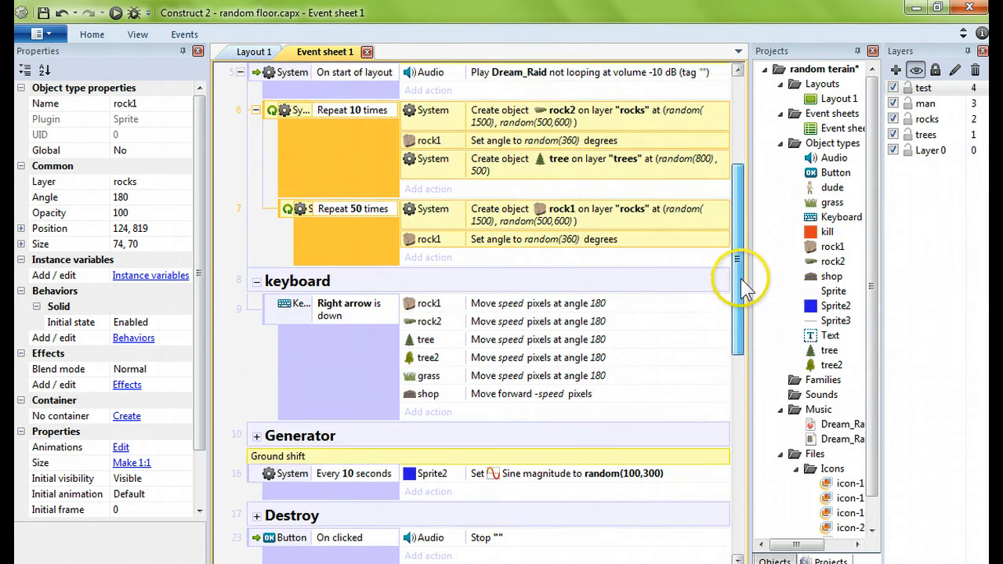
scroll("down", 3)
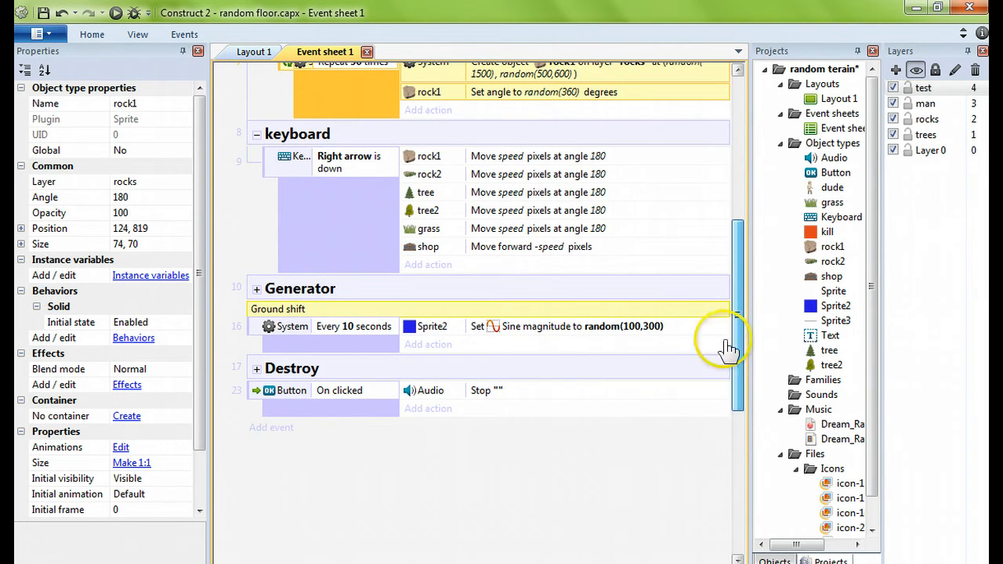
mouse_move(740, 404)
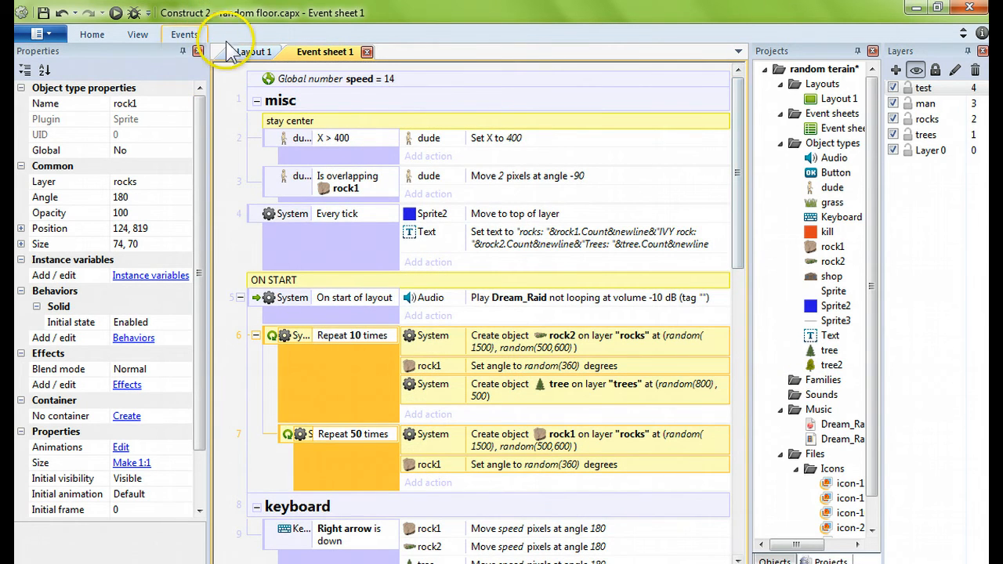
left_click(256, 51)
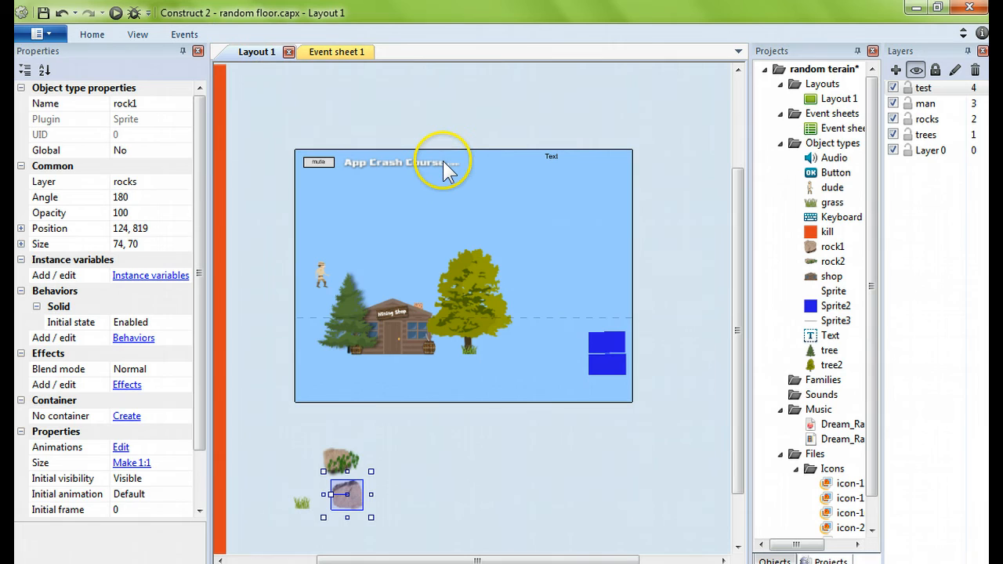
left_click(401, 162)
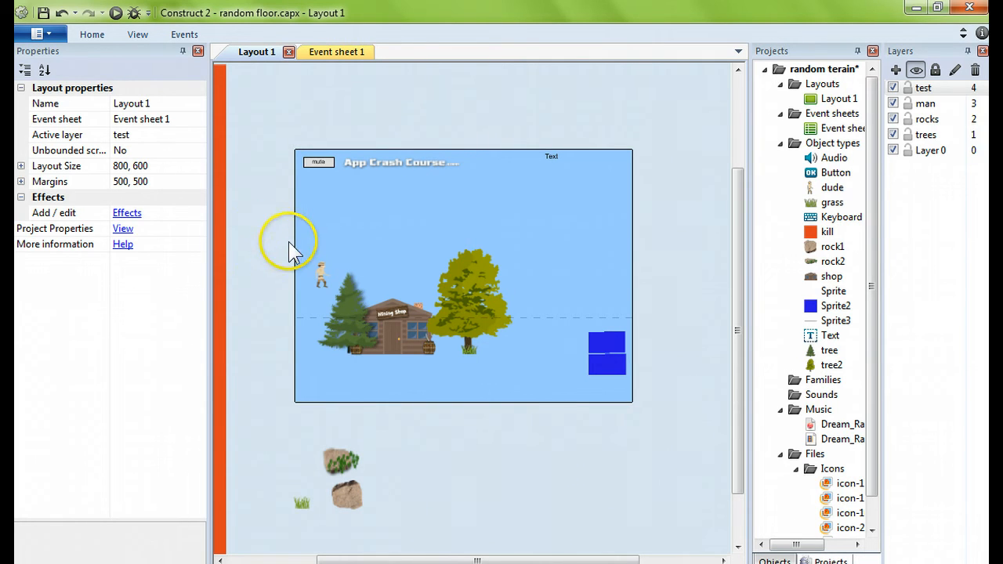
mouse_move(391, 168)
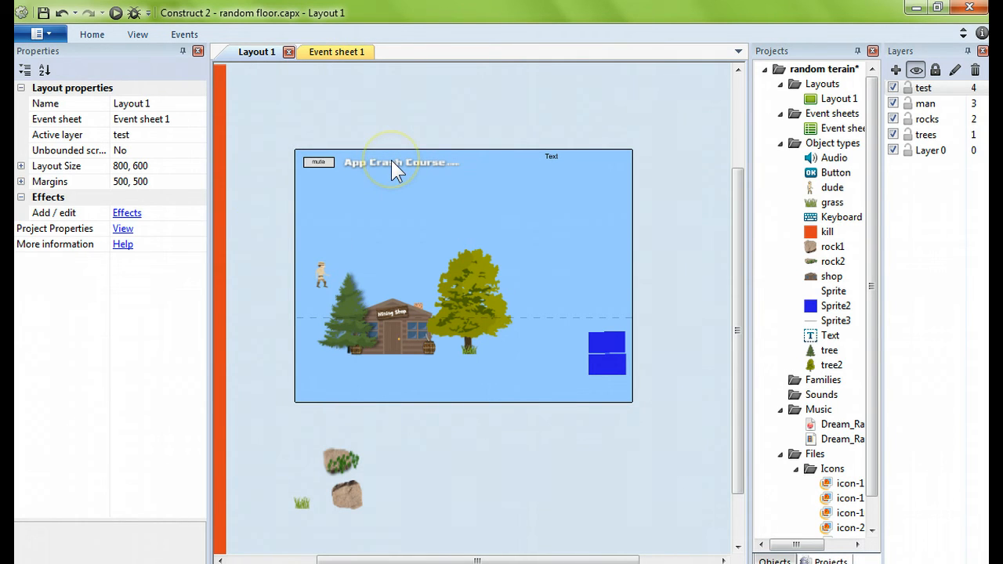
mouse_move(269, 271)
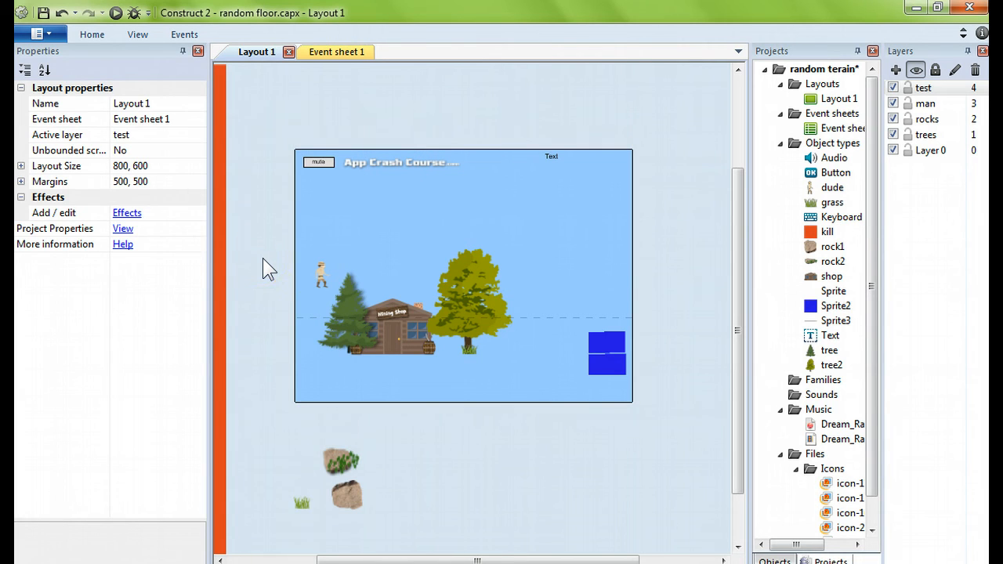